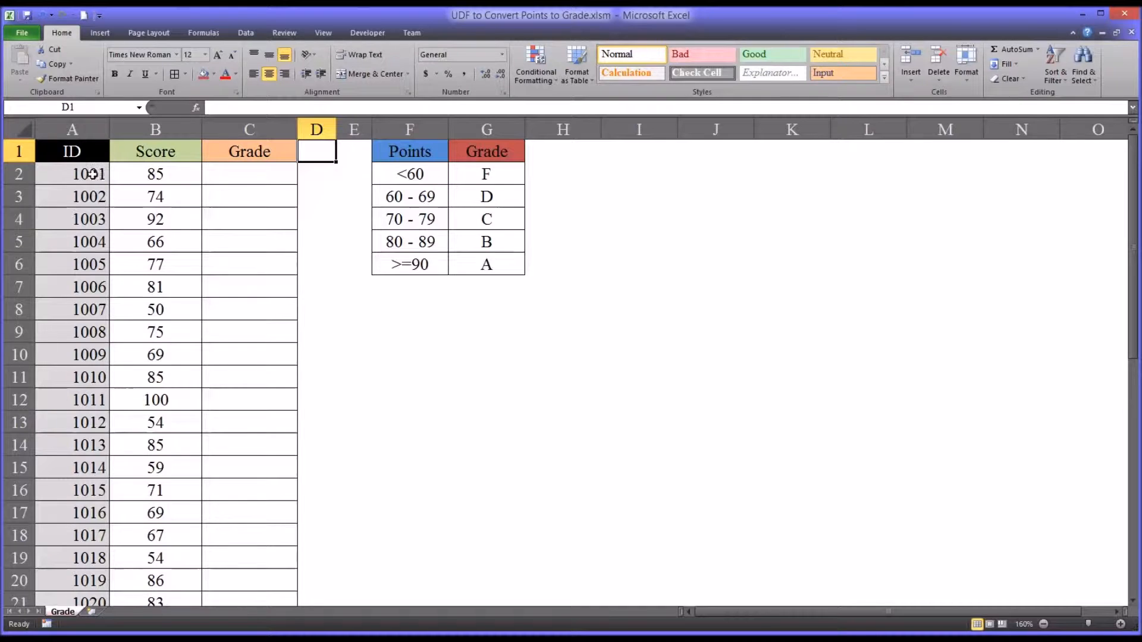
Step: Review the ID, Score and empty Grade columns, noting the scores 85, 92 and 66
click(72, 129)
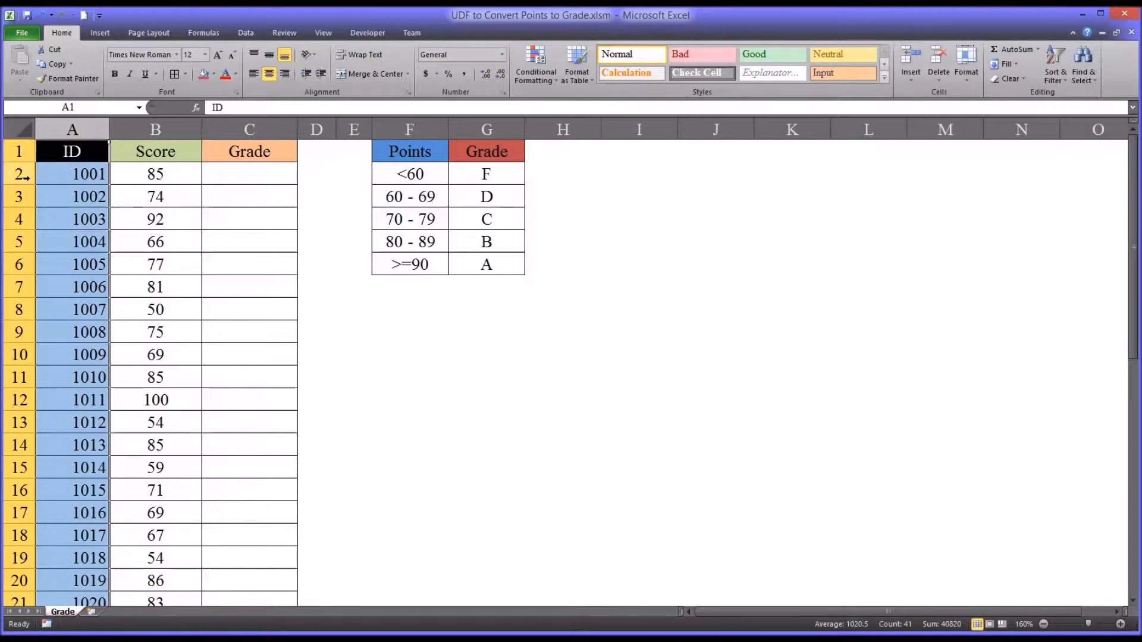
click(154, 152)
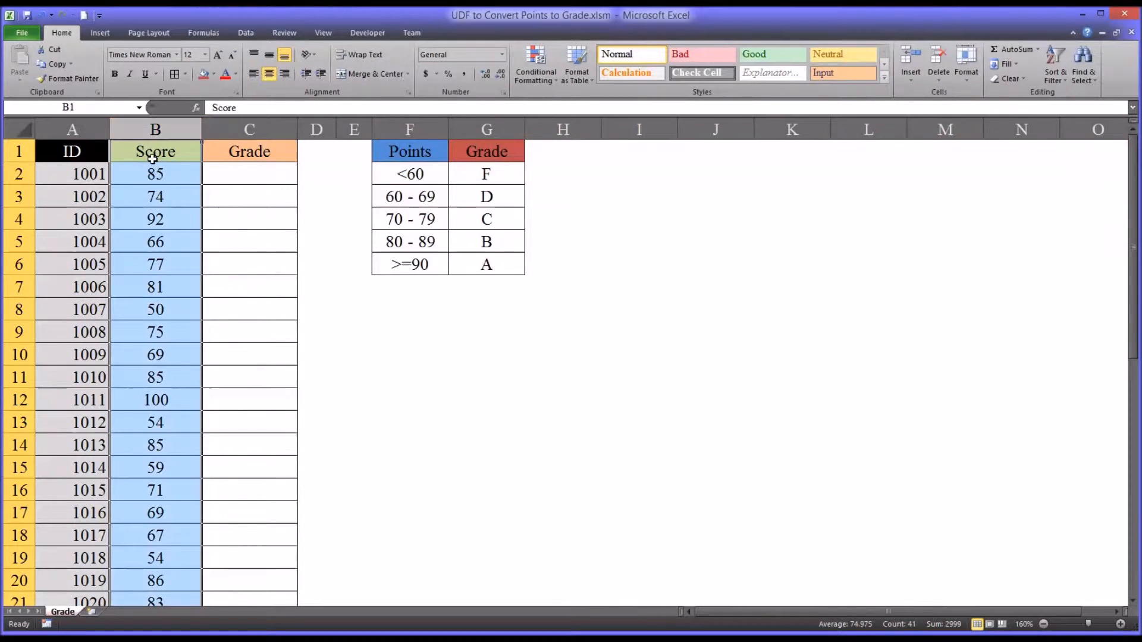
click(155, 174)
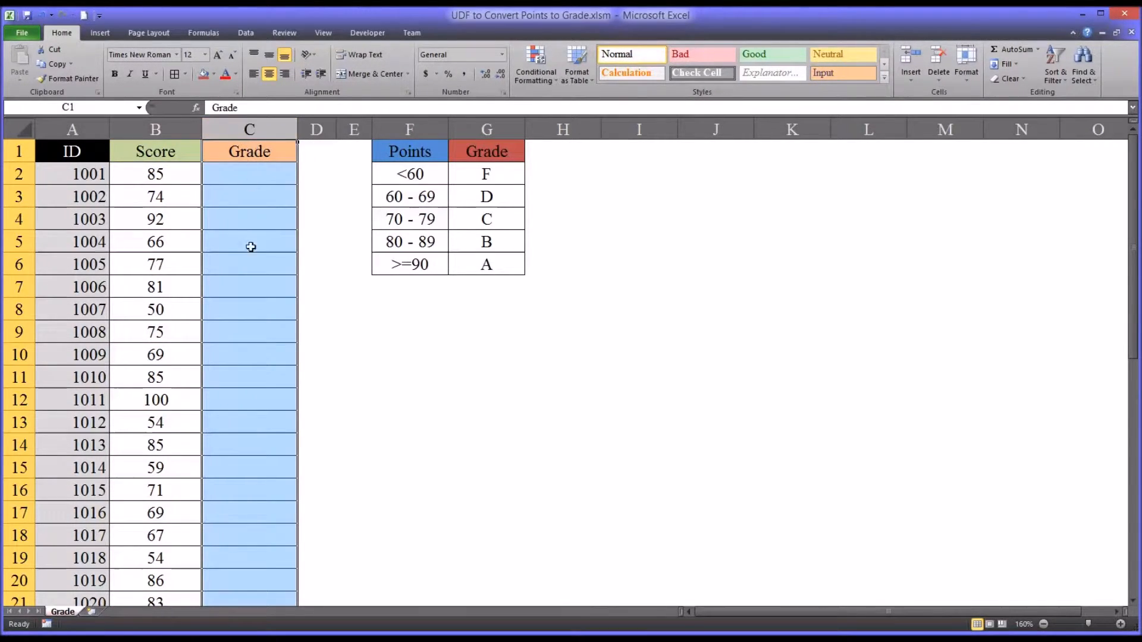
click(154, 174)
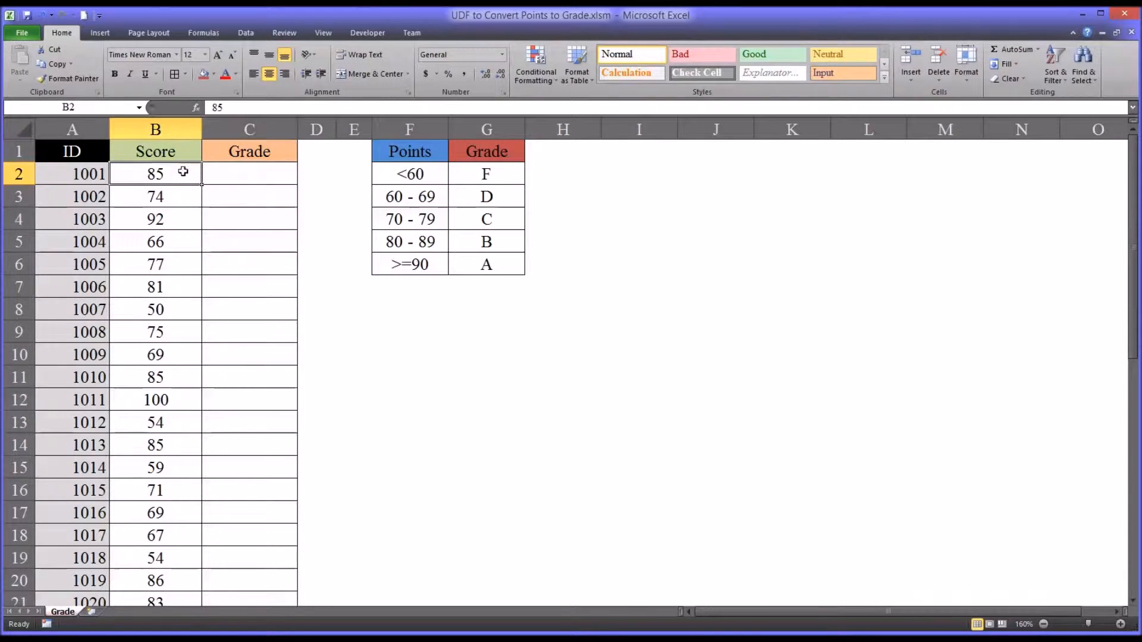
click(155, 219)
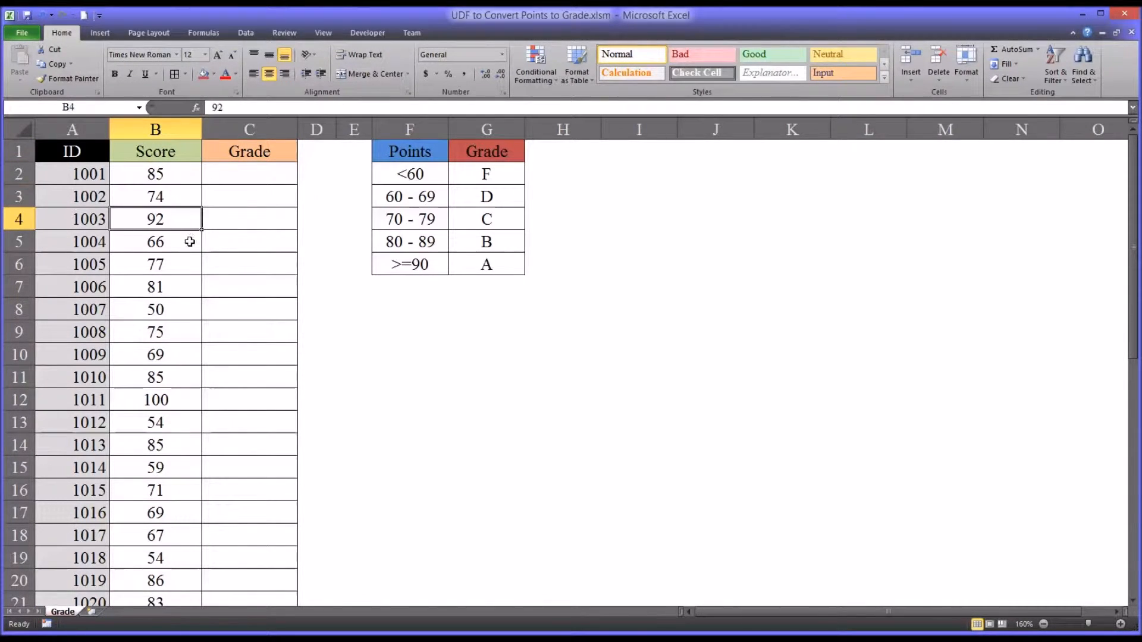
click(154, 242)
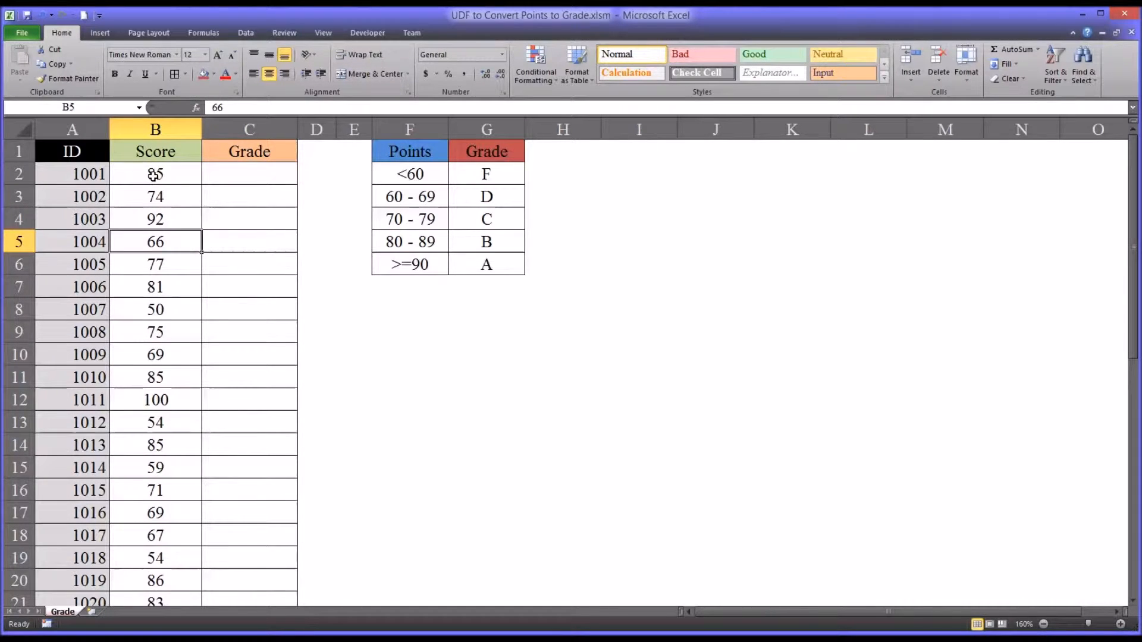
click(154, 174)
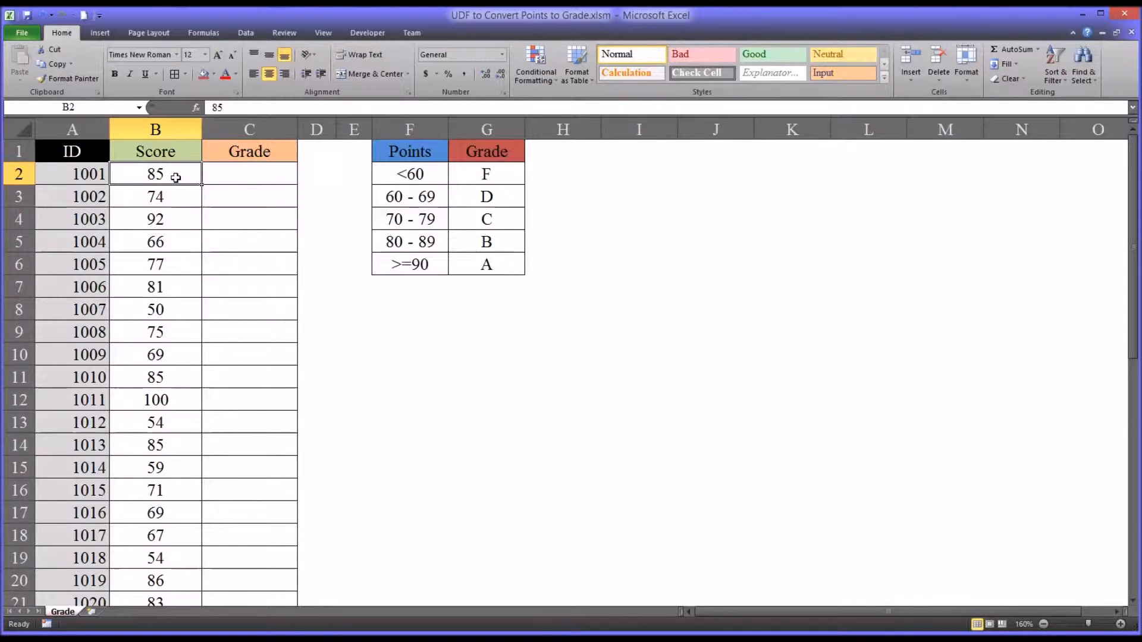
click(316, 151)
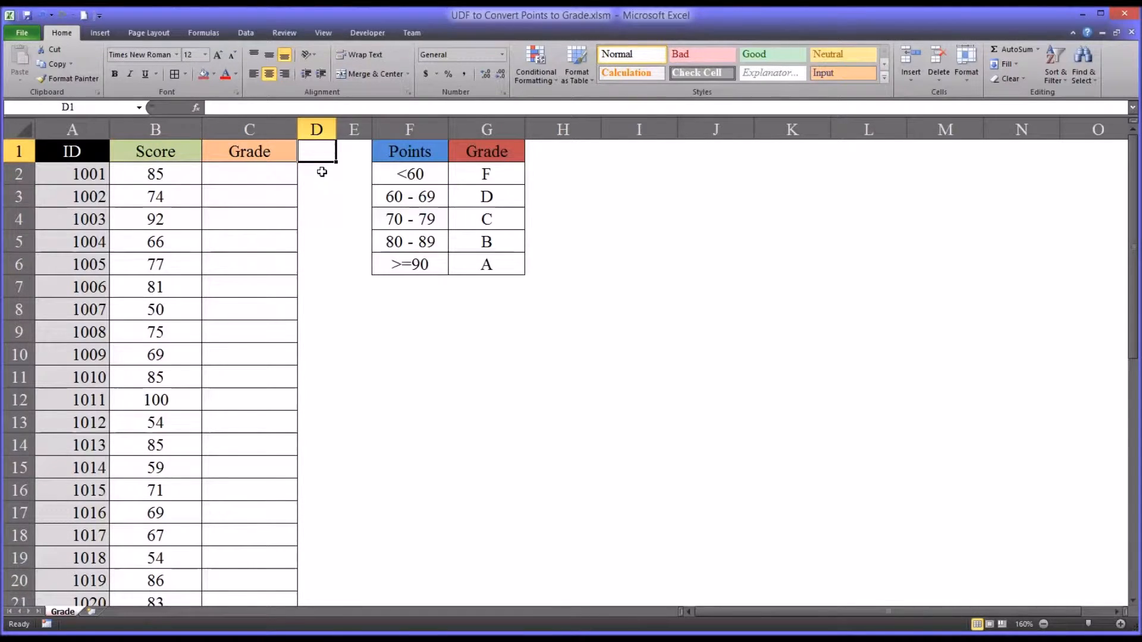
mouse_move(453, 371)
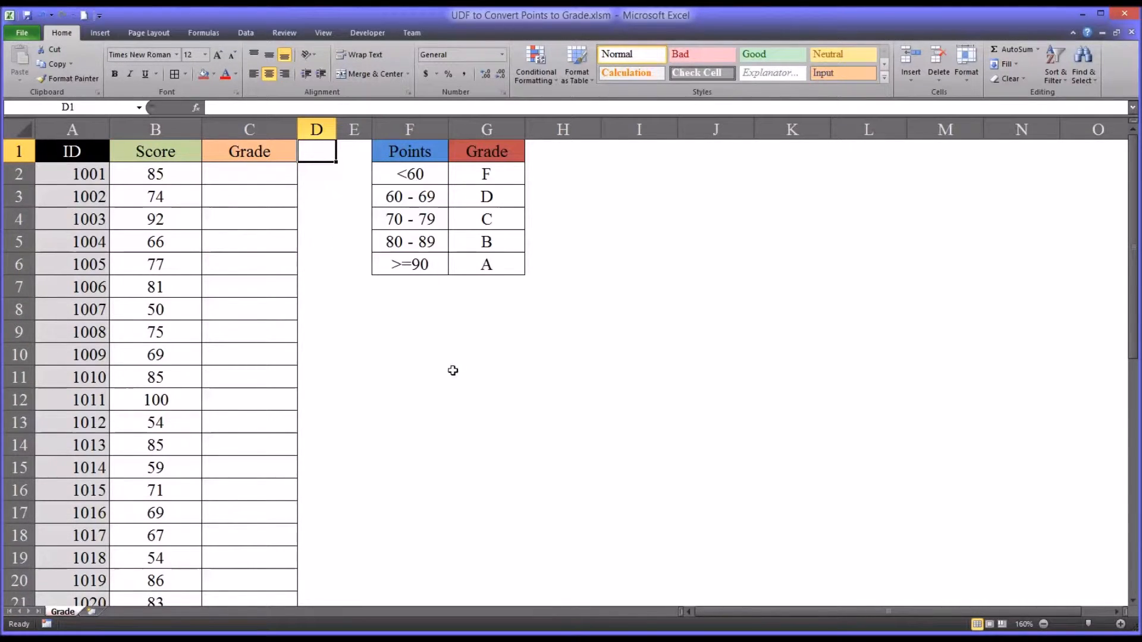
mouse_move(679, 598)
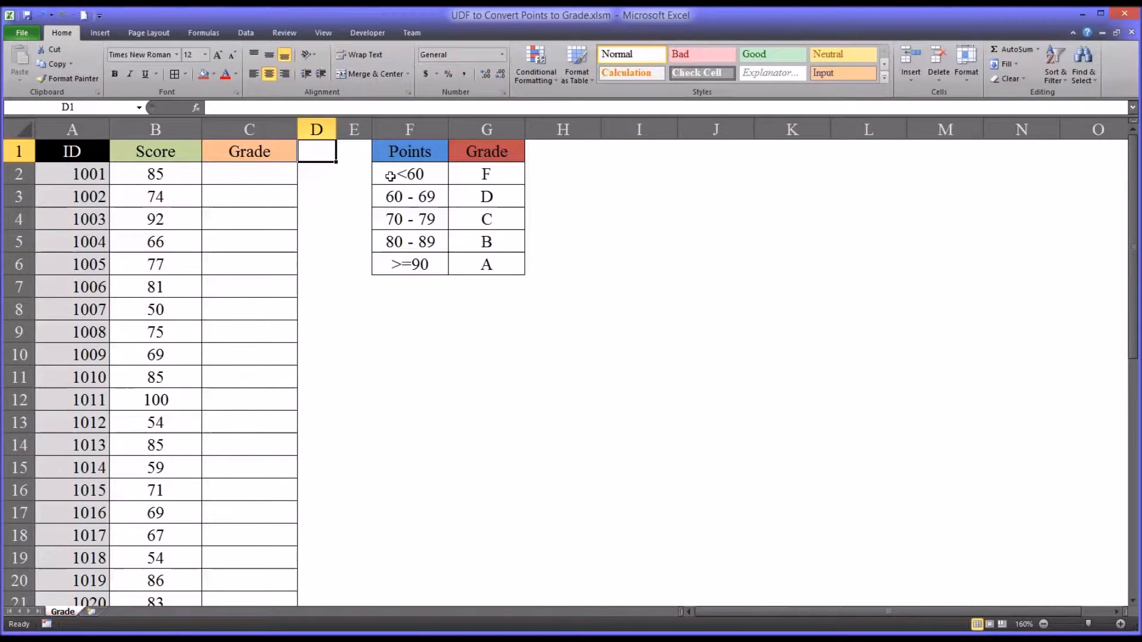
mouse_move(479, 176)
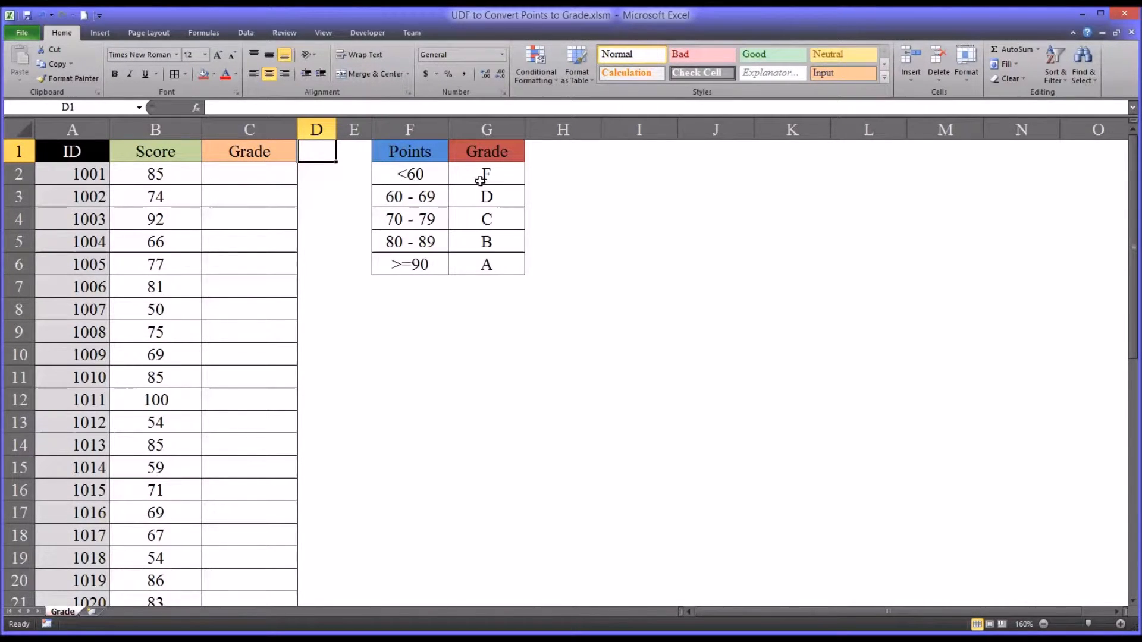
Step: Review the lookup table ranges from below 60 = F to 90 and above = A, then reach the blank Module1 window
click(408, 174)
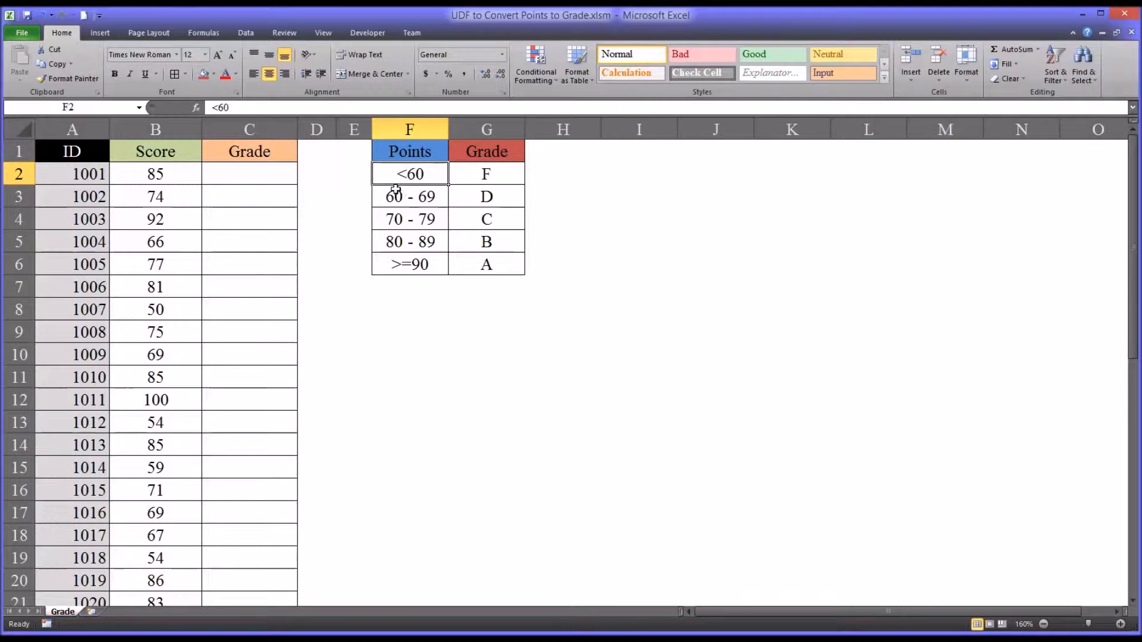
click(485, 174)
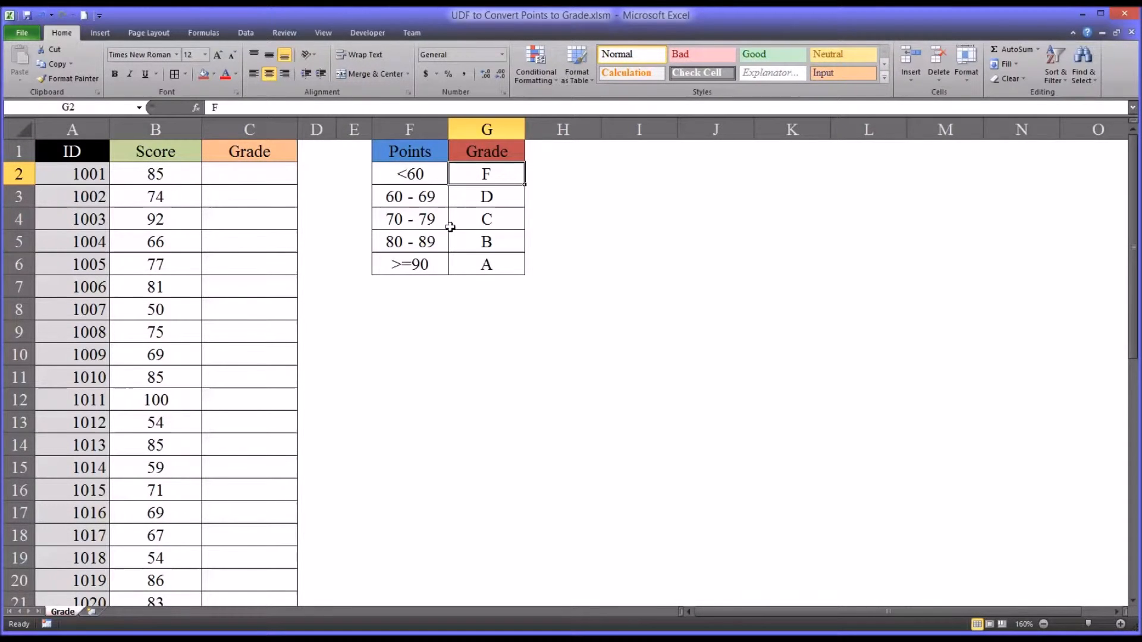
click(408, 264)
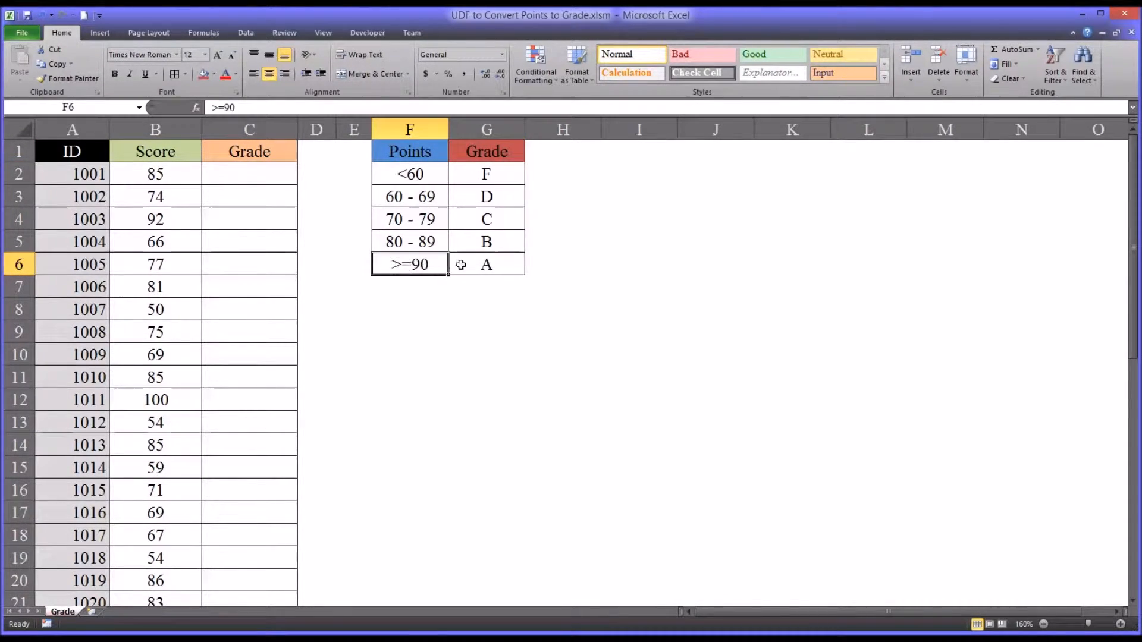
click(486, 264)
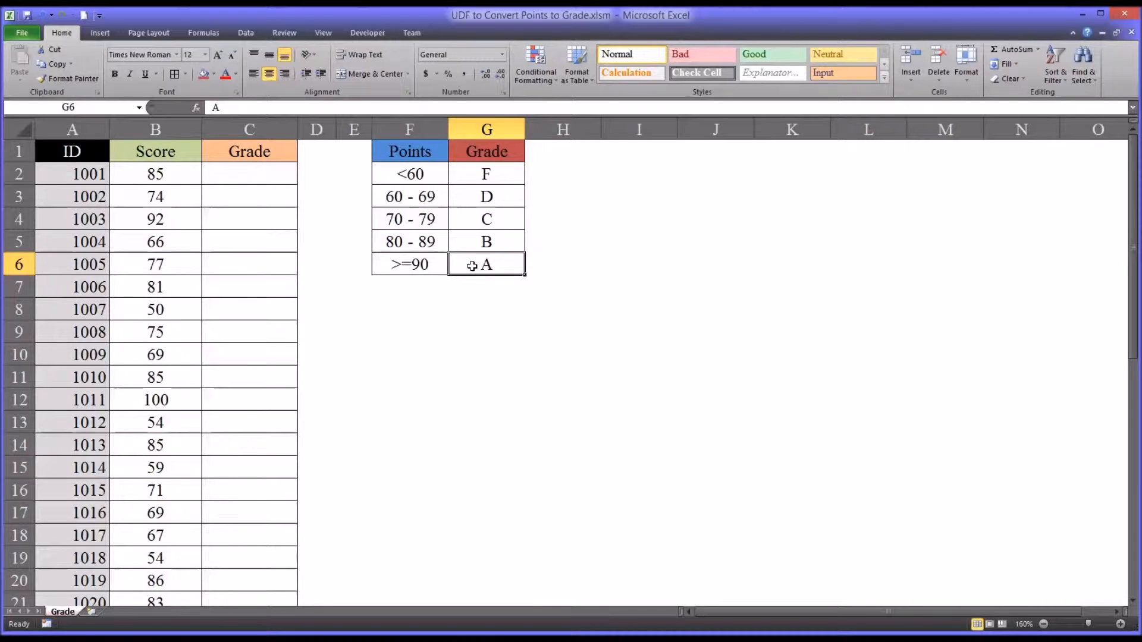
click(408, 196)
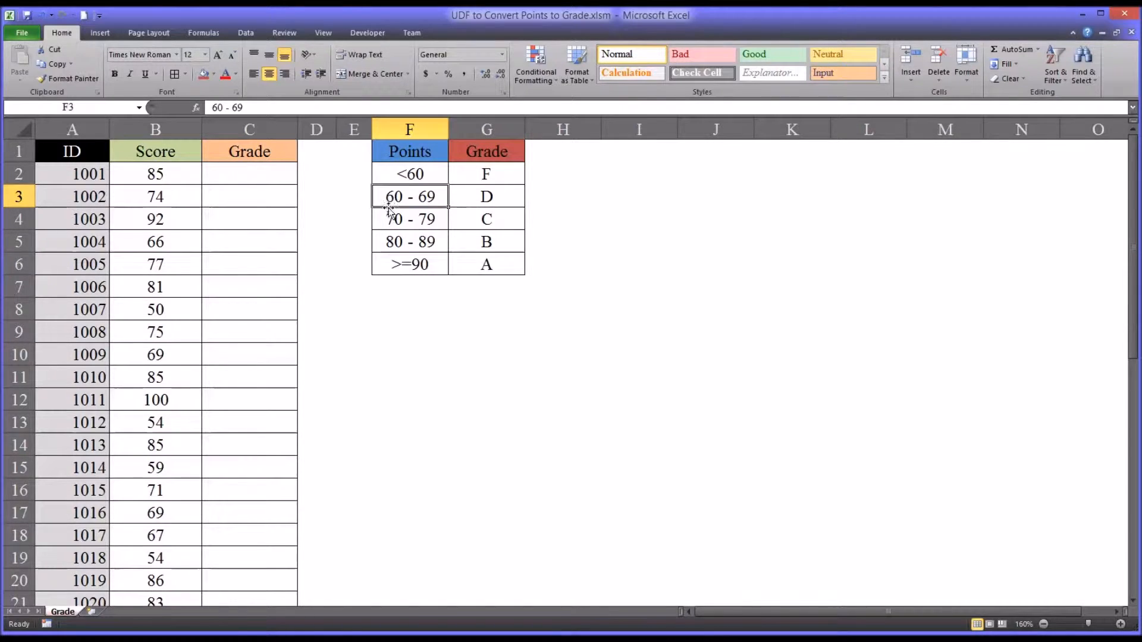
click(408, 242)
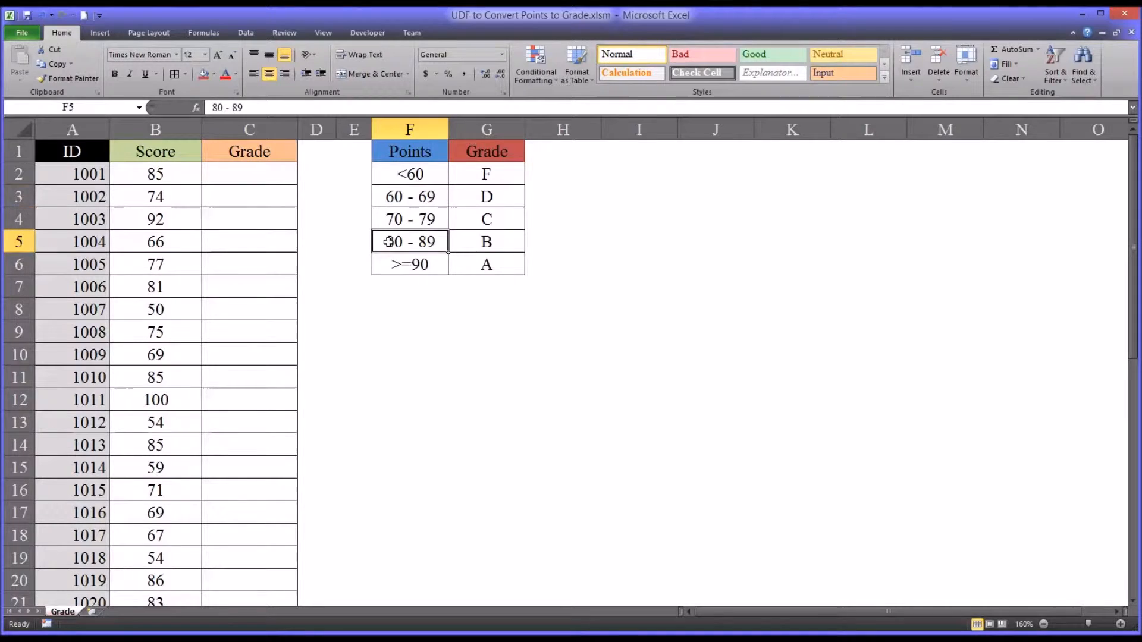
click(487, 219)
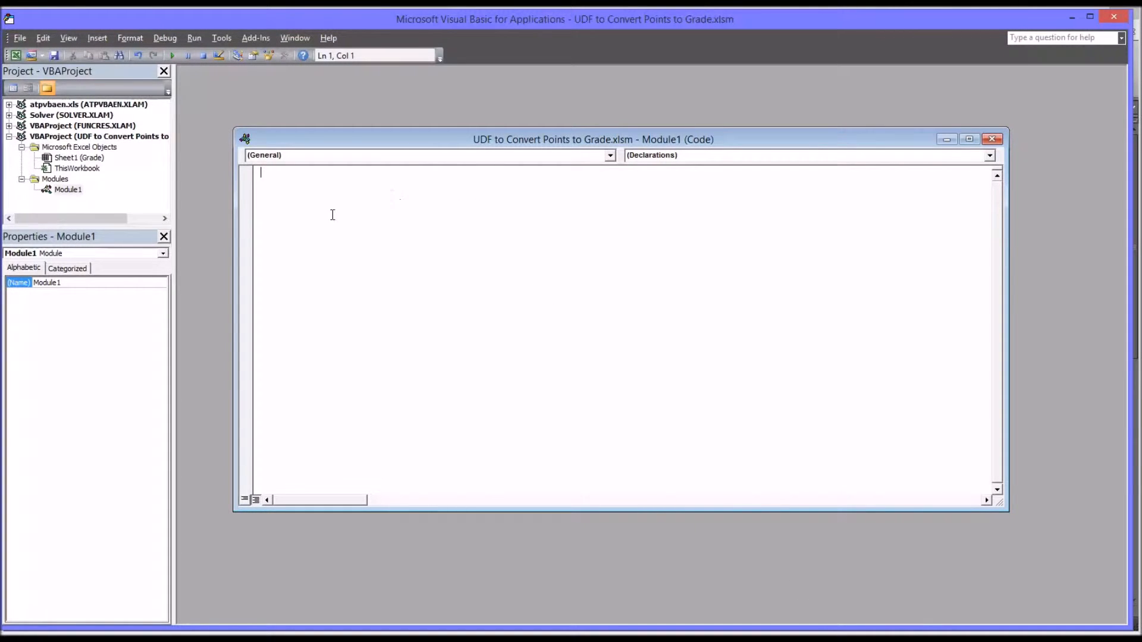
mouse_move(354, 147)
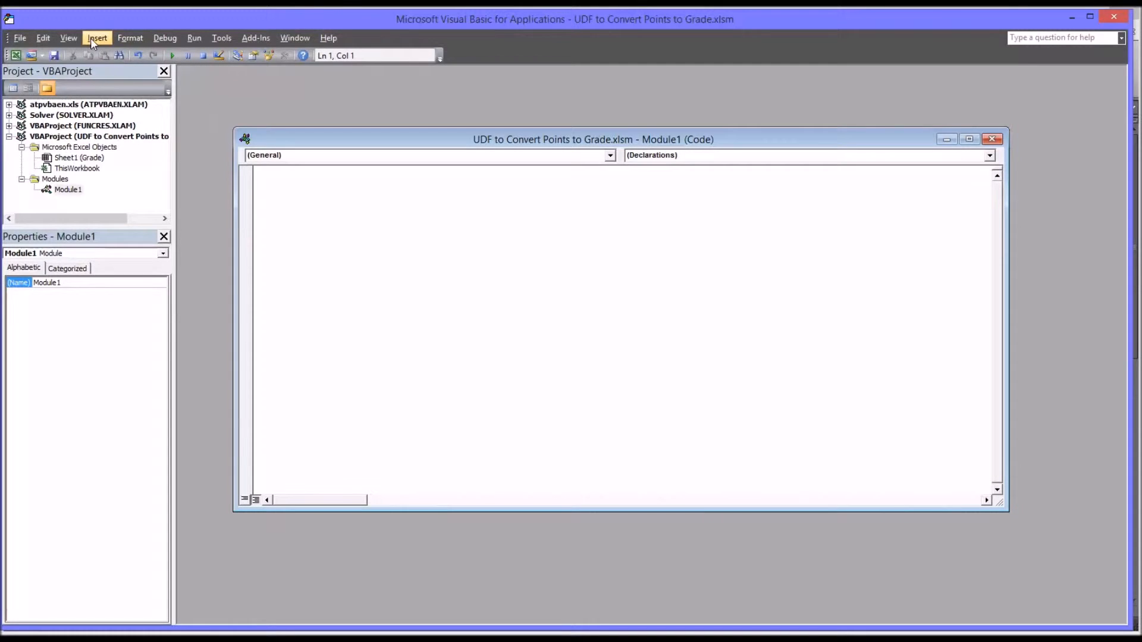
click(96, 38)
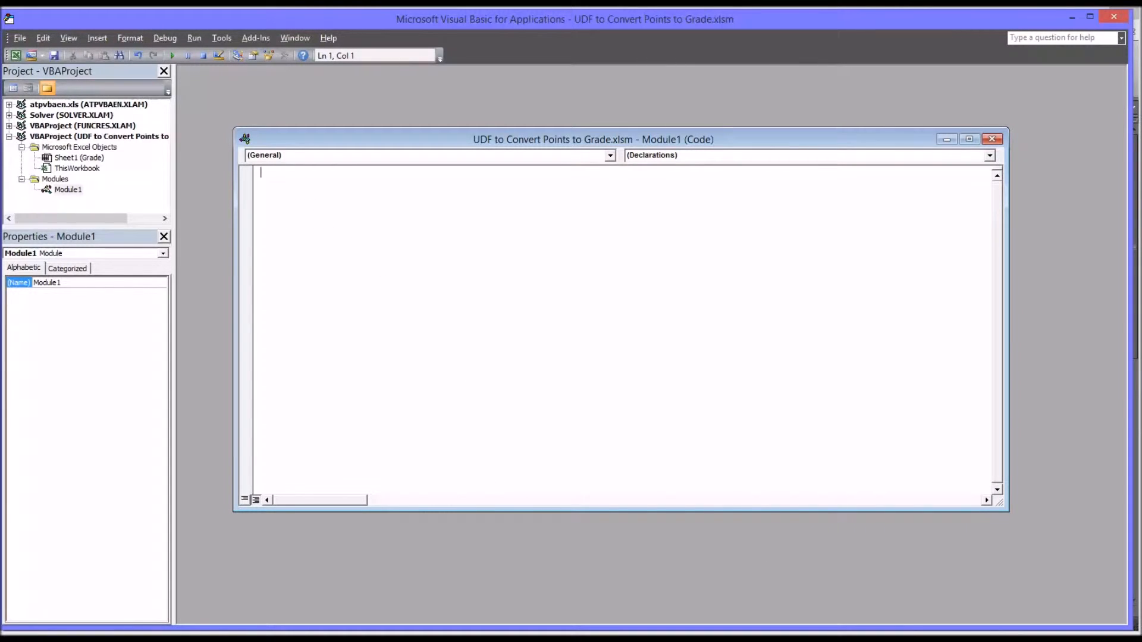
Step: Write the declaration line 'Function GRADE(x As Double) As String' in Module1
text(fn)
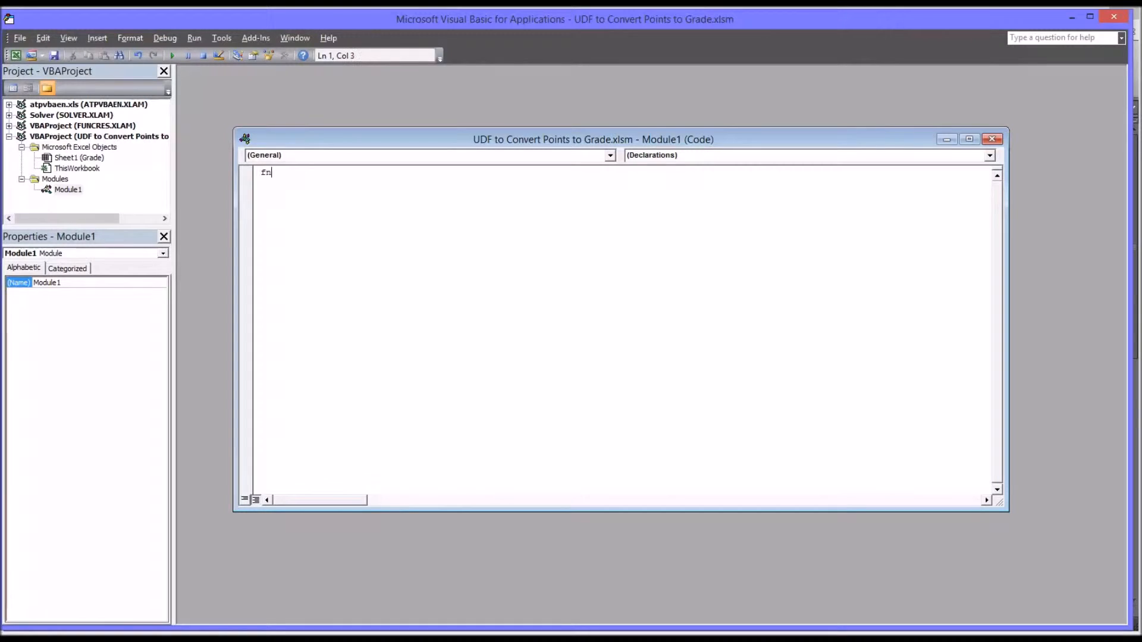
text(unction G)
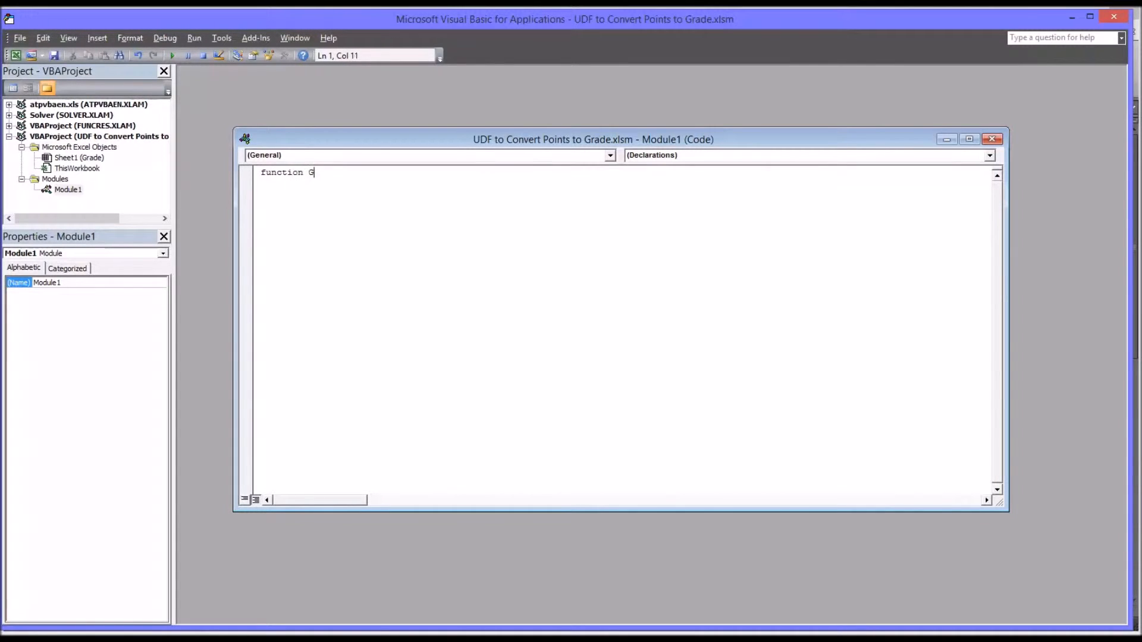
text(RADE)
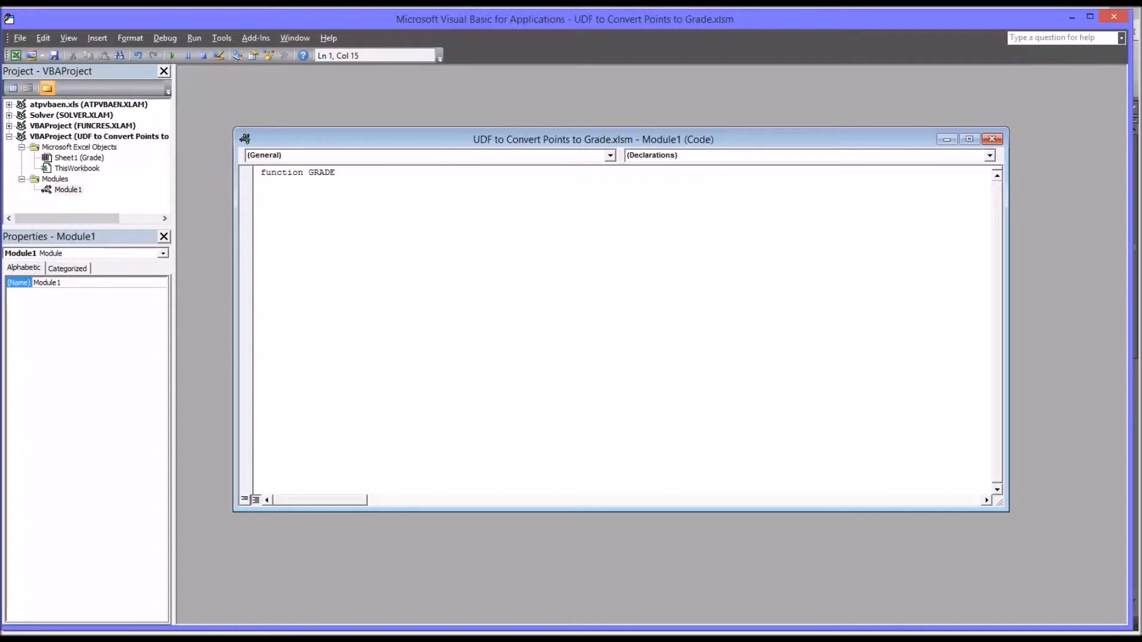
text(()
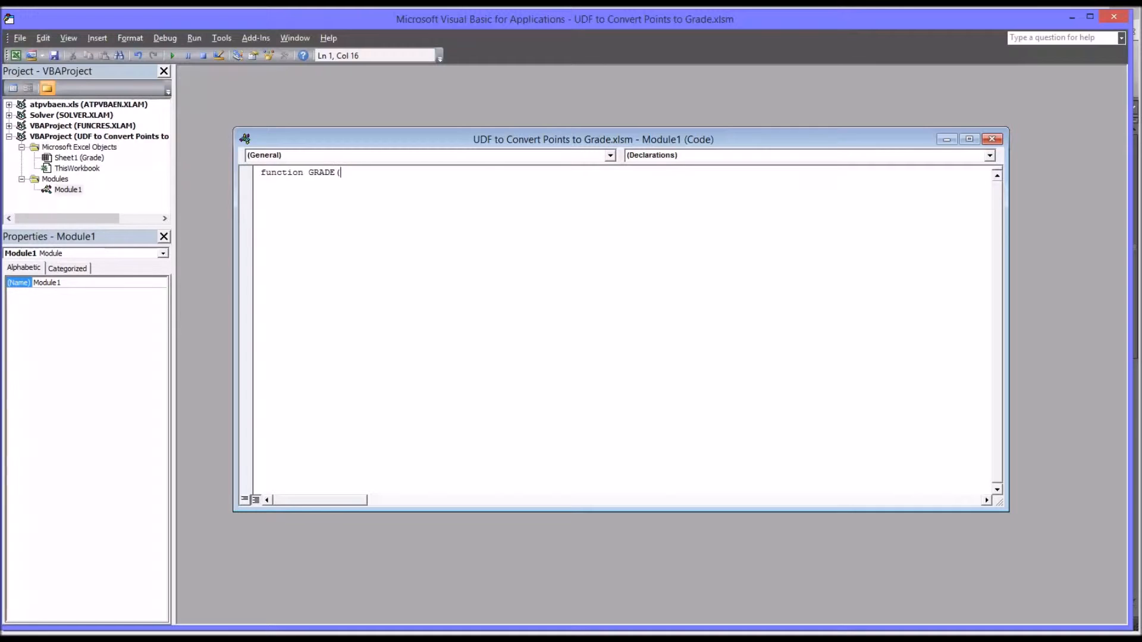
text(x)
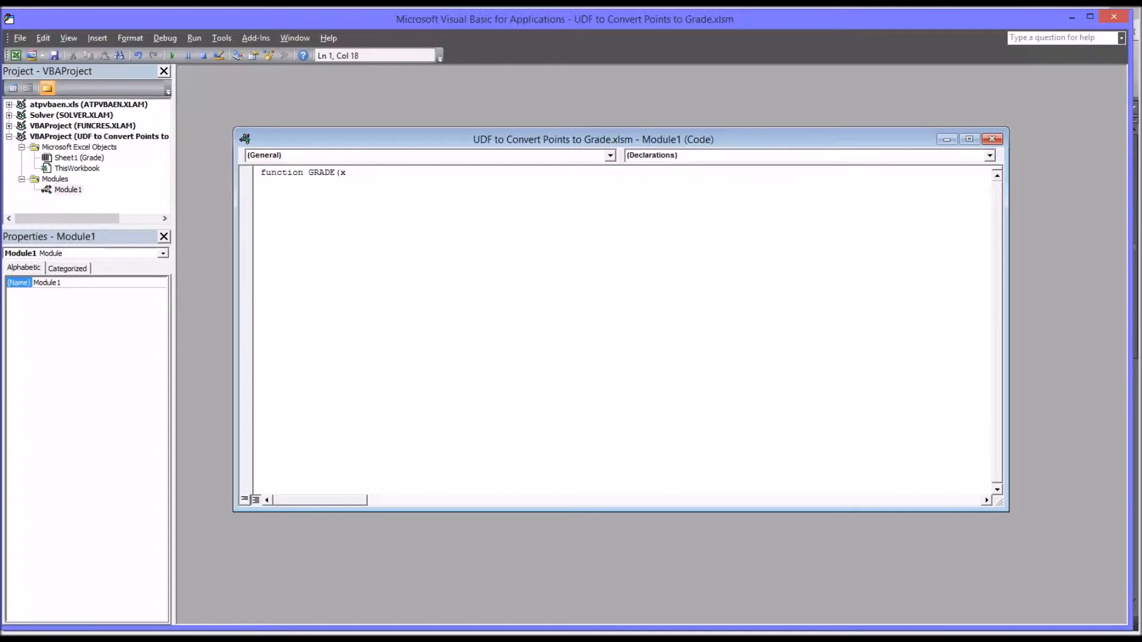
text(as Double) as s)
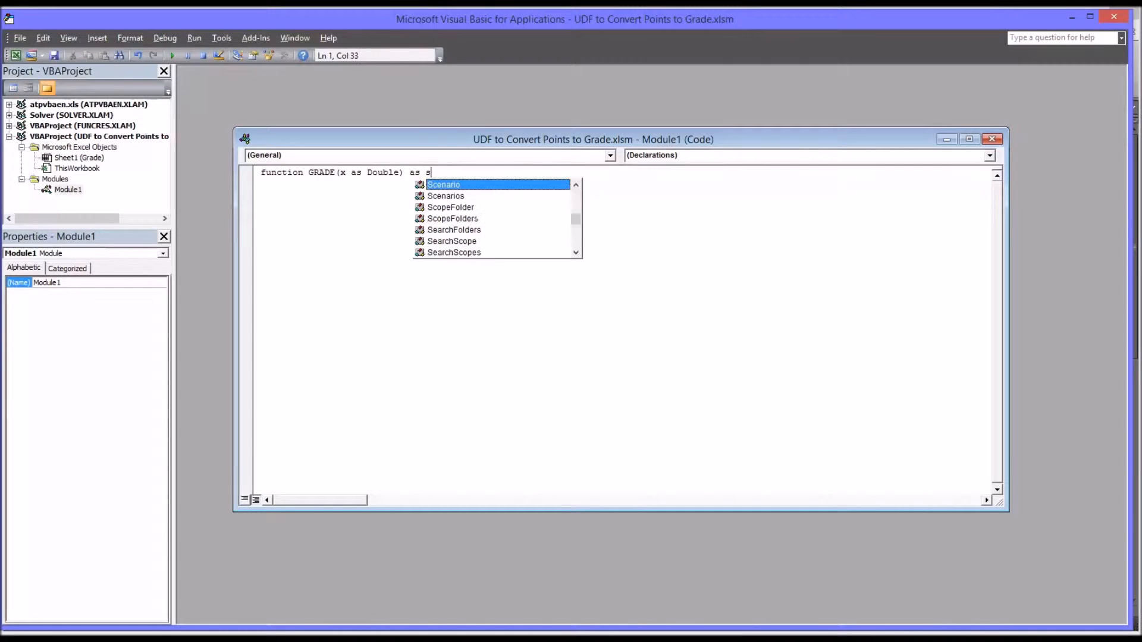
text(trin)
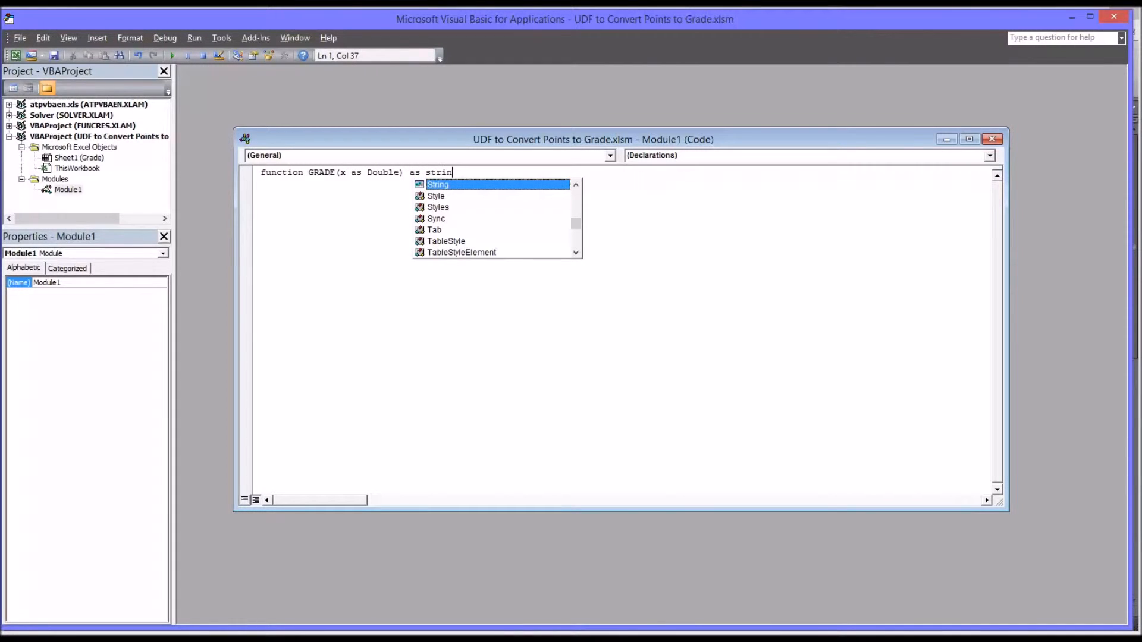
key(enter)
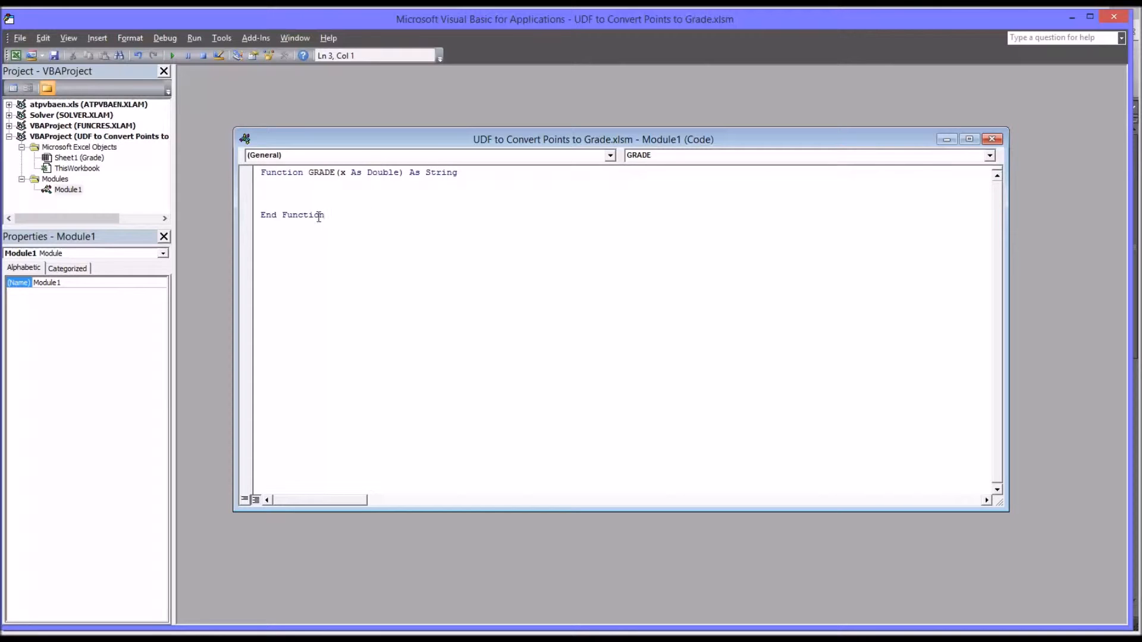
Step: Add an empty 'Select Case x' block closed by 'End Select' inside the function body
click(261, 191)
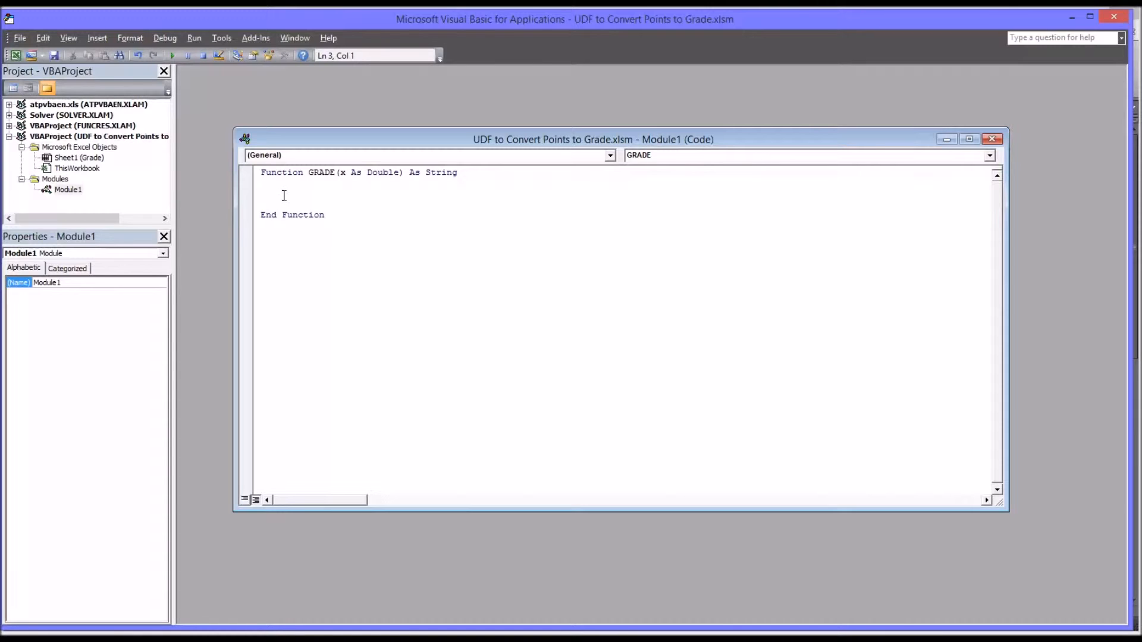
text(select c)
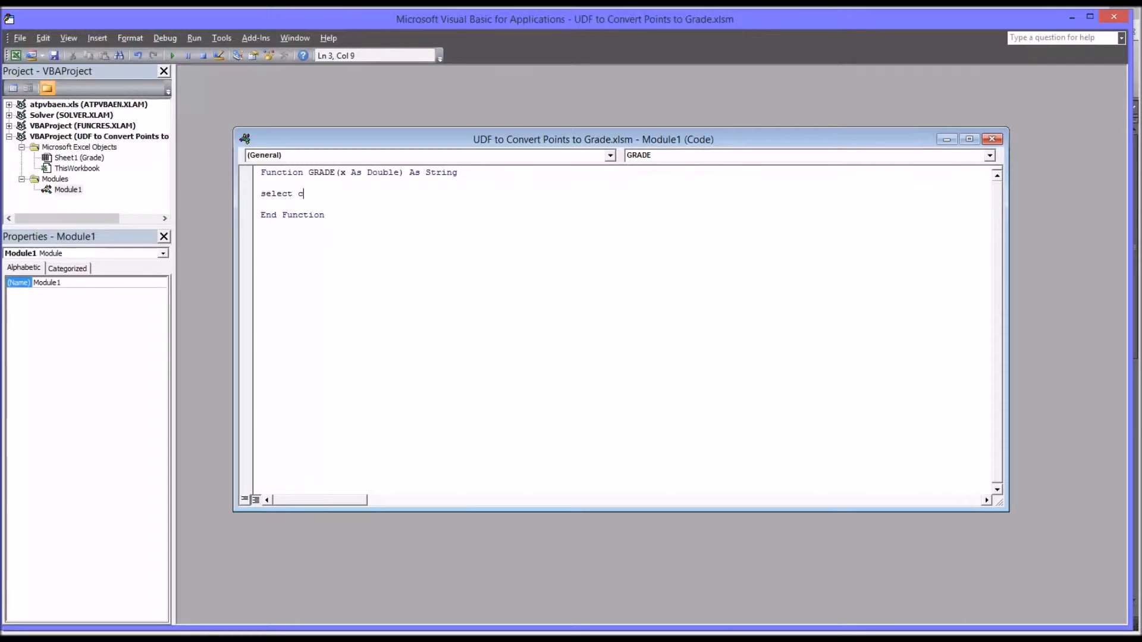
text(ase x)
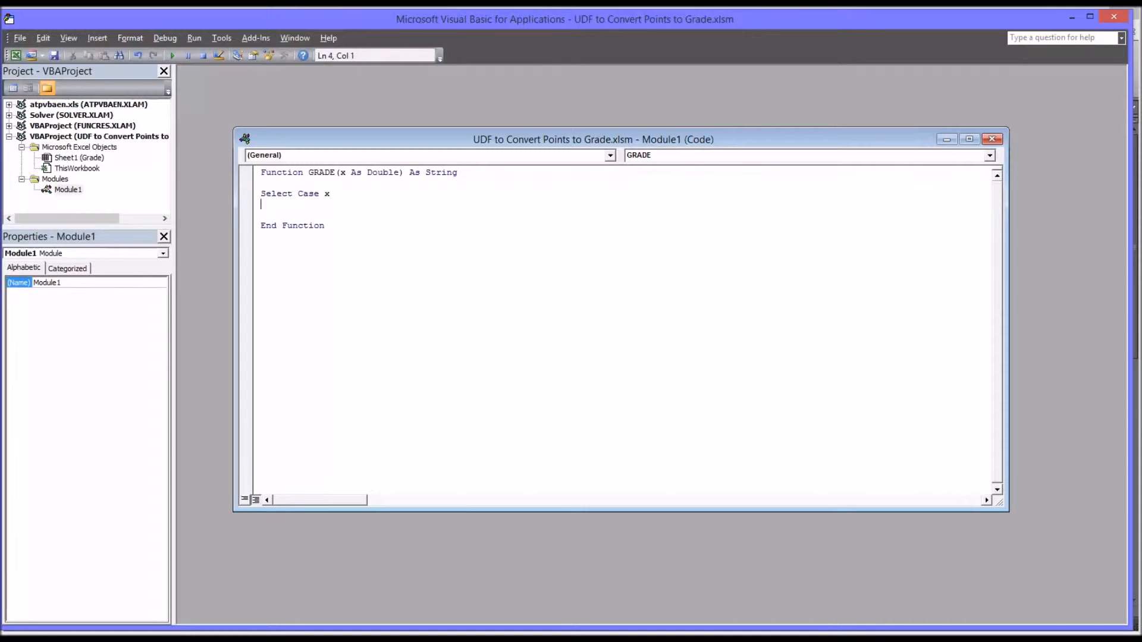
key(Enter)
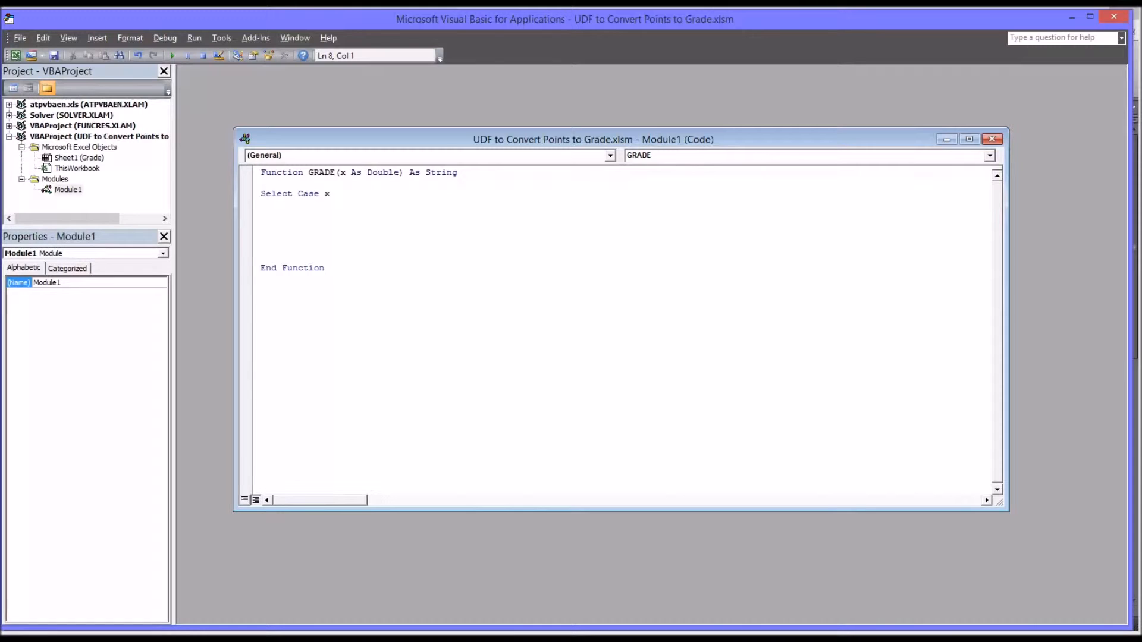
text(end s)
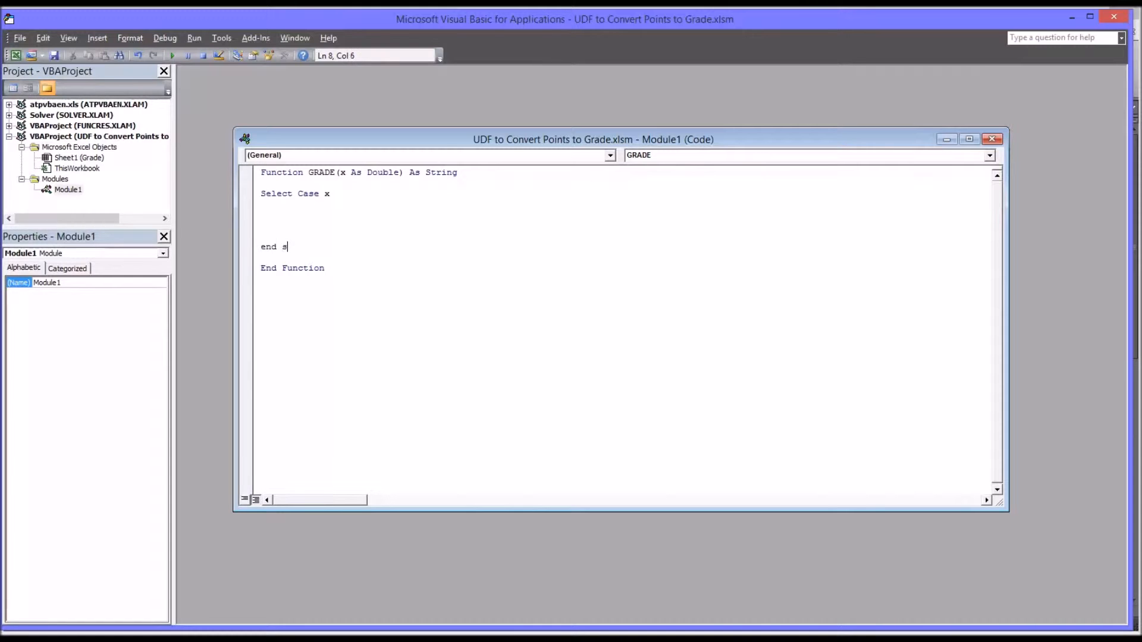
text(elect)
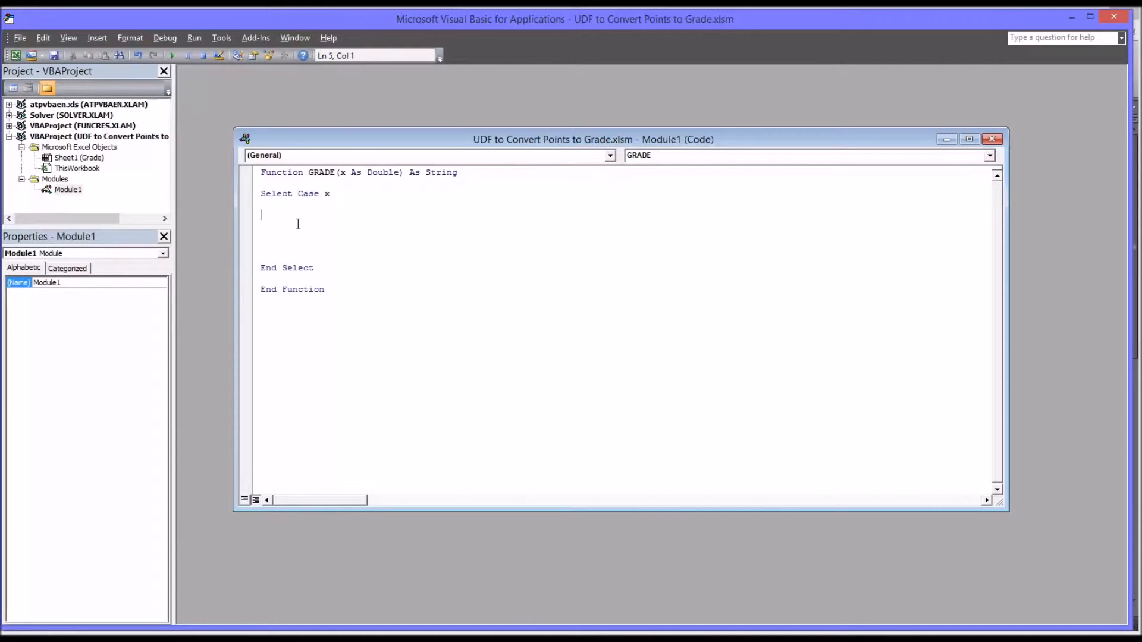
Step: Add the first branch 'Case Is < 60' with grade = "F"
text(case is)
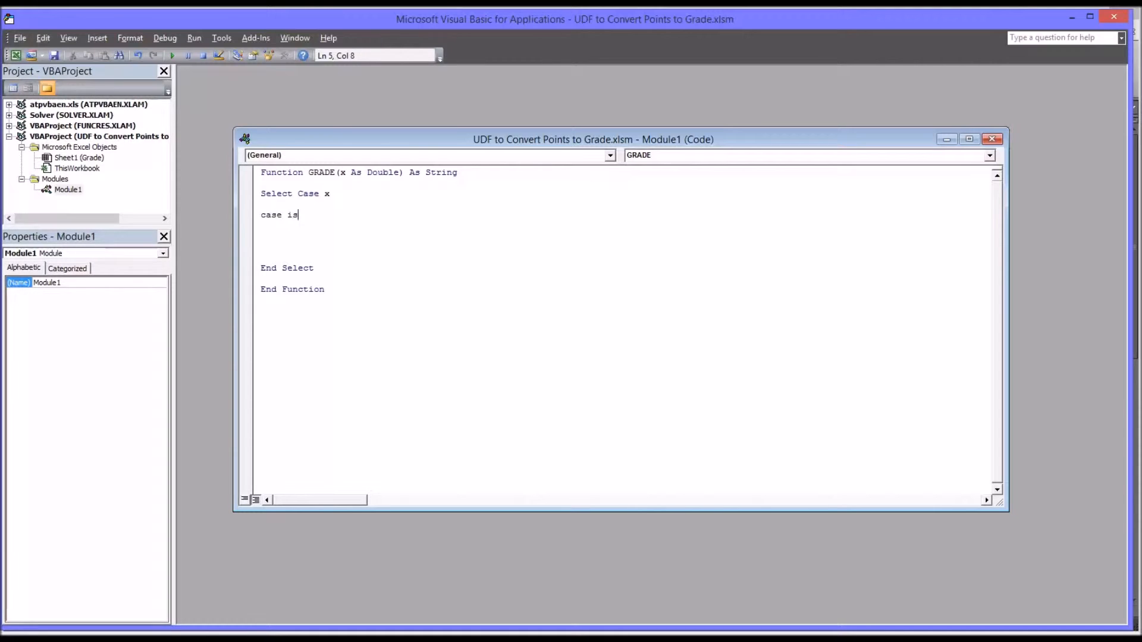
text(<)
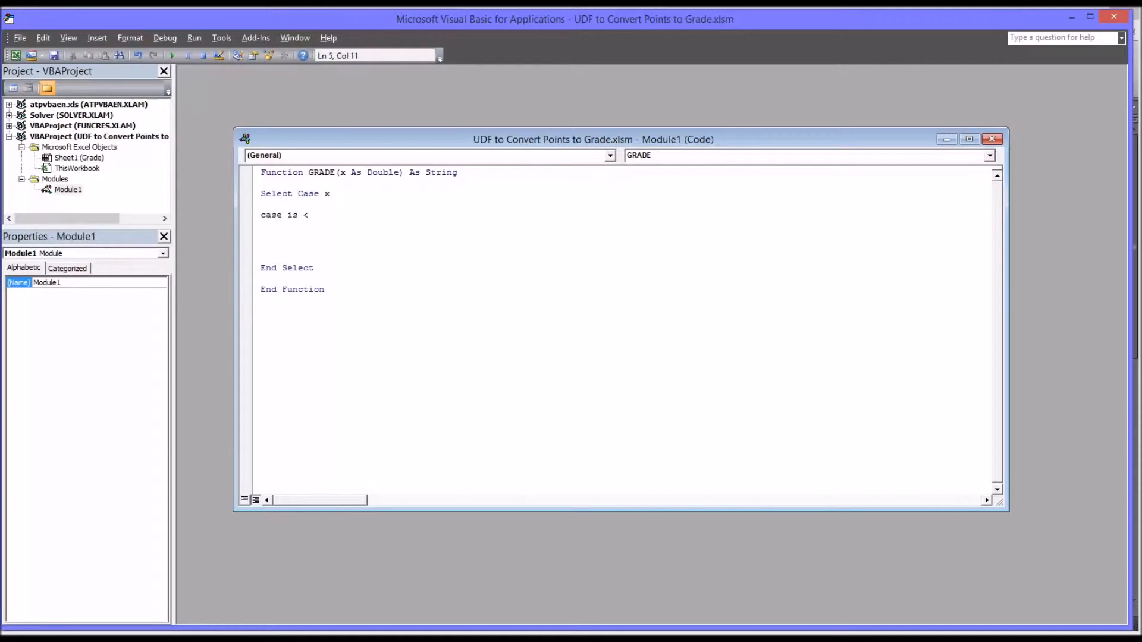
text(60)
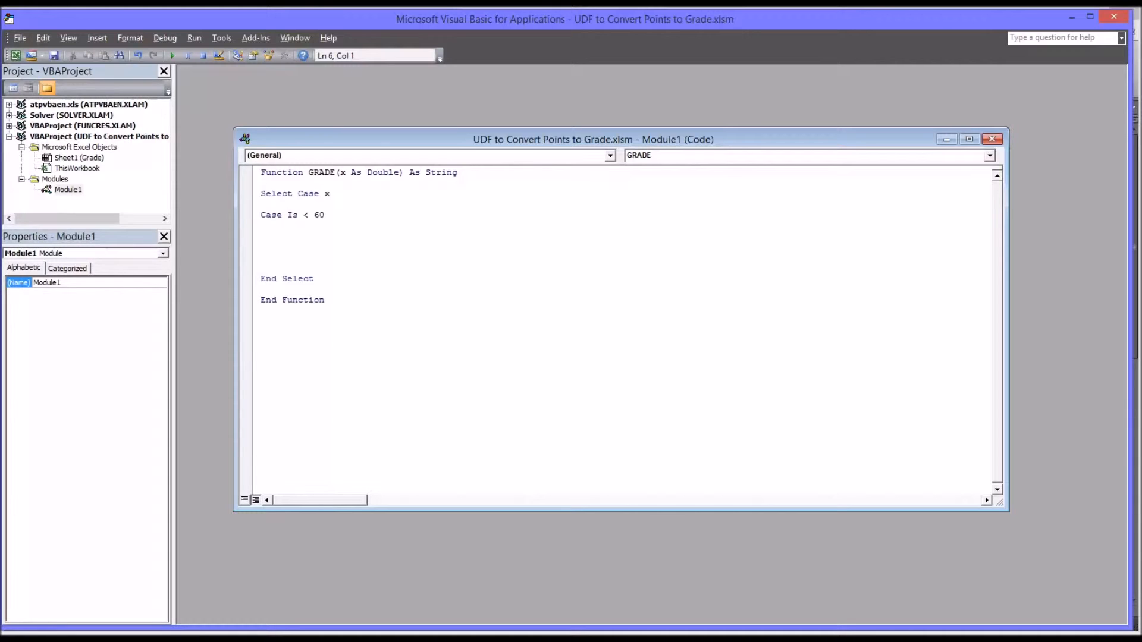
text(grade=")
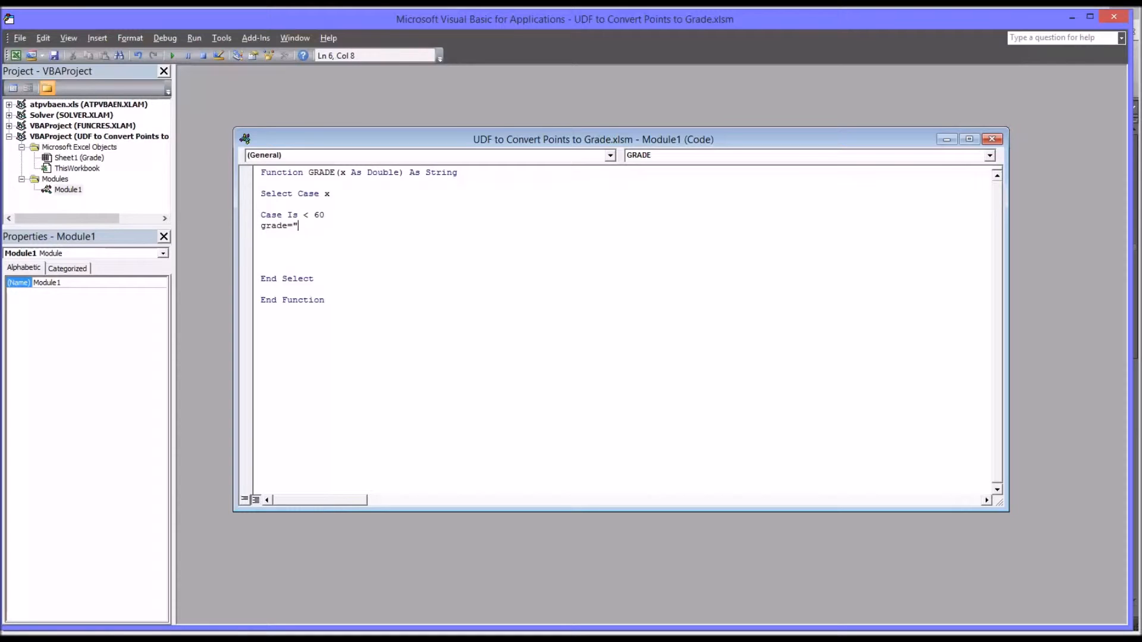
text(F)
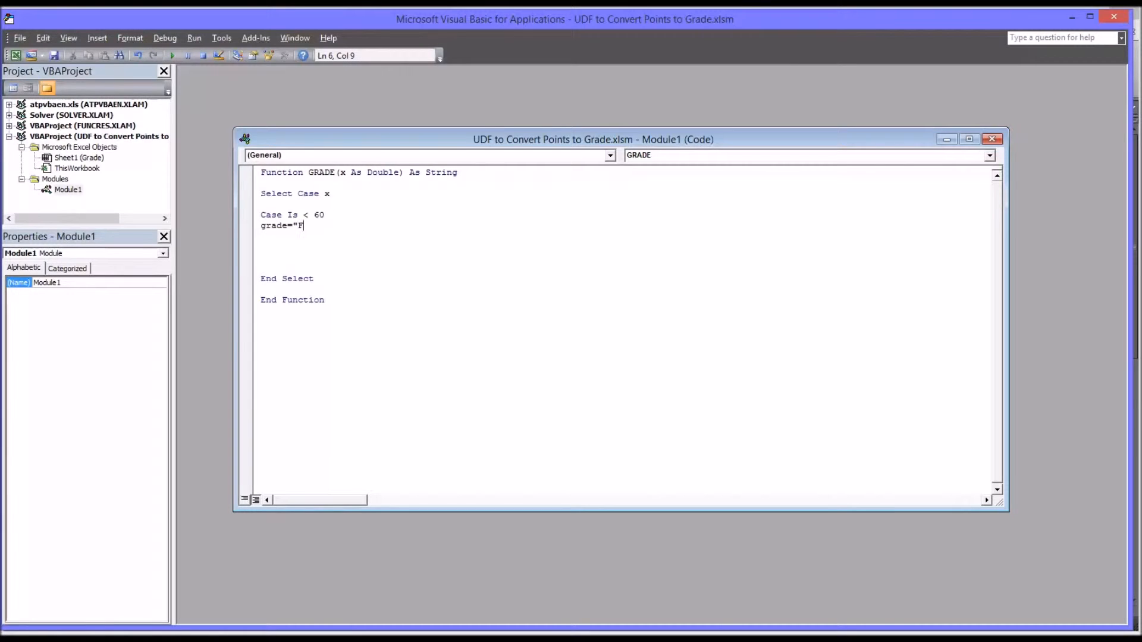
text(")
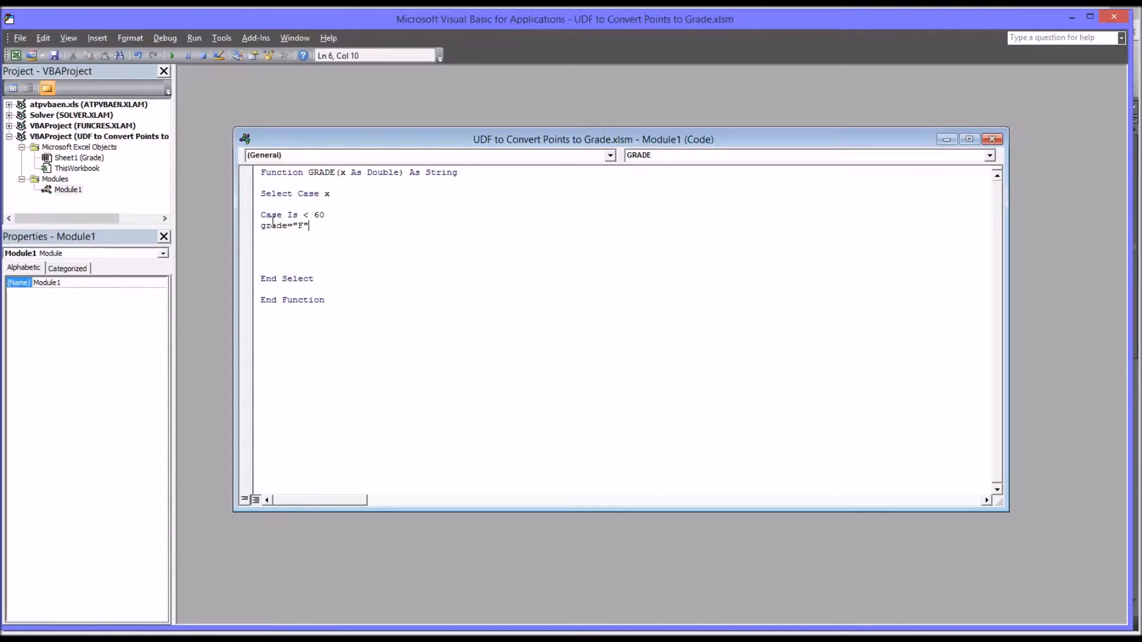
key(enter)
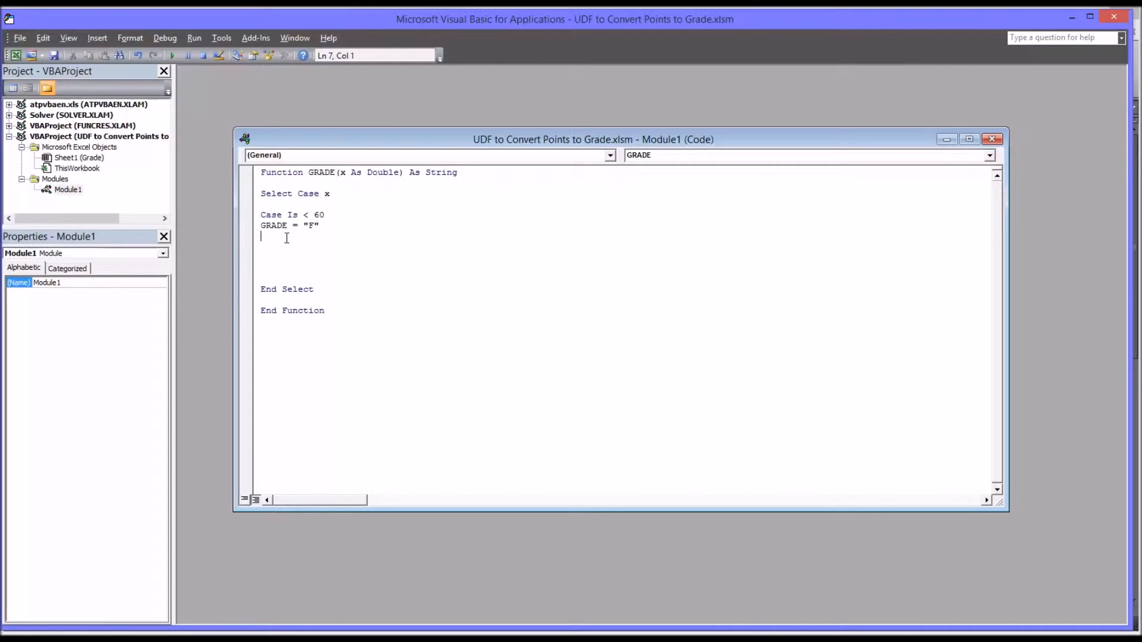
key(enter)
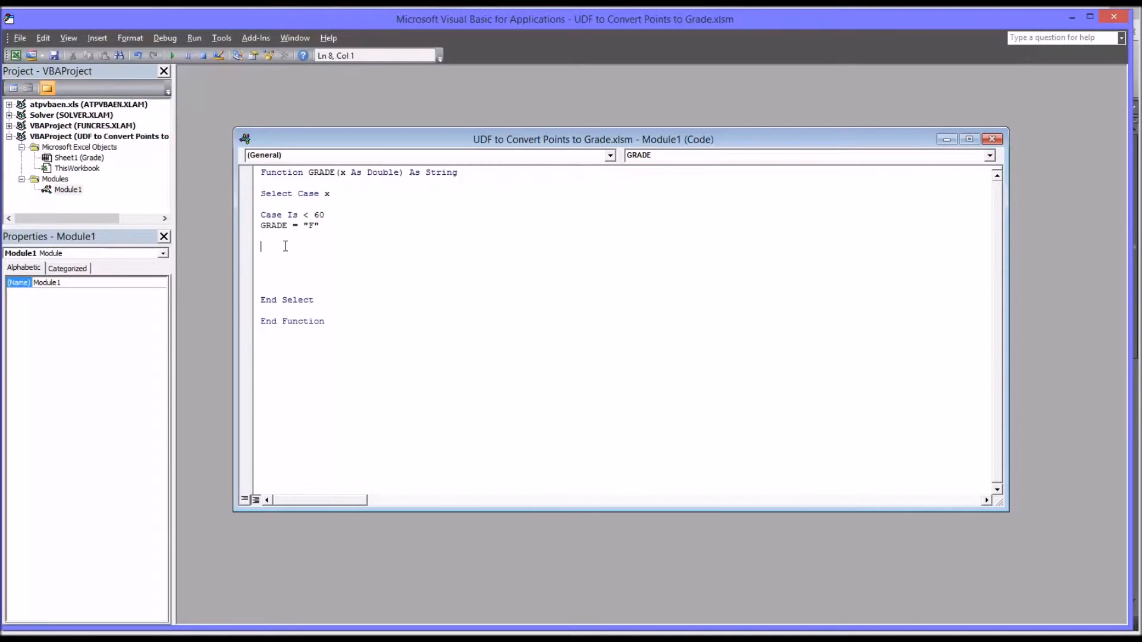
Step: Add the branch 'Case Is < 70' returning grade "D"
text(case)
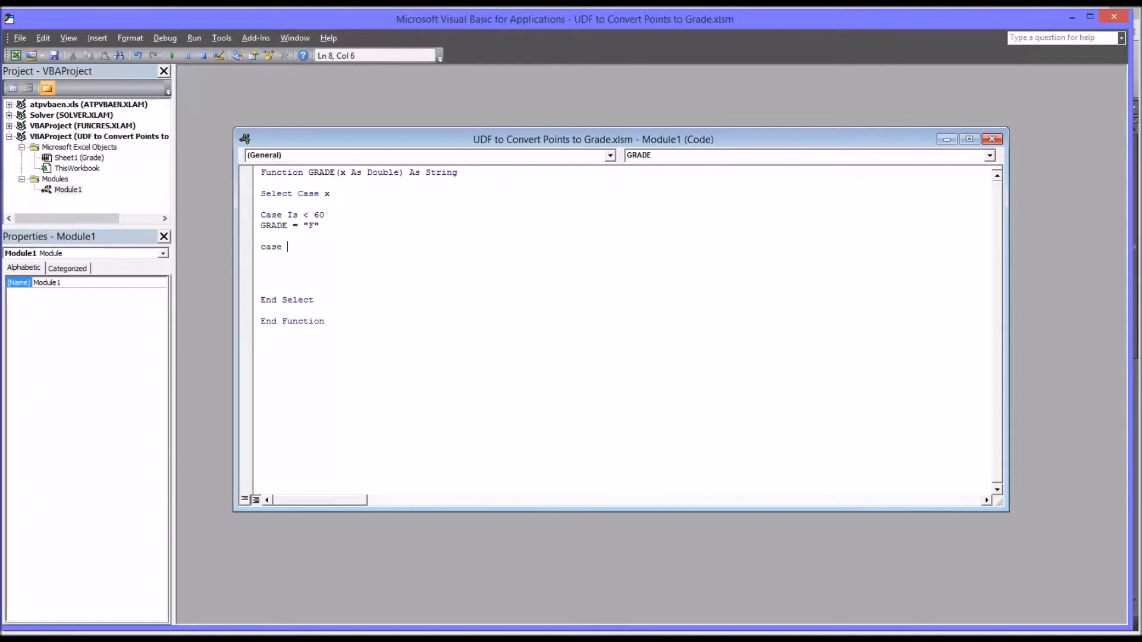
text(is)
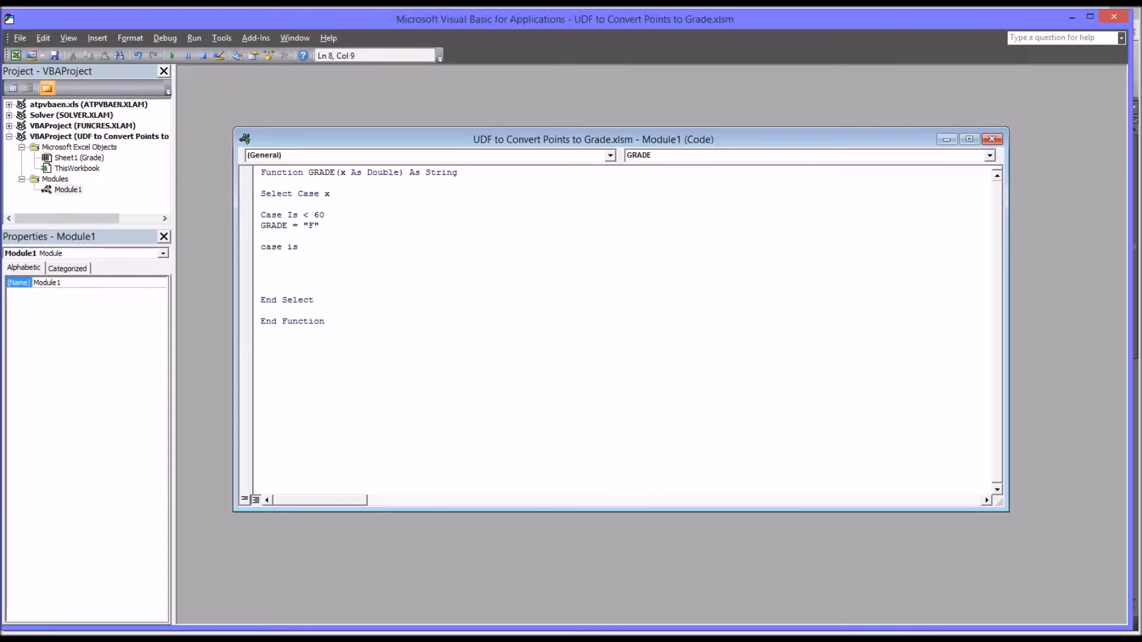
text(<)
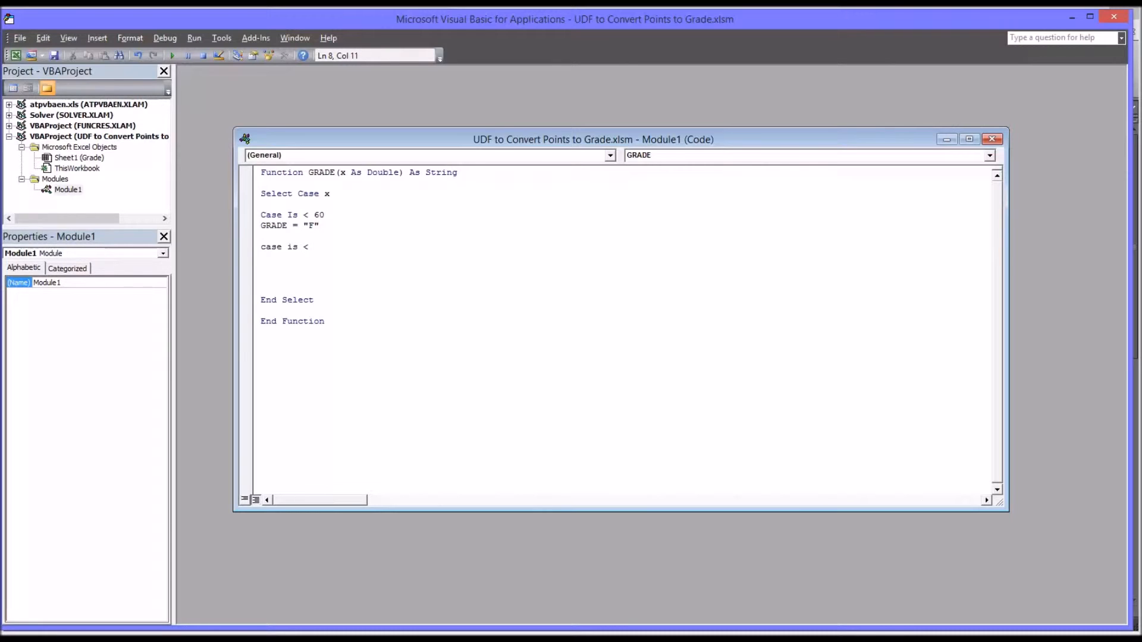
text(70)
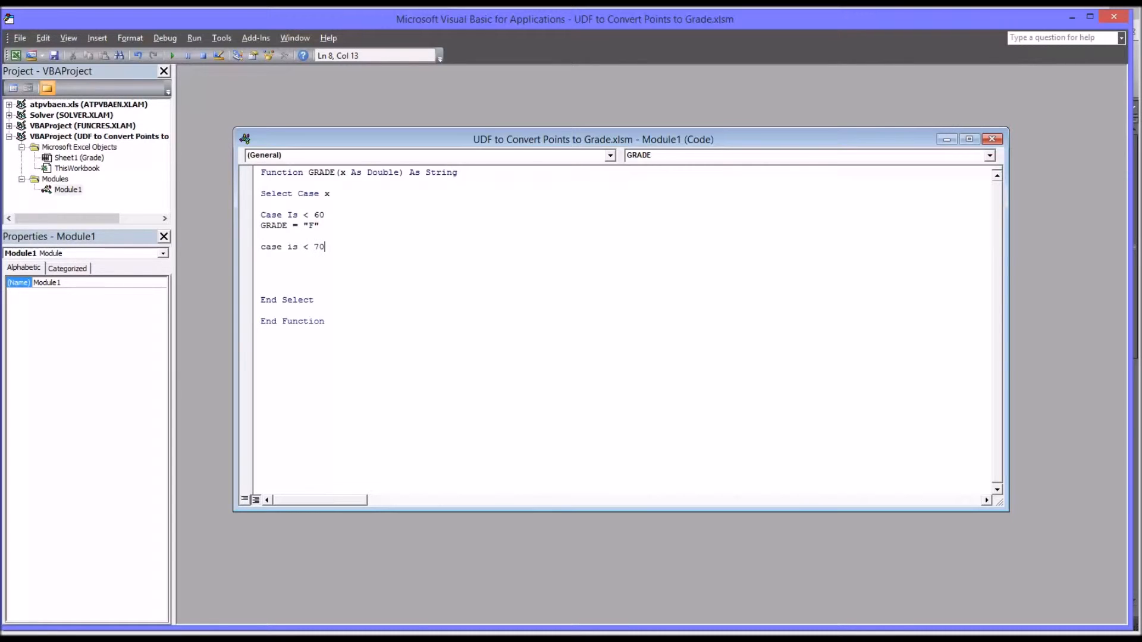
text(gran)
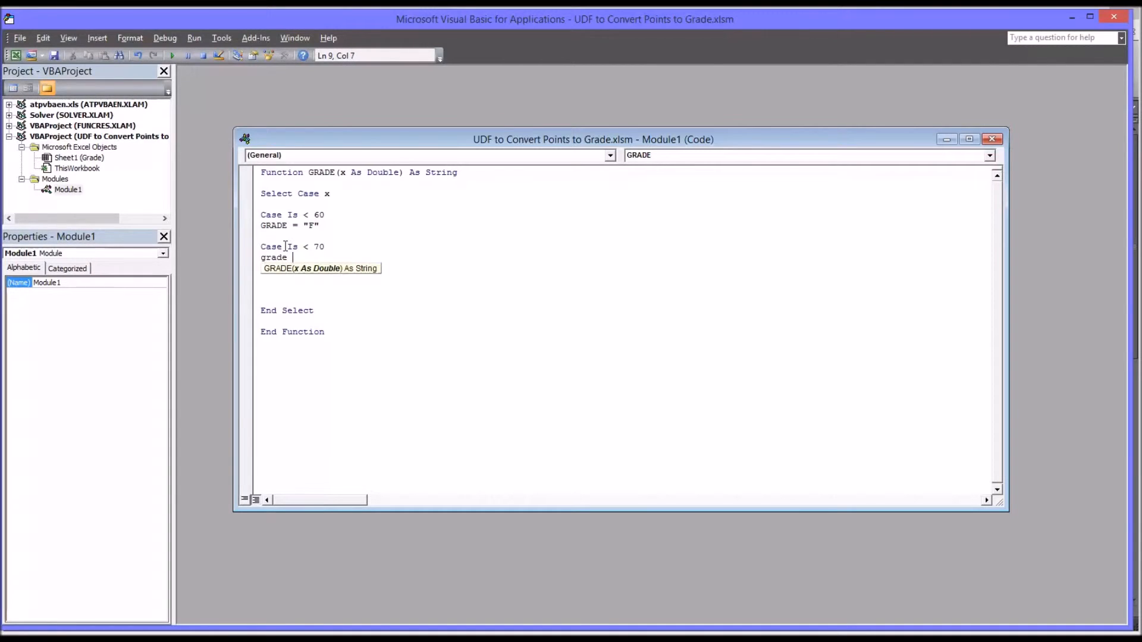
text(=)
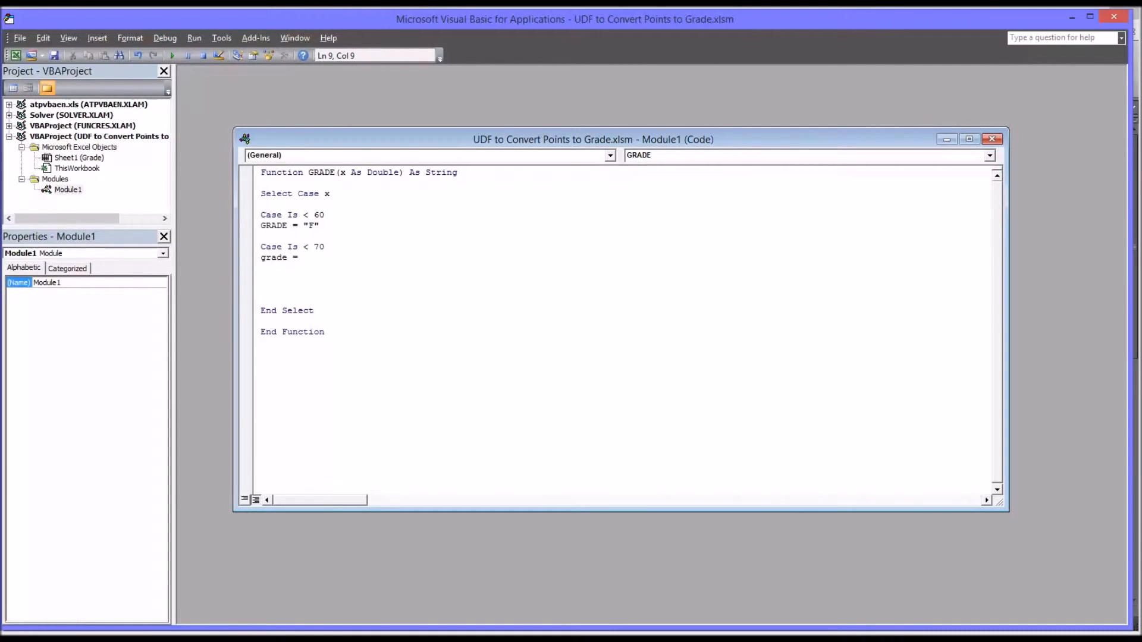
text("D")
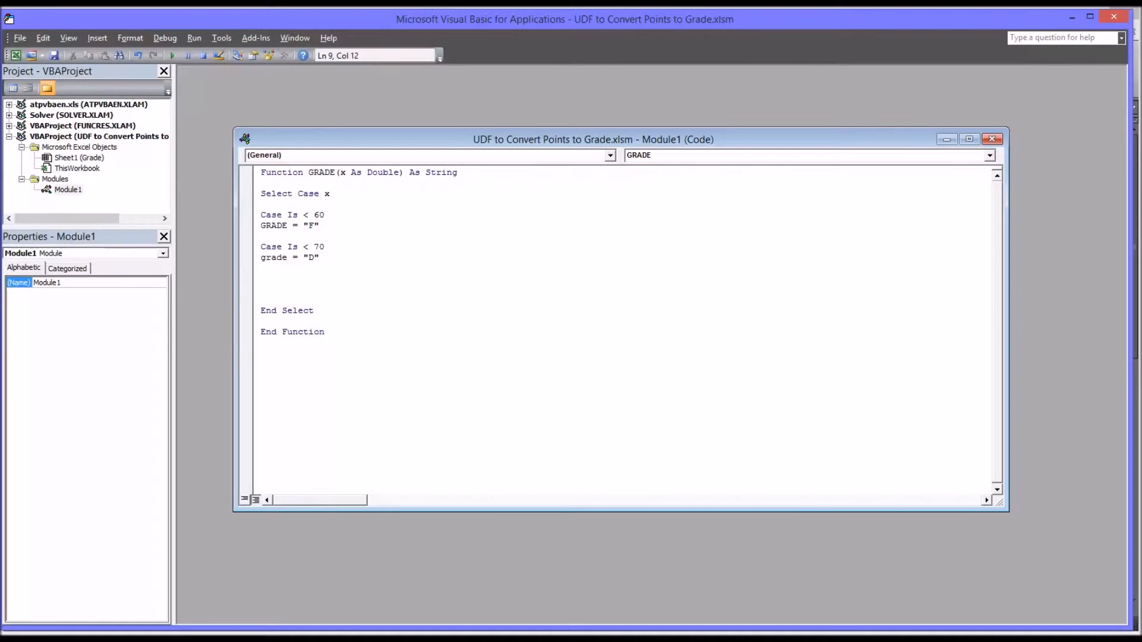
Step: Add the branch 'Case Is < 80' returning grade "C"
text(ca)
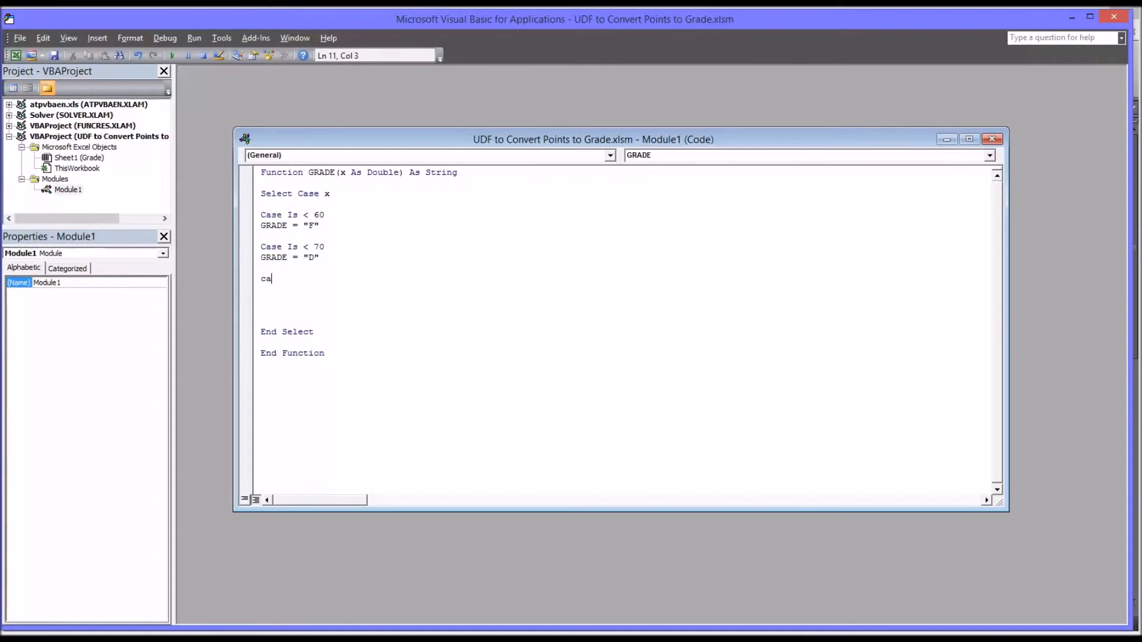
text(se is)
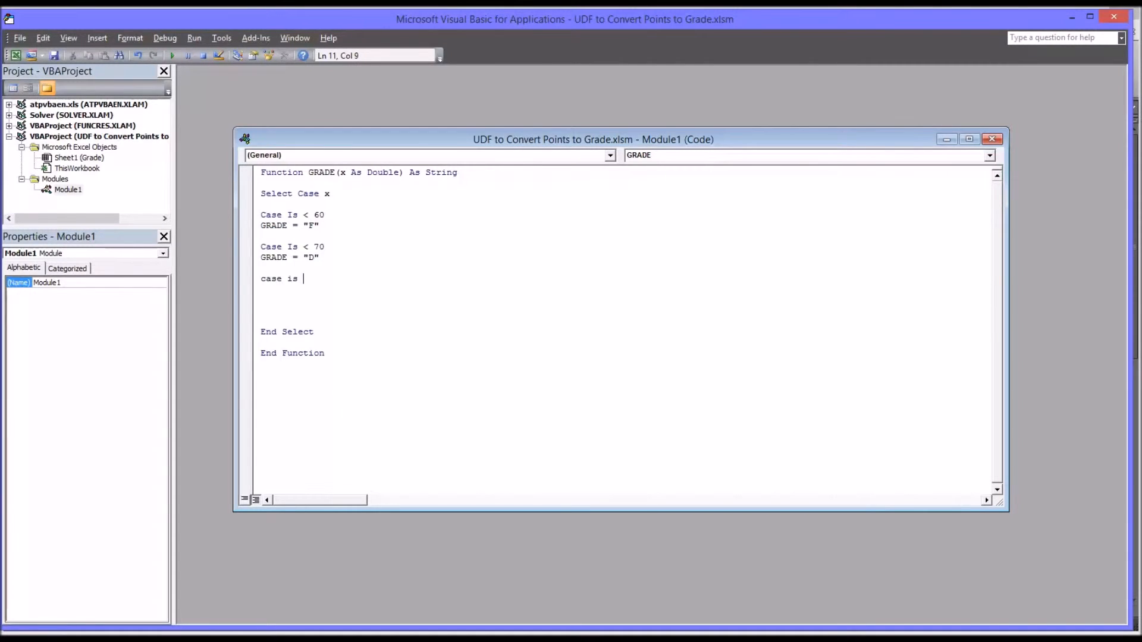
text(< 80)
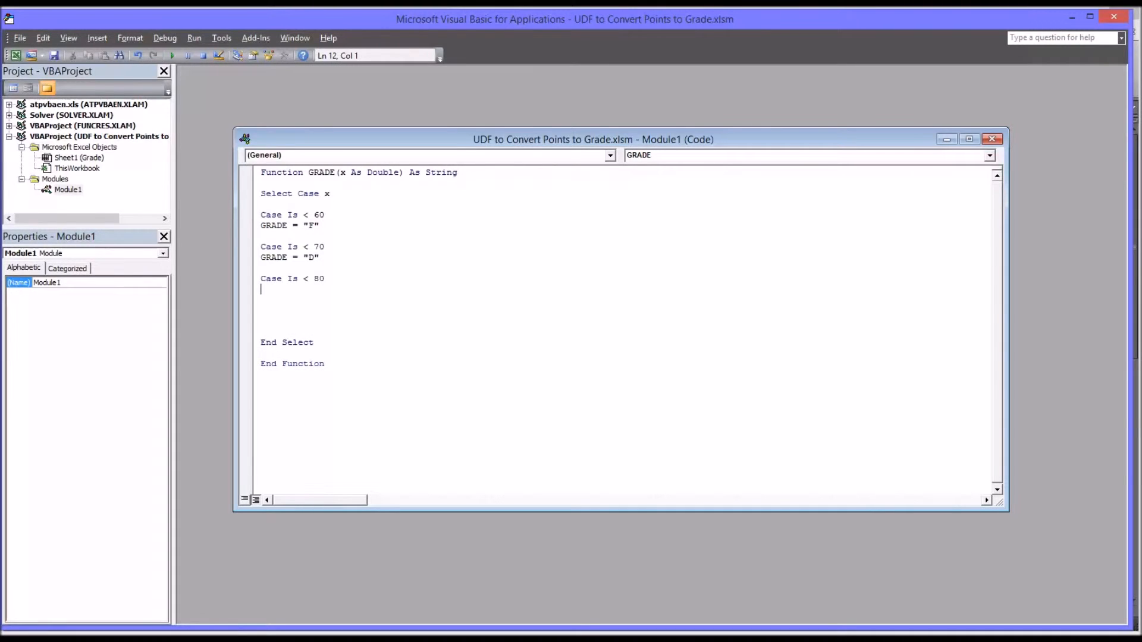
text(grade)
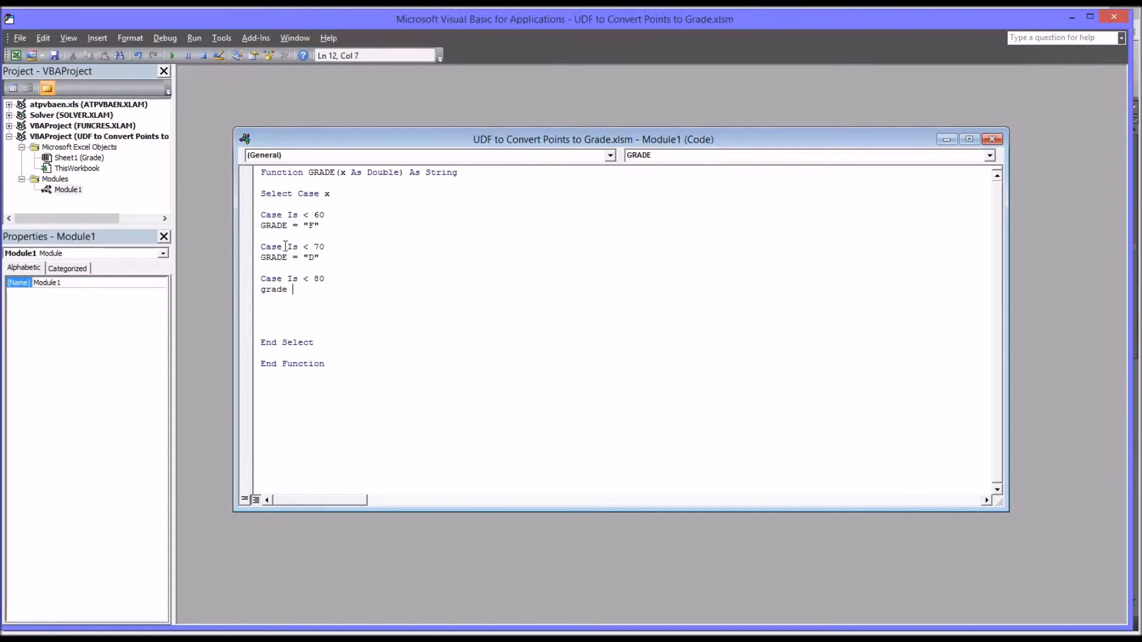
text(=)
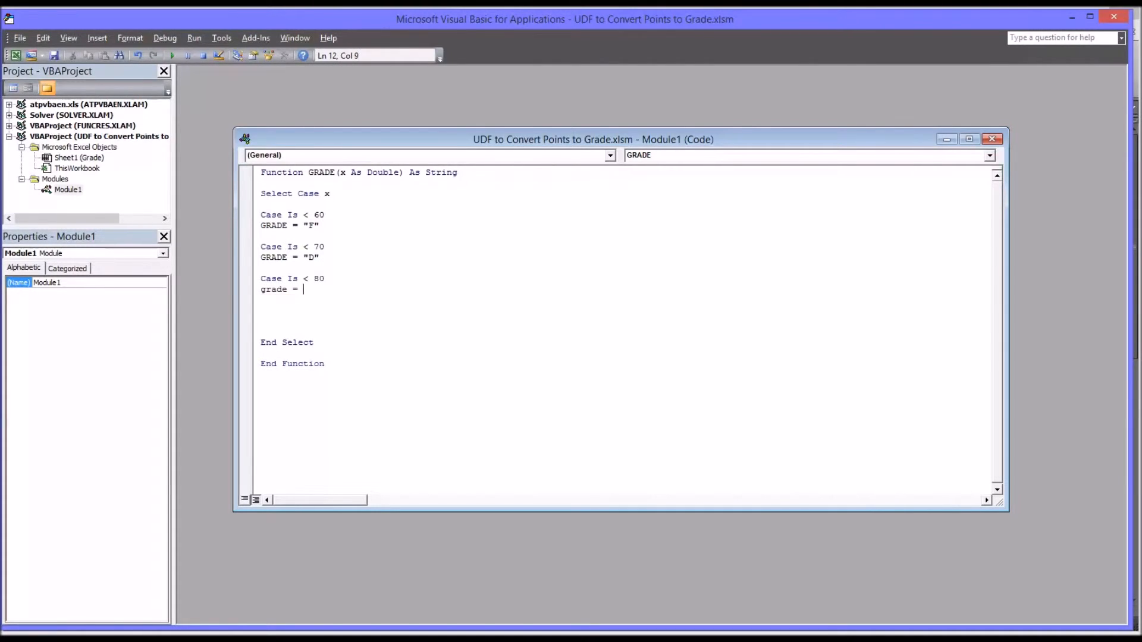
text("C")
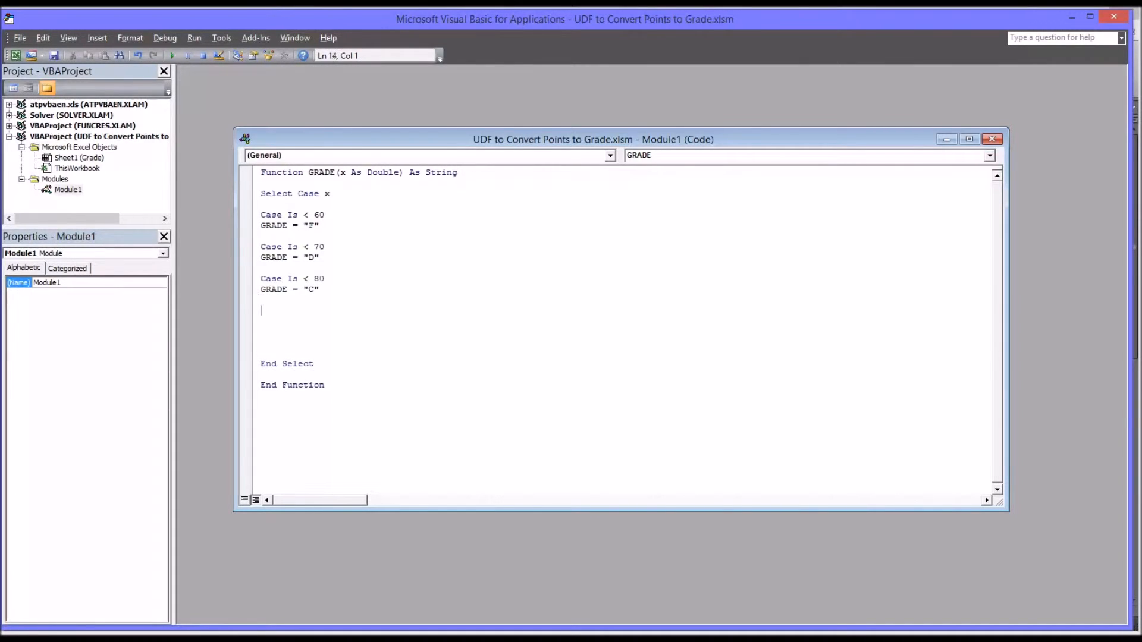
Step: Add the final branches 'Case Is < 90' returning "B" and 'Case Is >= 90' returning "A"
text(case is <)
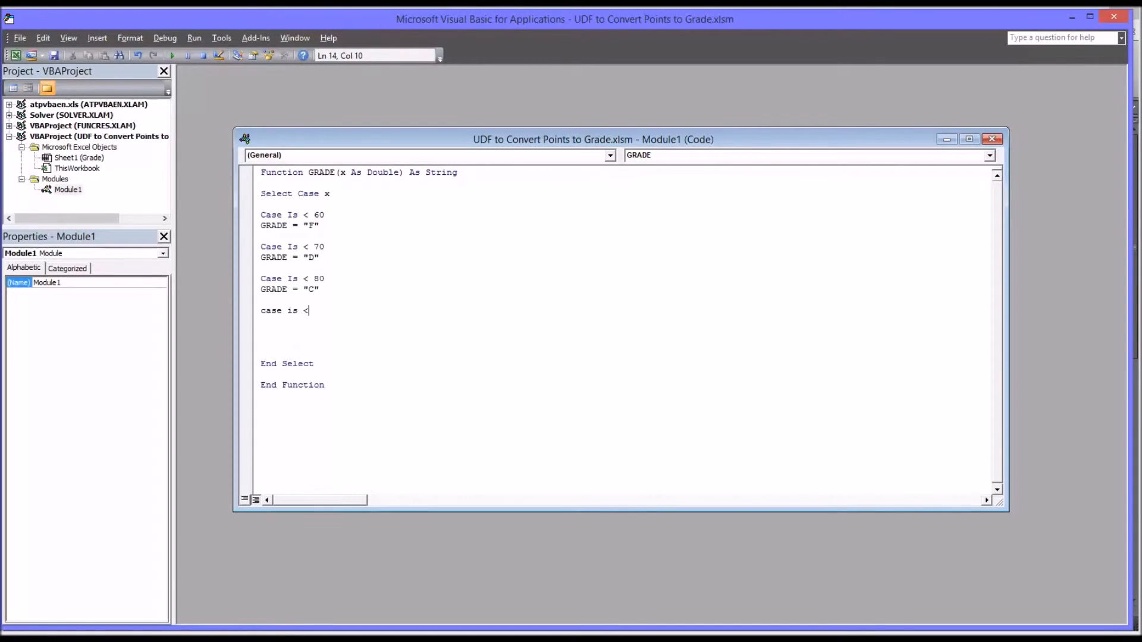
text(90)
text(g)
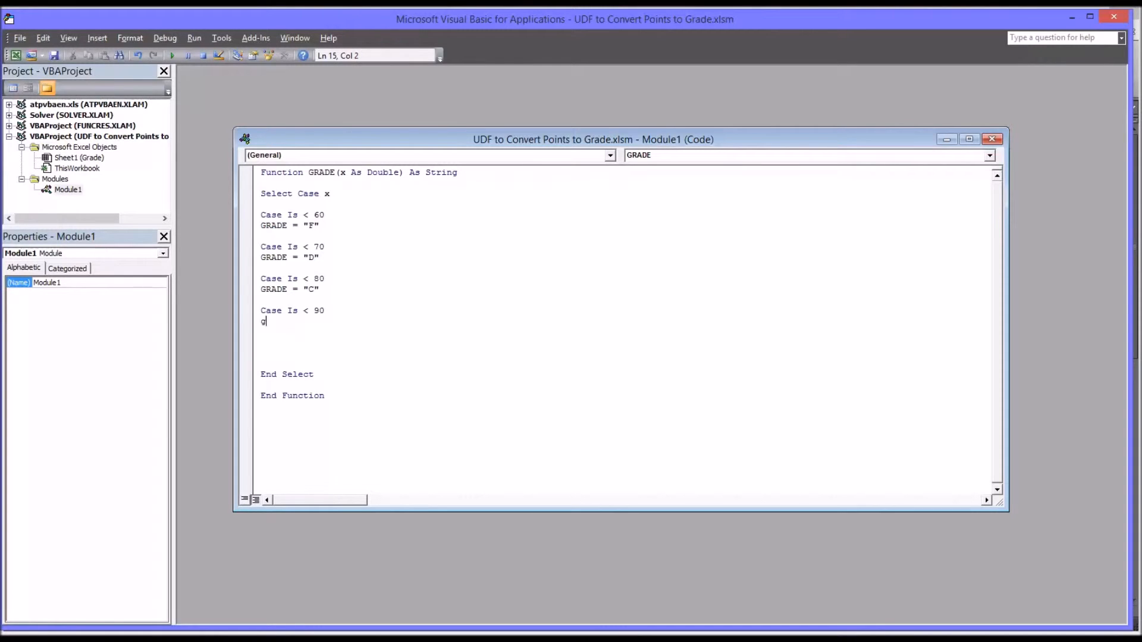
text(rade)
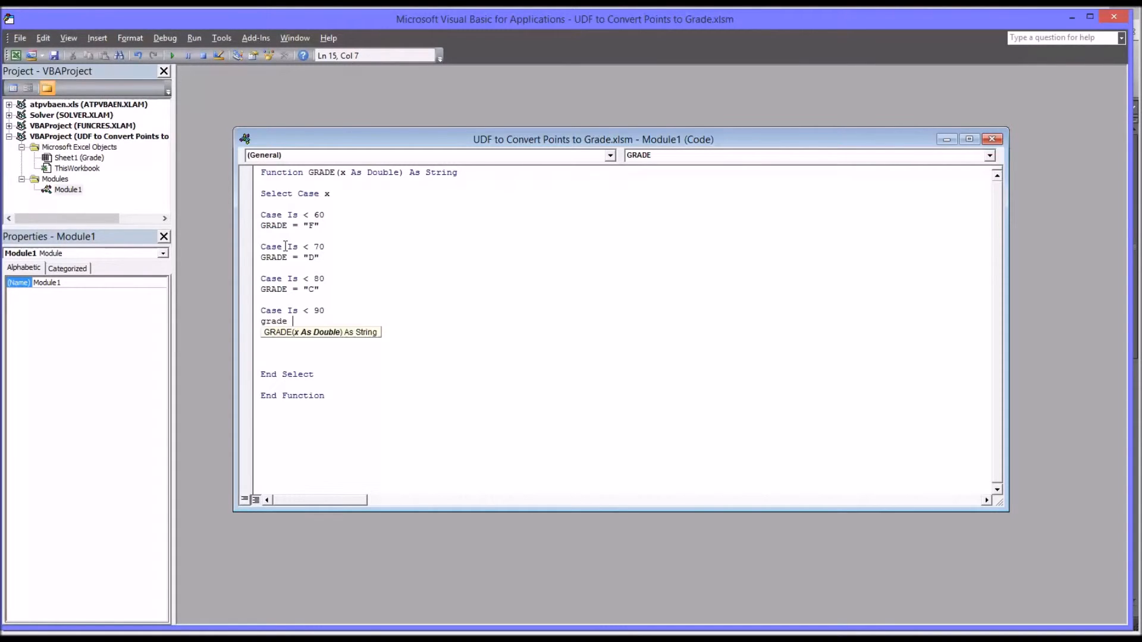
text(= "B)
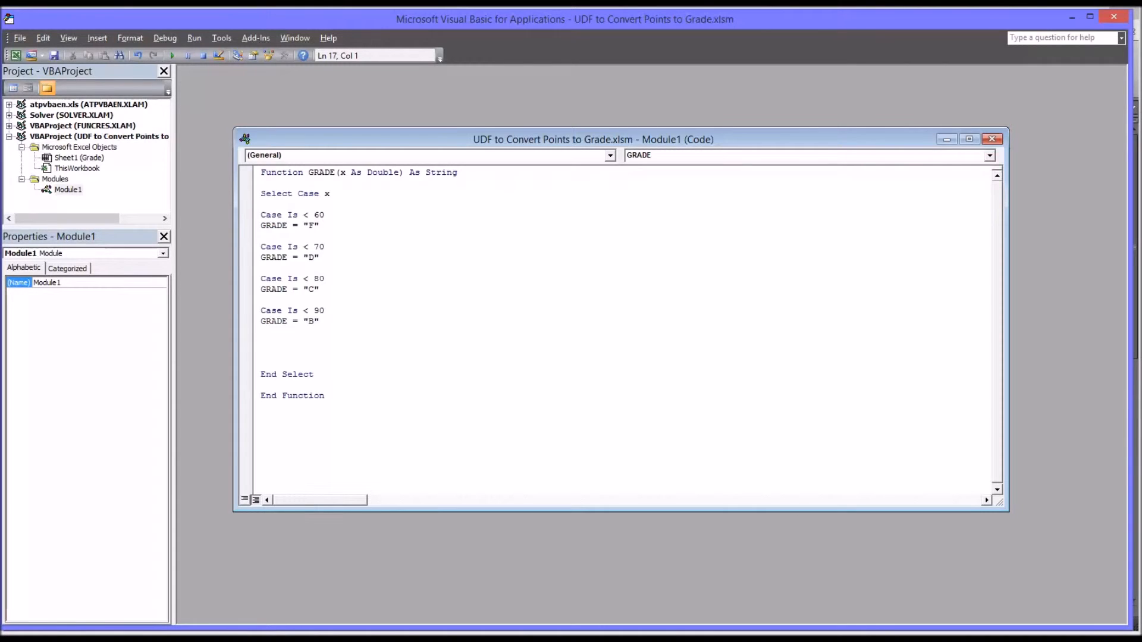
text(case is)
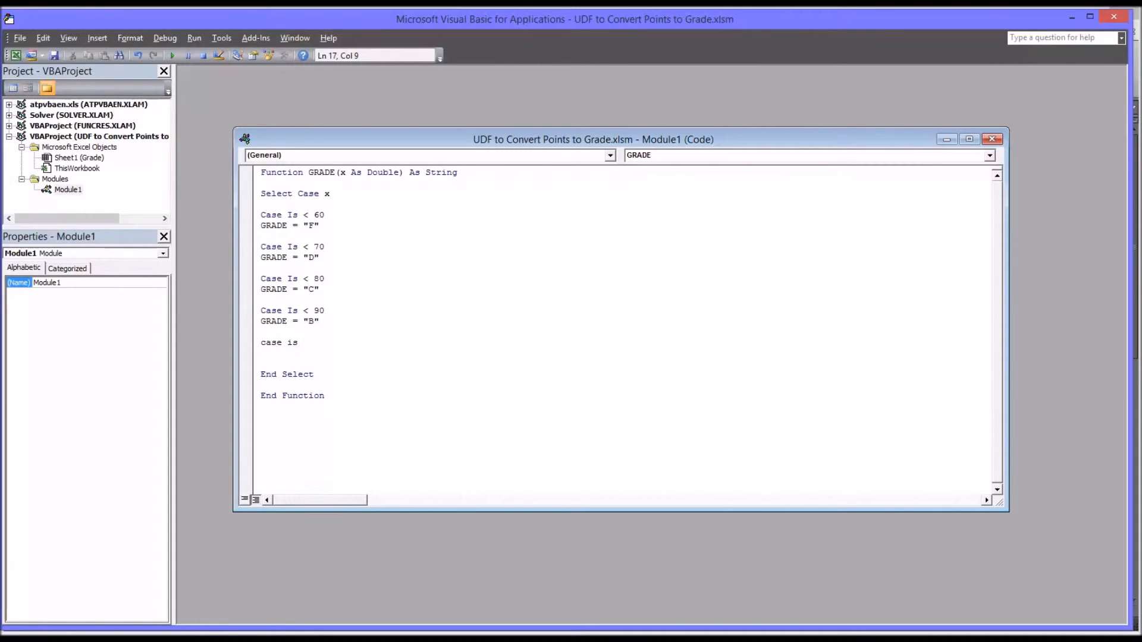
text(>=)
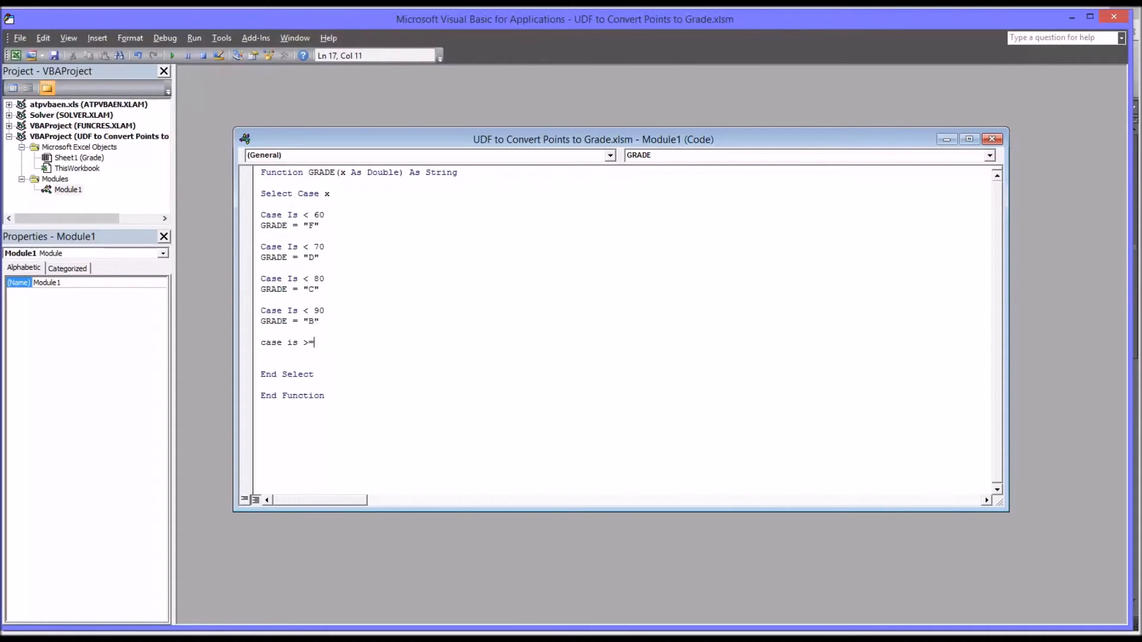
text(90)
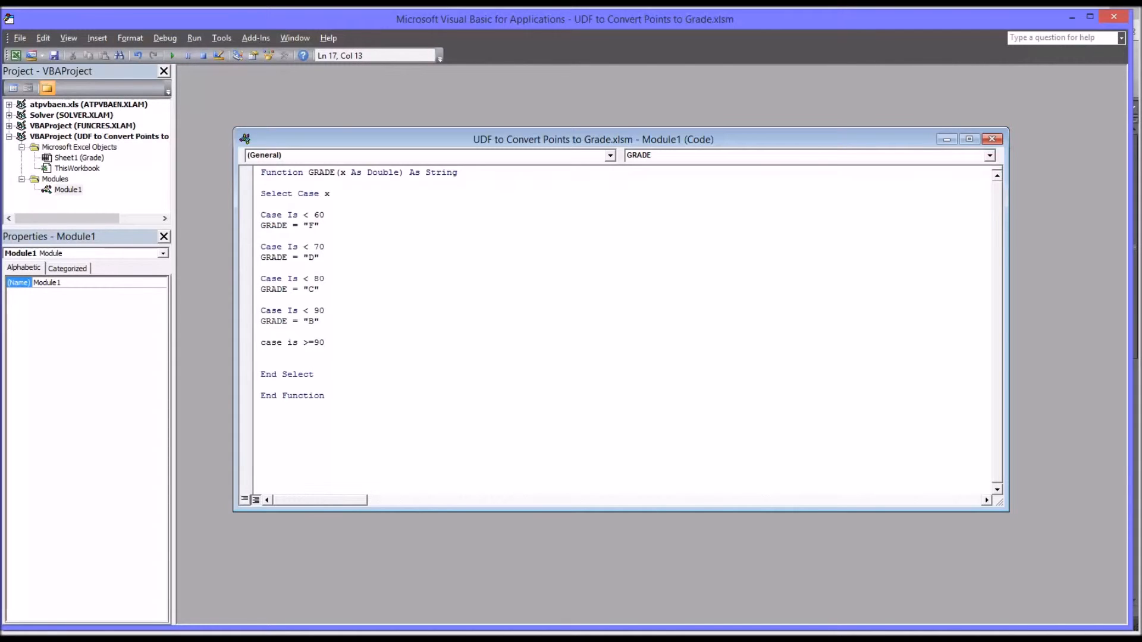
text(grade)
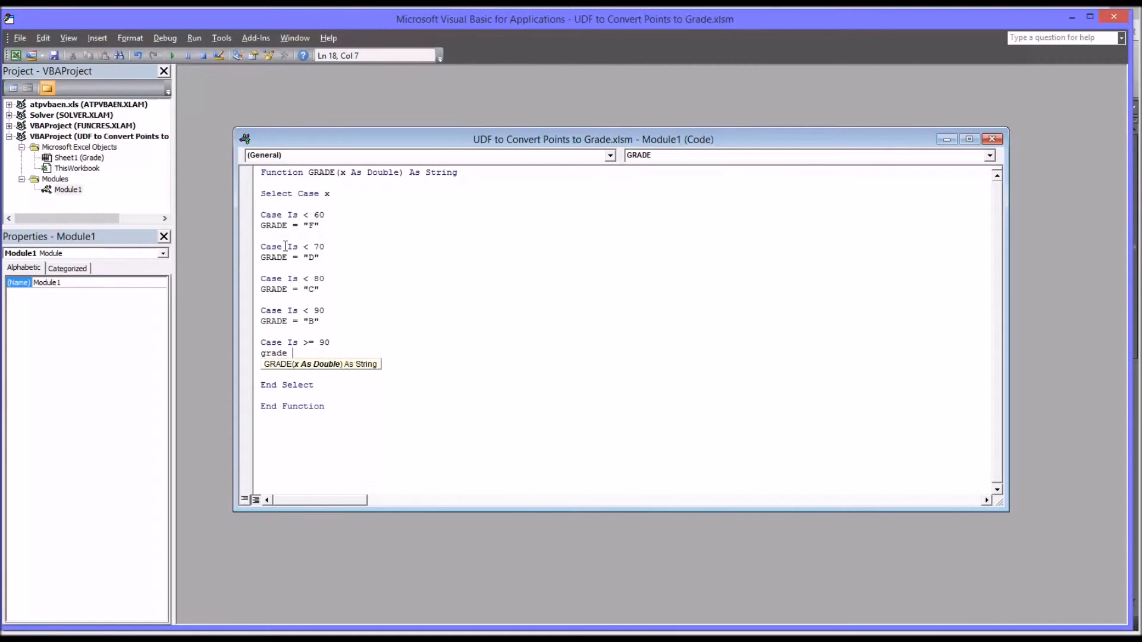
text(= "A)
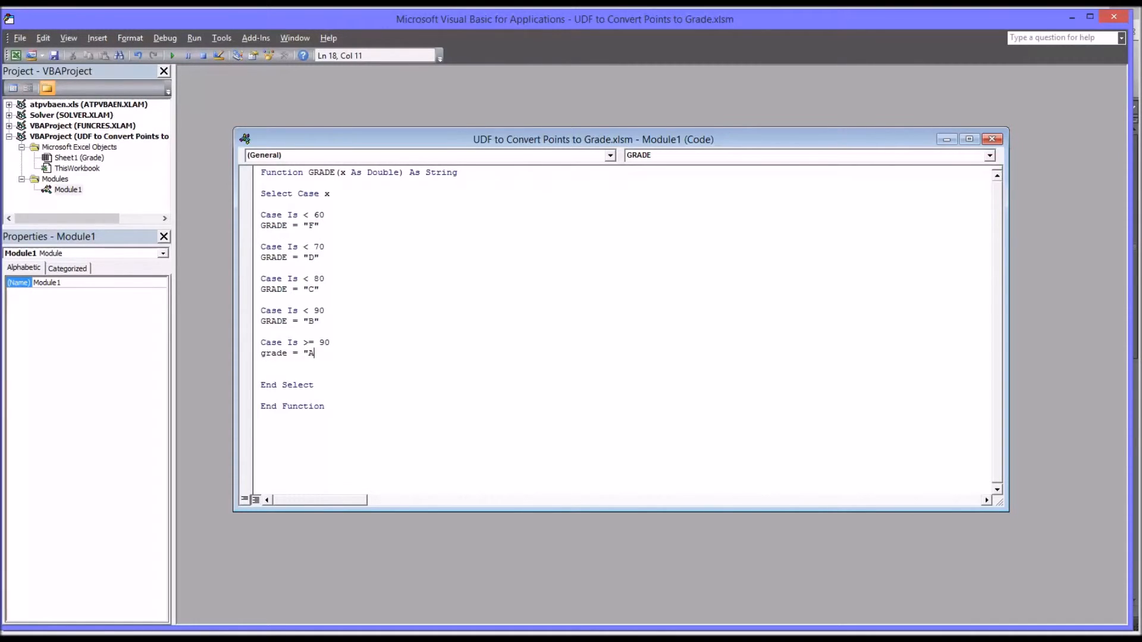
text(")
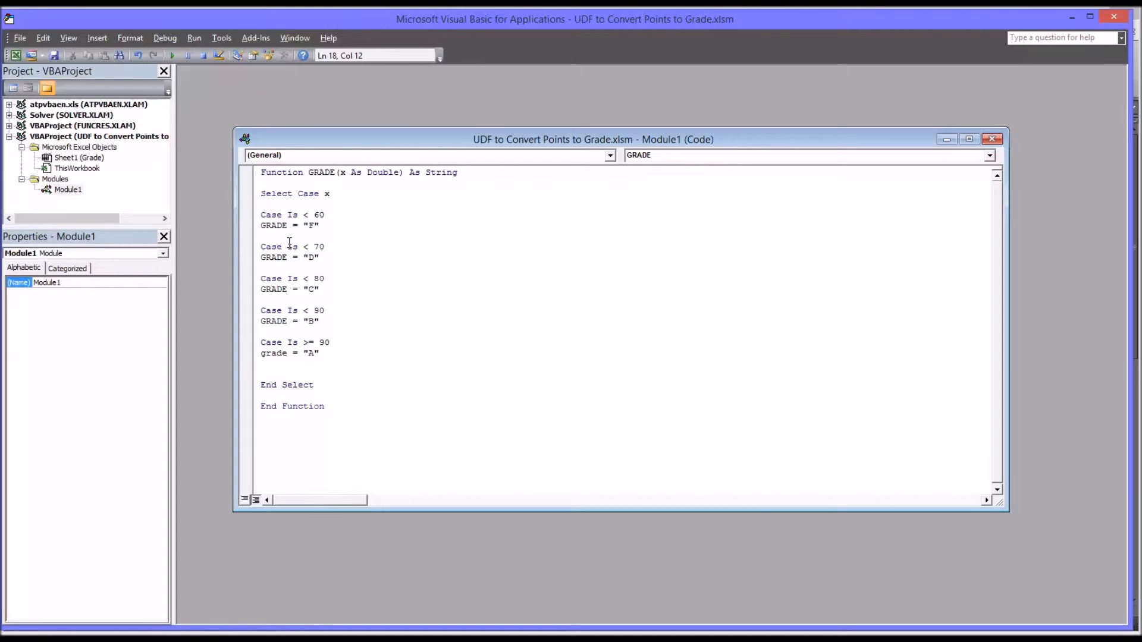
mouse_move(292, 359)
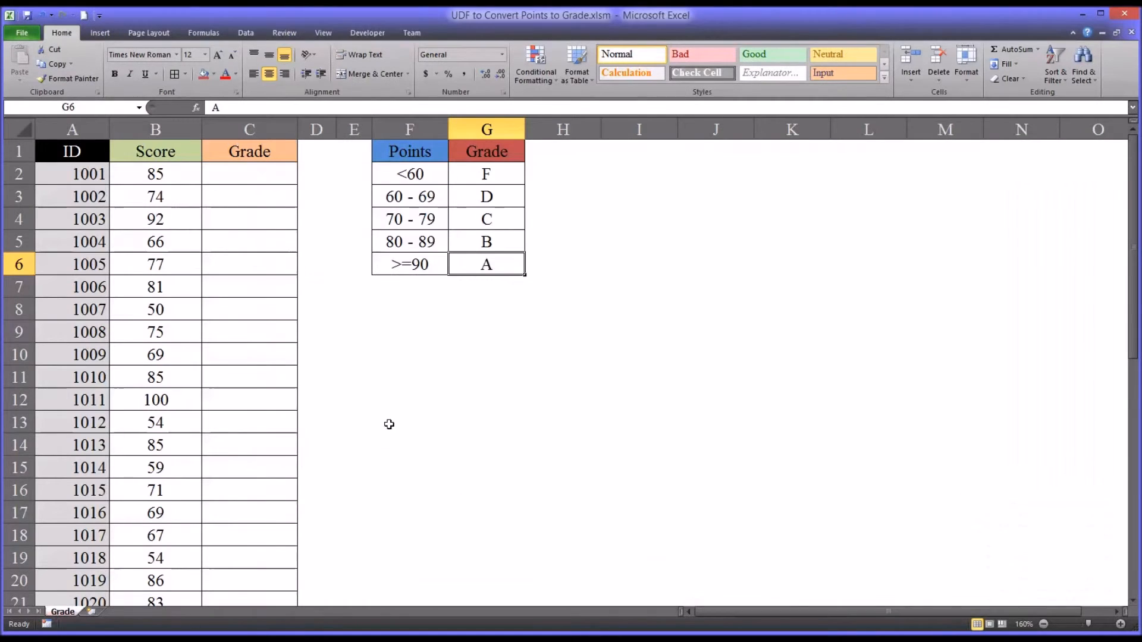
Step: Select the first Grade cell C2 beside the scores
click(248, 174)
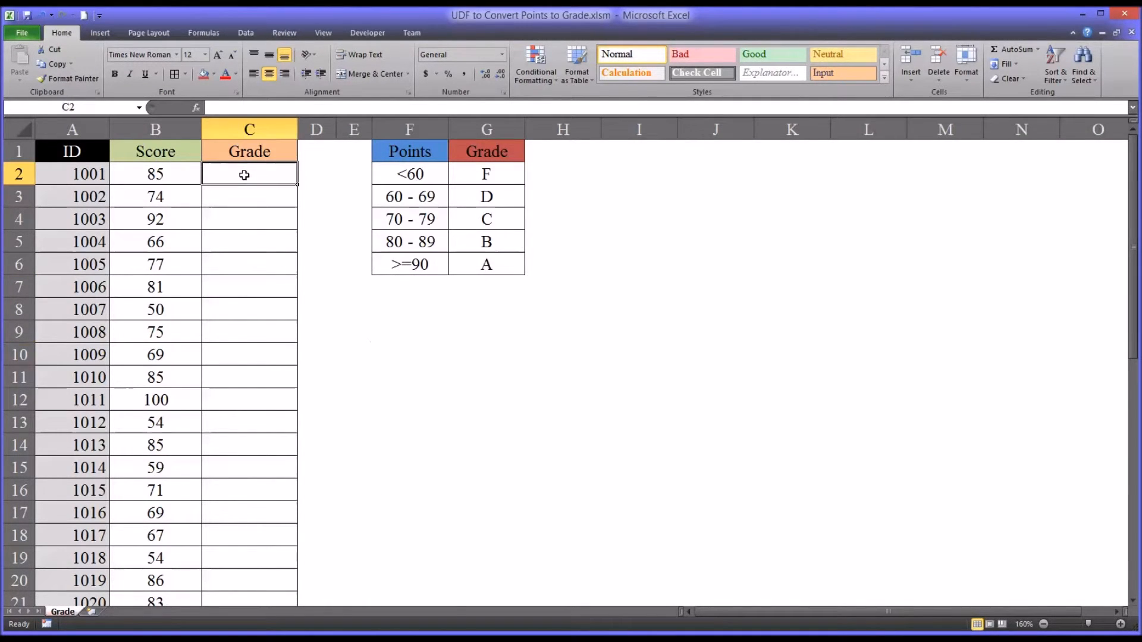
mouse_move(234, 188)
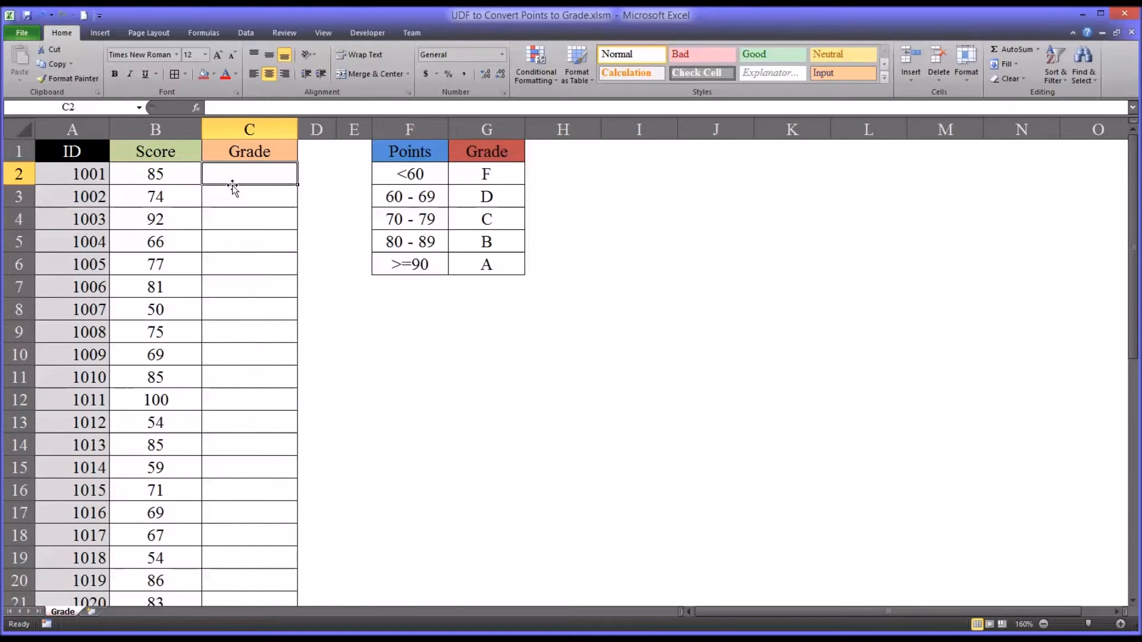
Step: Enter =GRADE(B2) in C2 so the score 85 yields B, then check it against the 80 - 89 row
text(=)
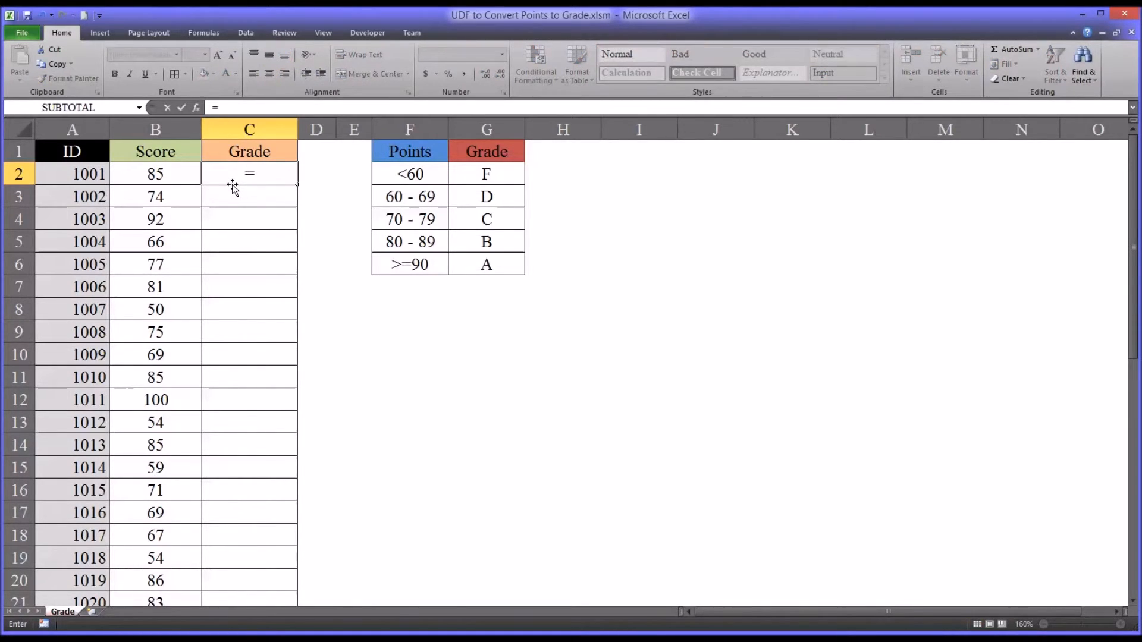
text(gr)
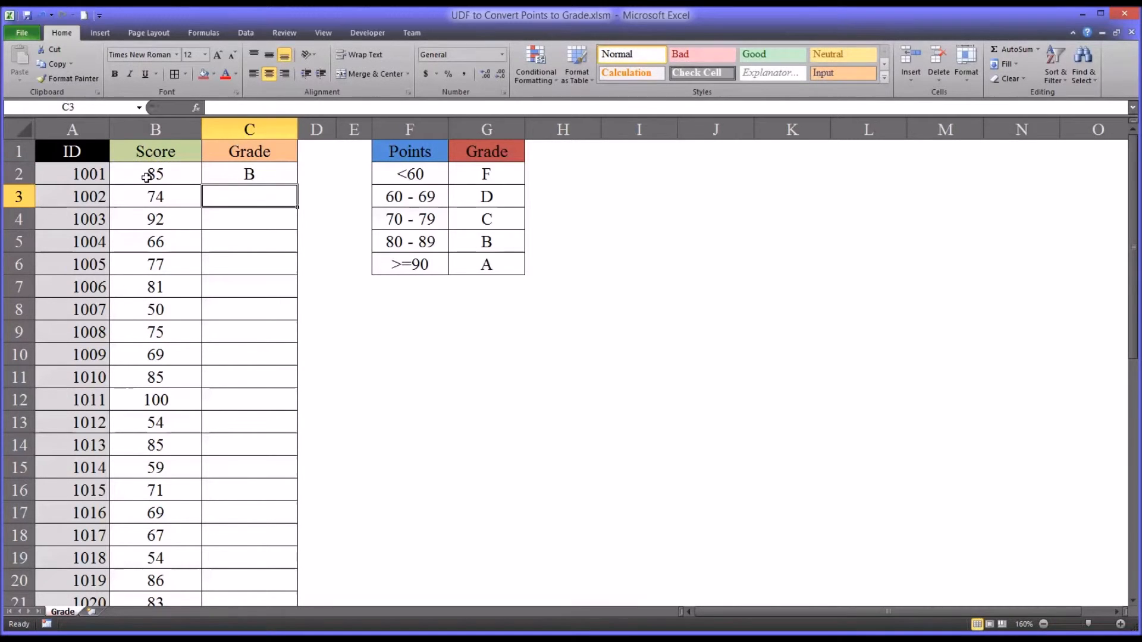
click(155, 174)
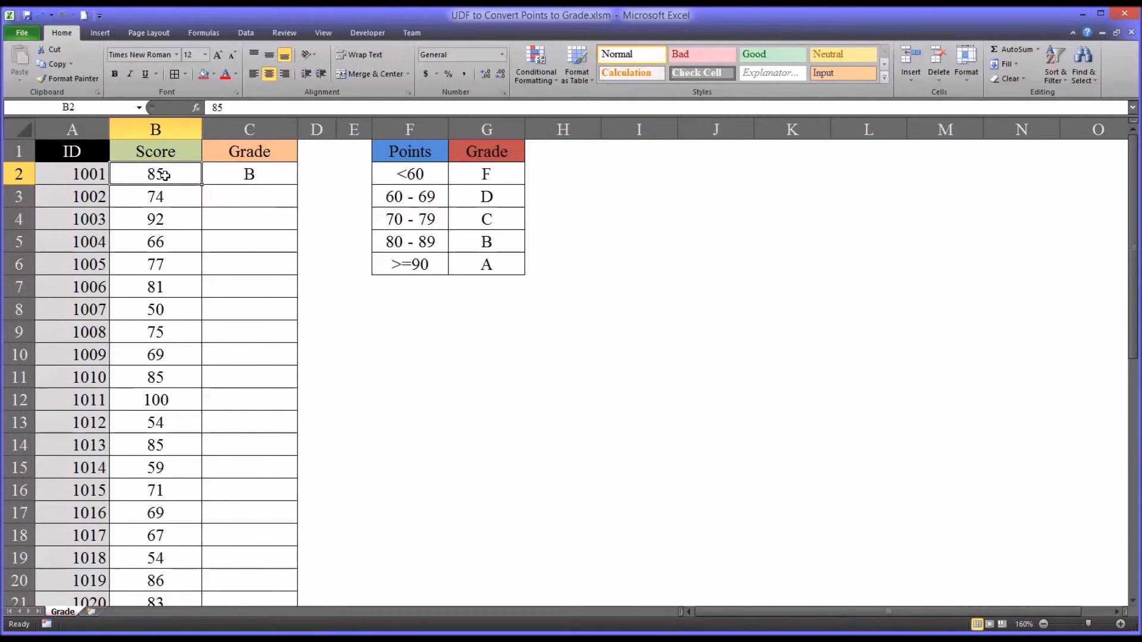
click(248, 173)
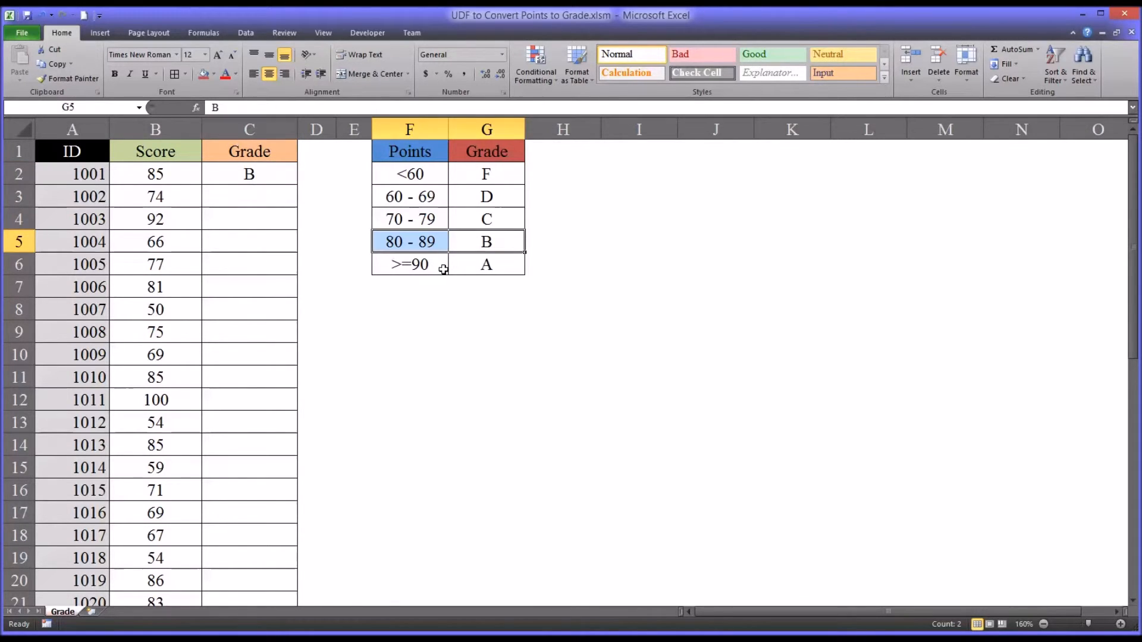
click(249, 173)
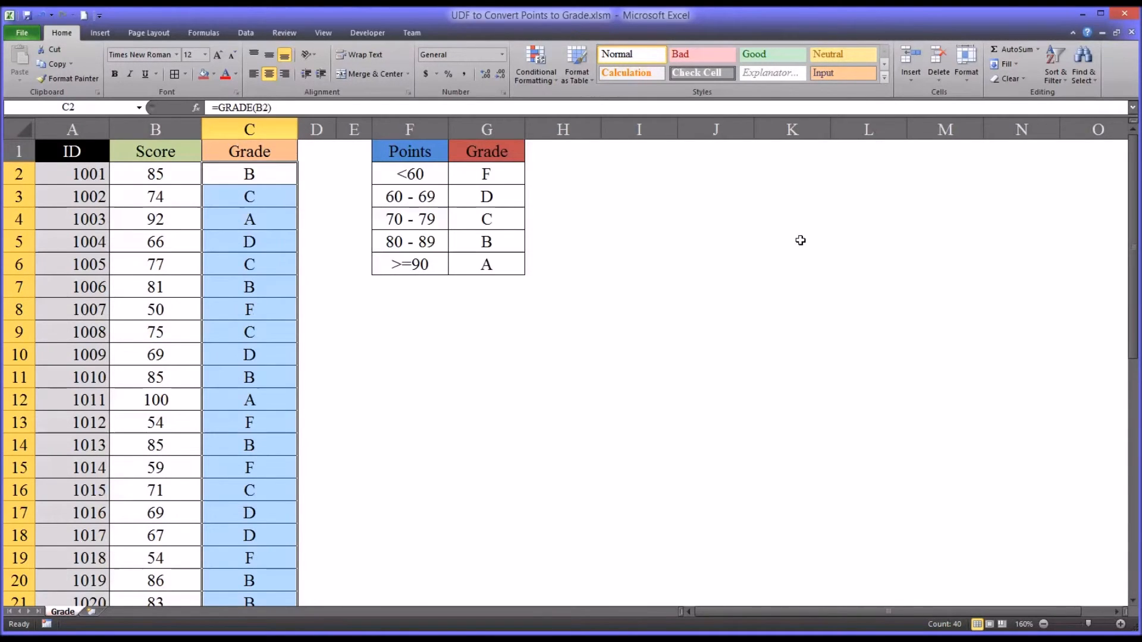
mouse_move(155, 203)
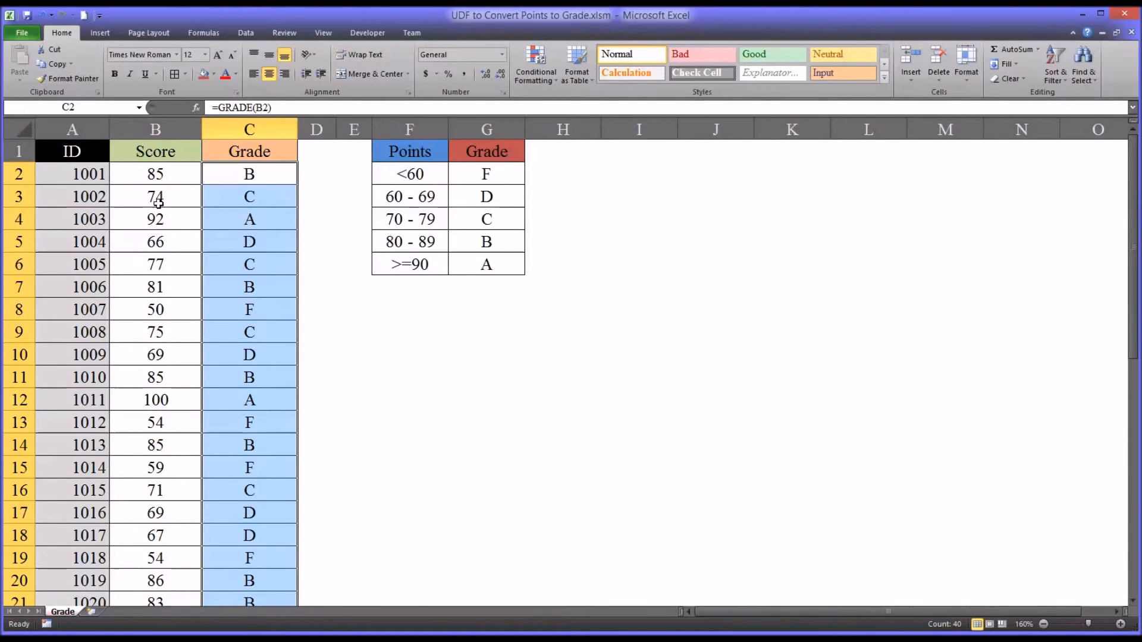
click(248, 197)
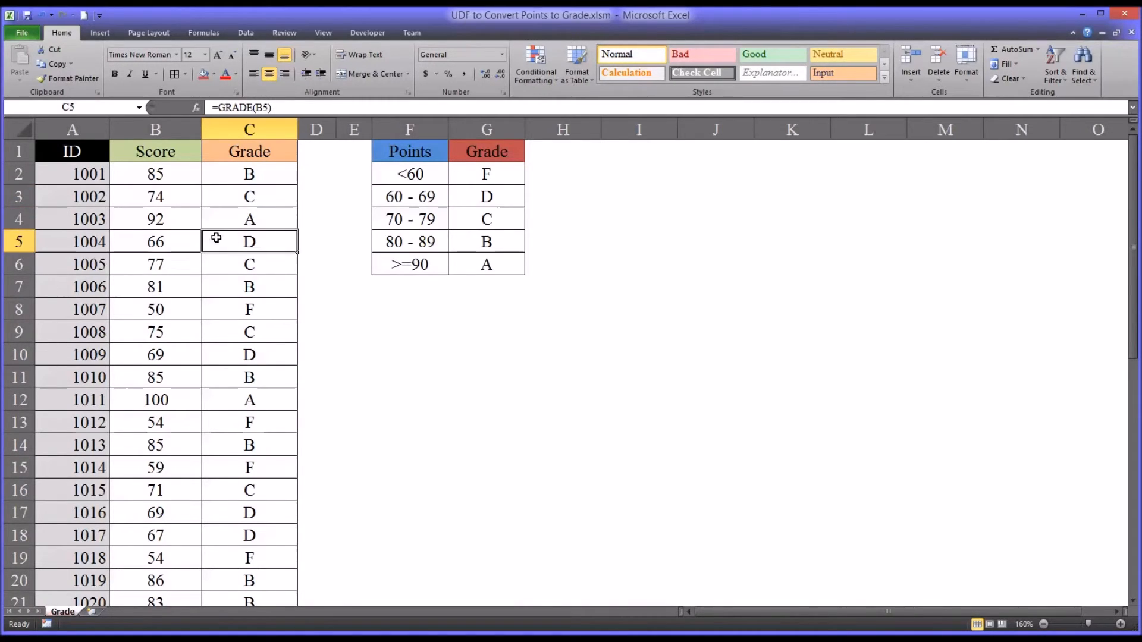
click(249, 173)
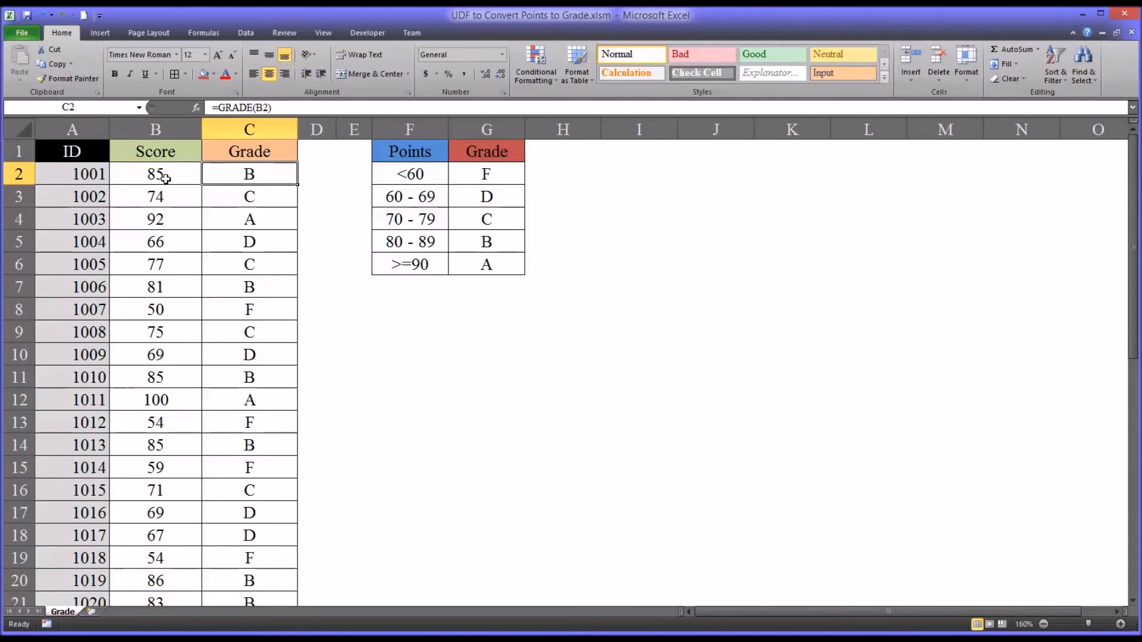
Step: Test B2 with scores 55, 60, 72, 86 and finally 90, leaving its grade at A
click(155, 174)
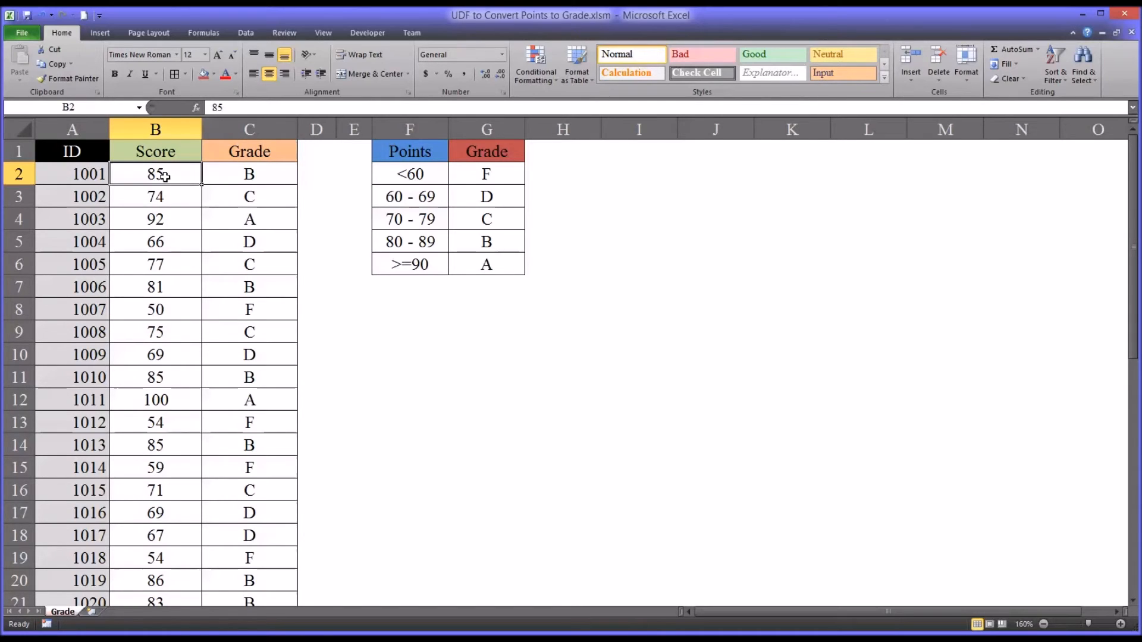
text(55)
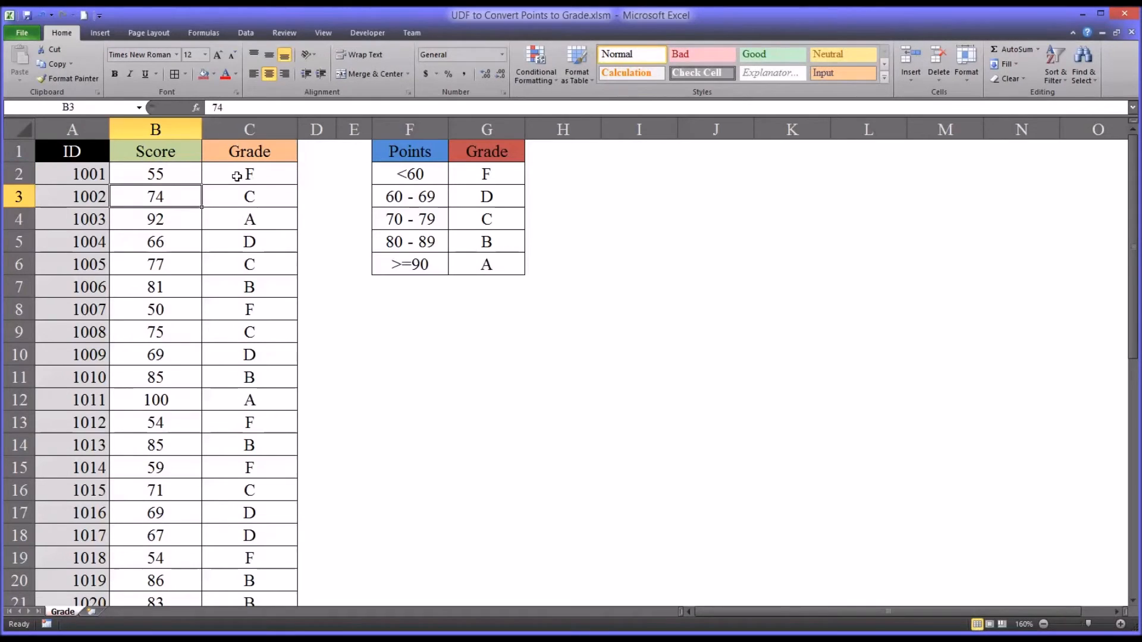
click(155, 173)
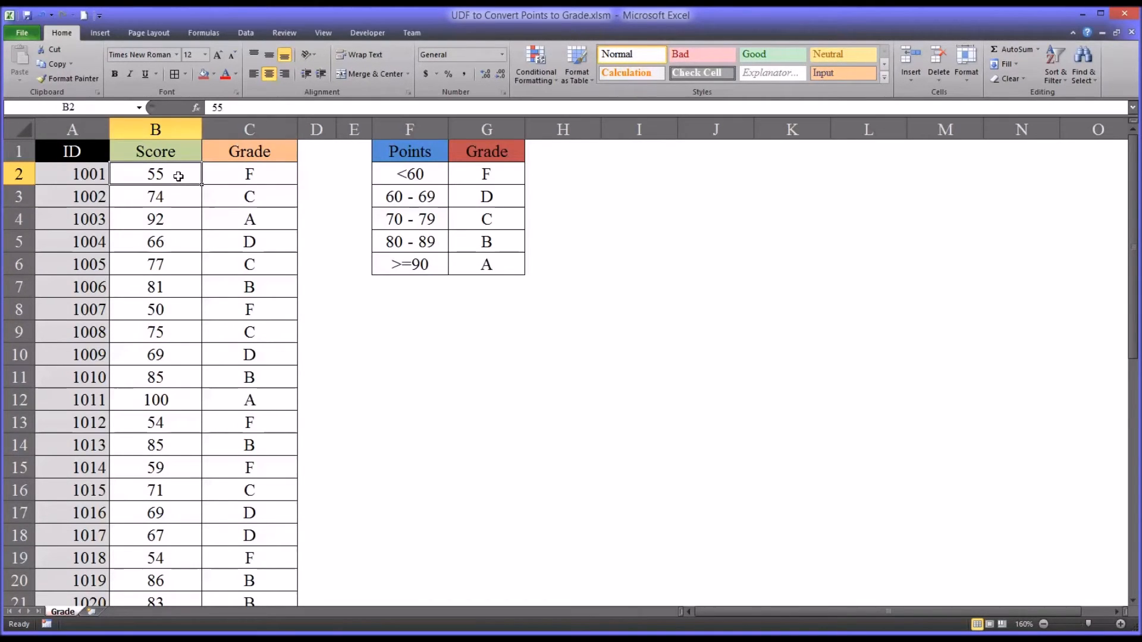
text(60)
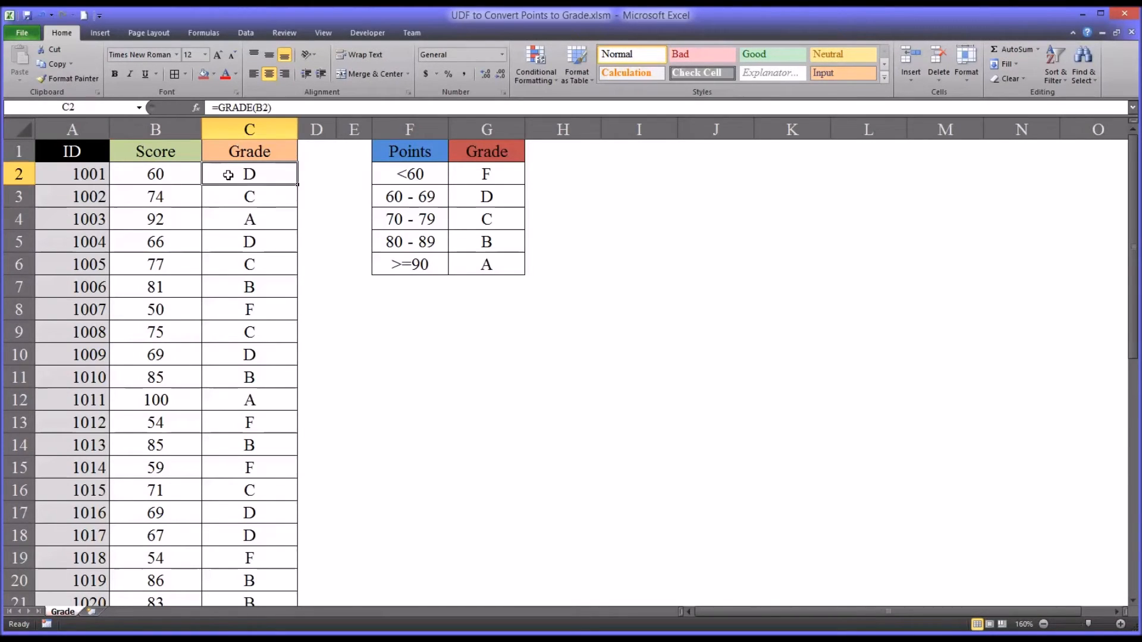
click(154, 173)
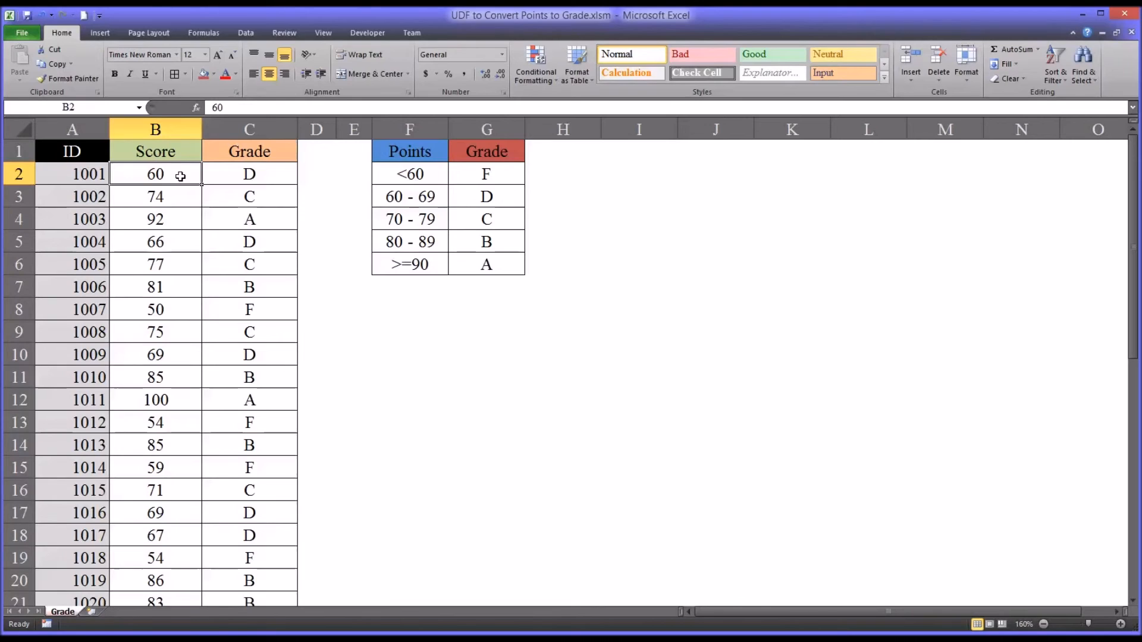
text(72)
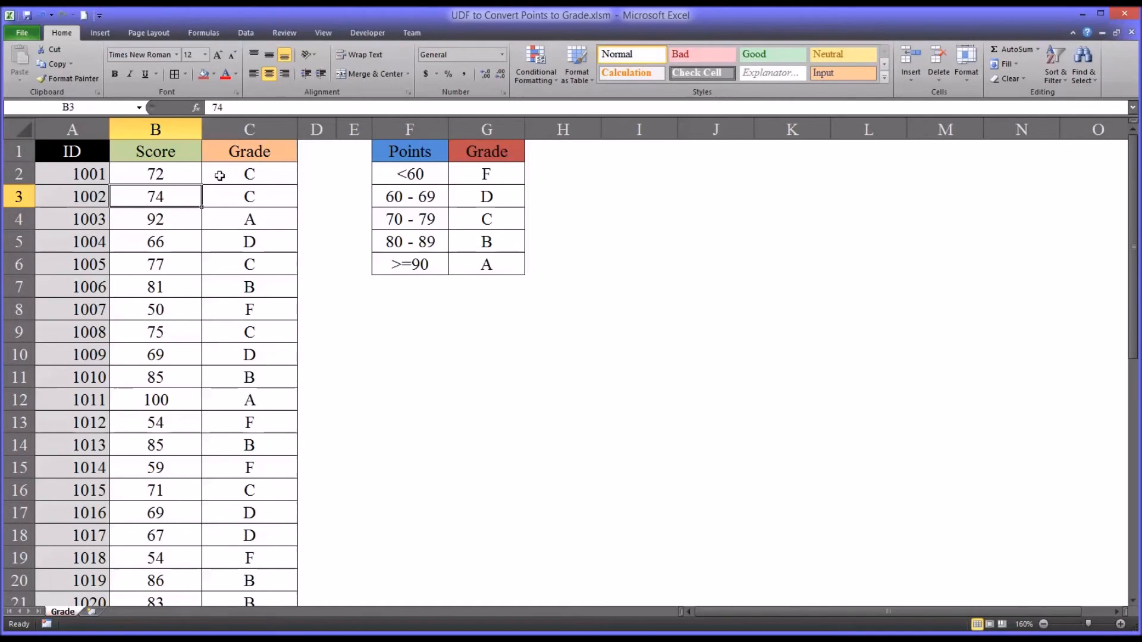
click(155, 174)
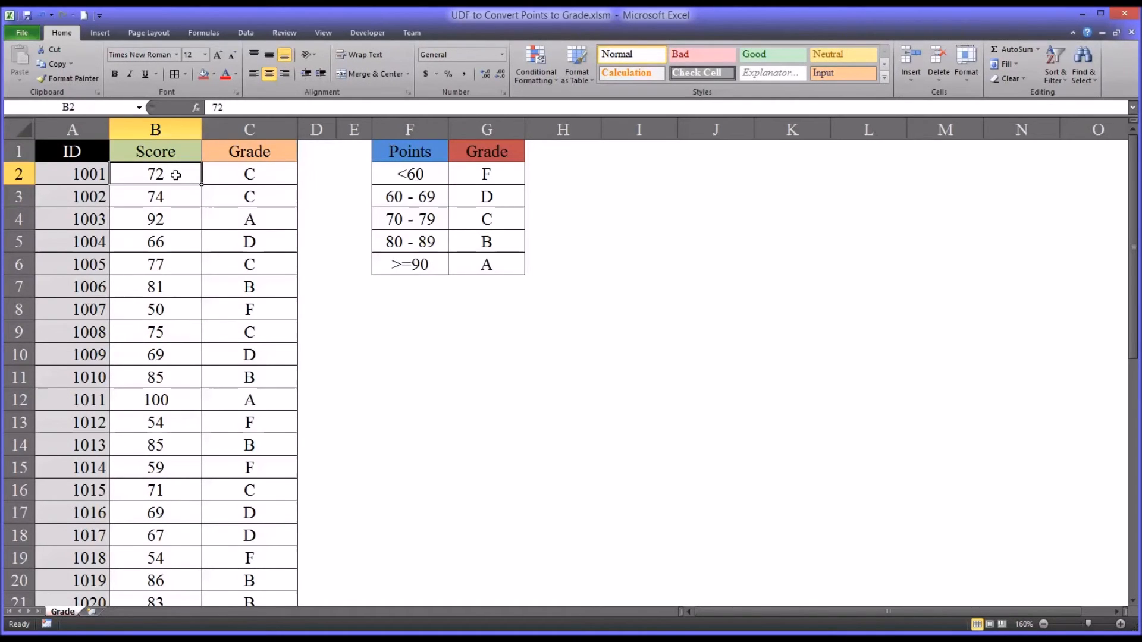
text(86)
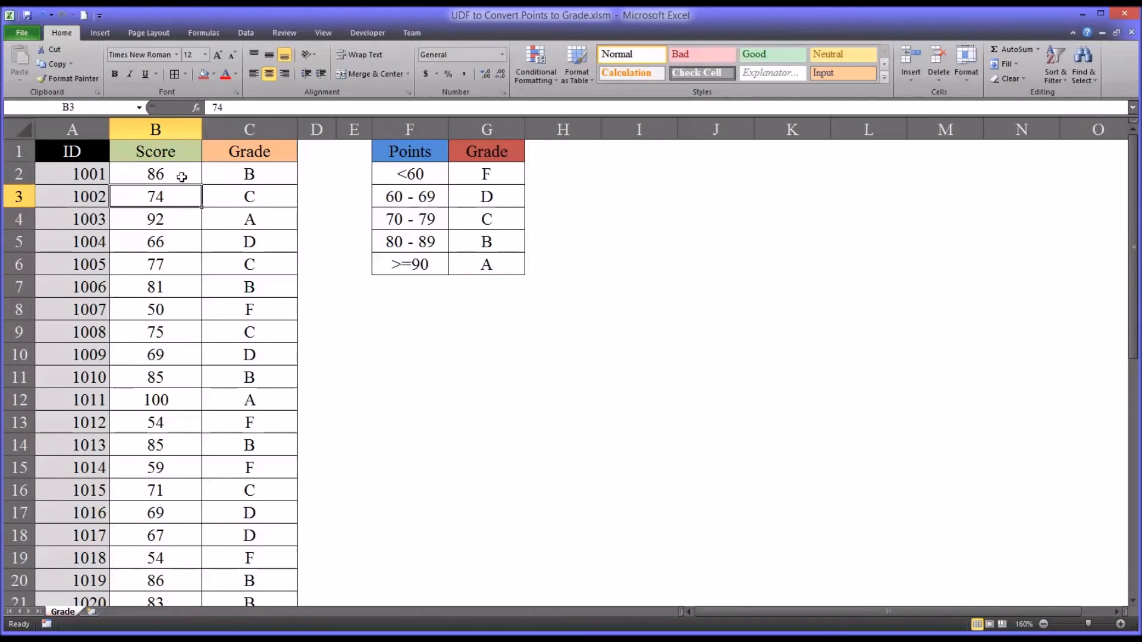
text(90)
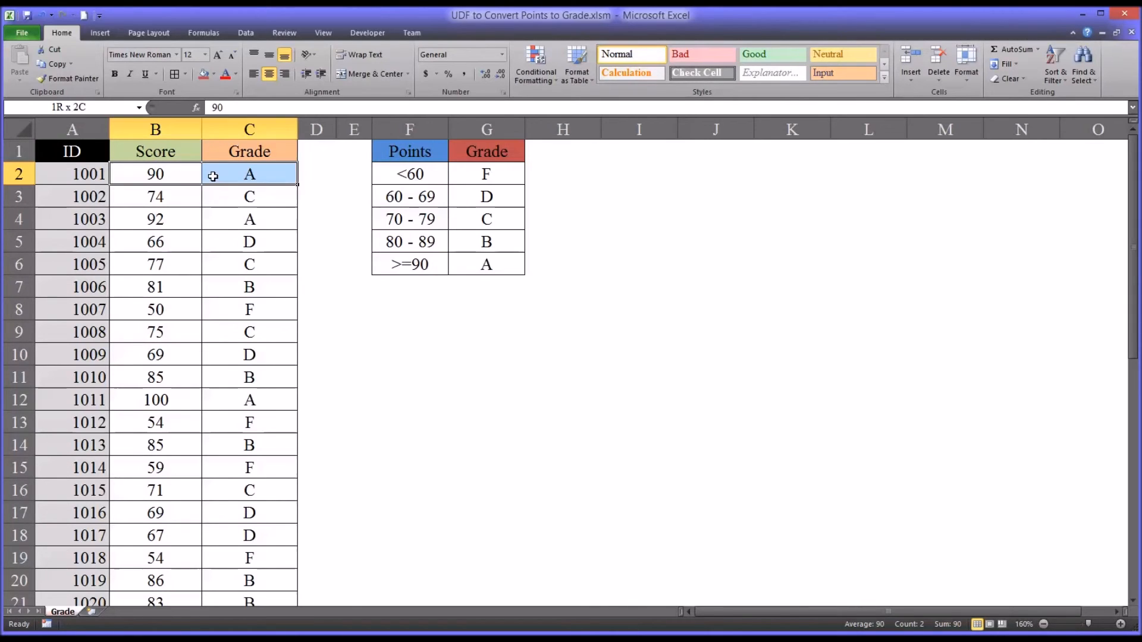
click(155, 174)
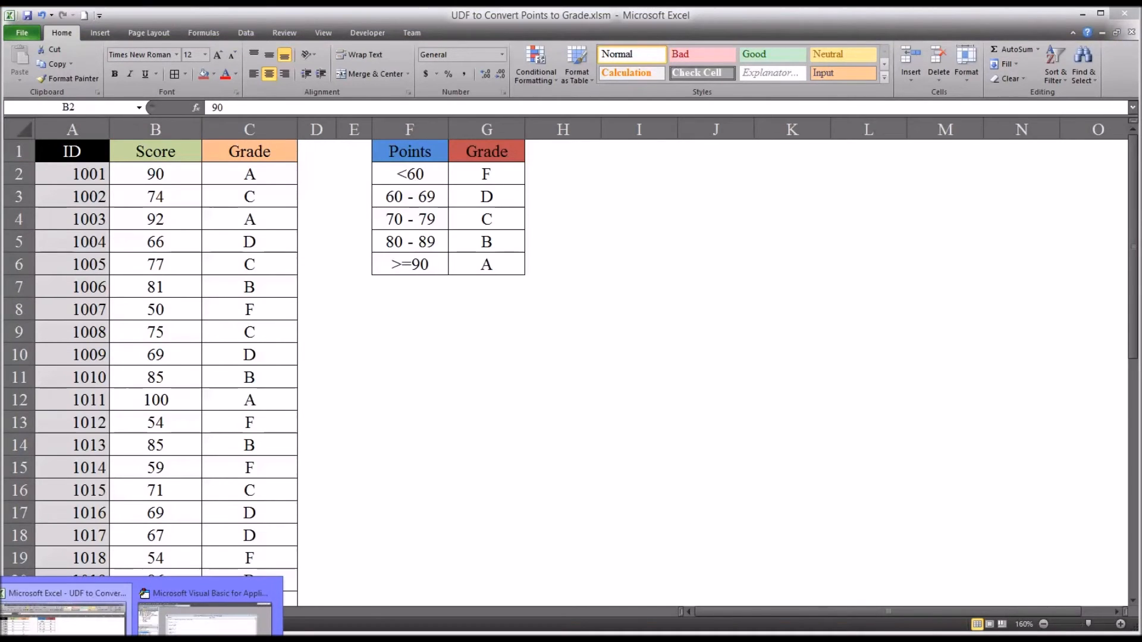
Step: Switch to the VBA editor and walk through the GRADE function's Select Case lines
click(204, 593)
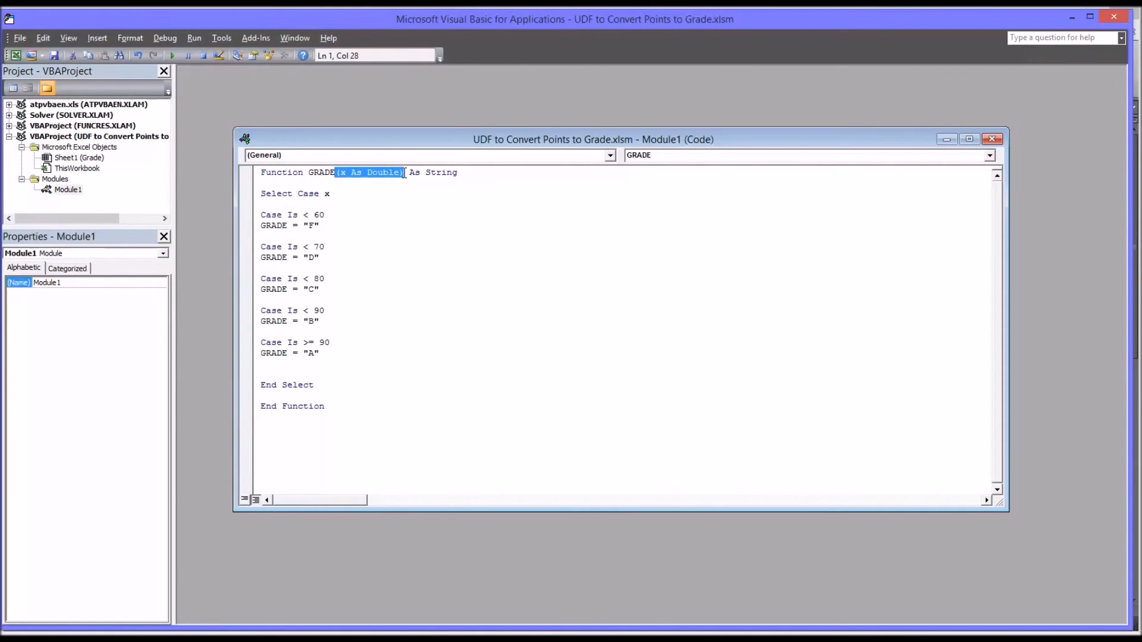
mouse_move(364, 181)
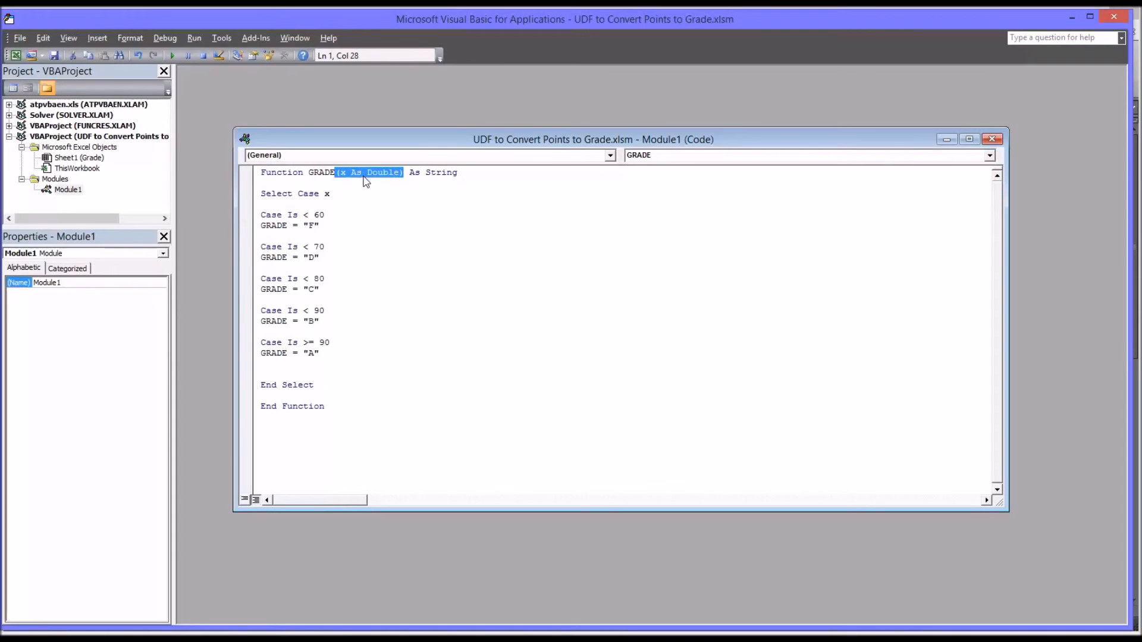
mouse_move(346, 181)
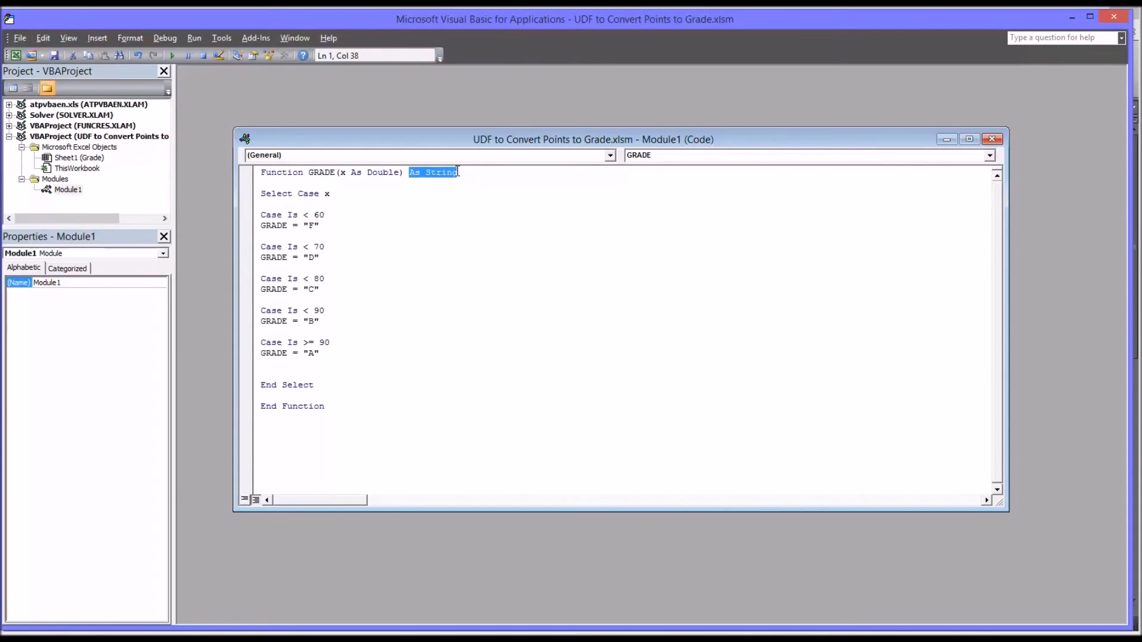
click(262, 193)
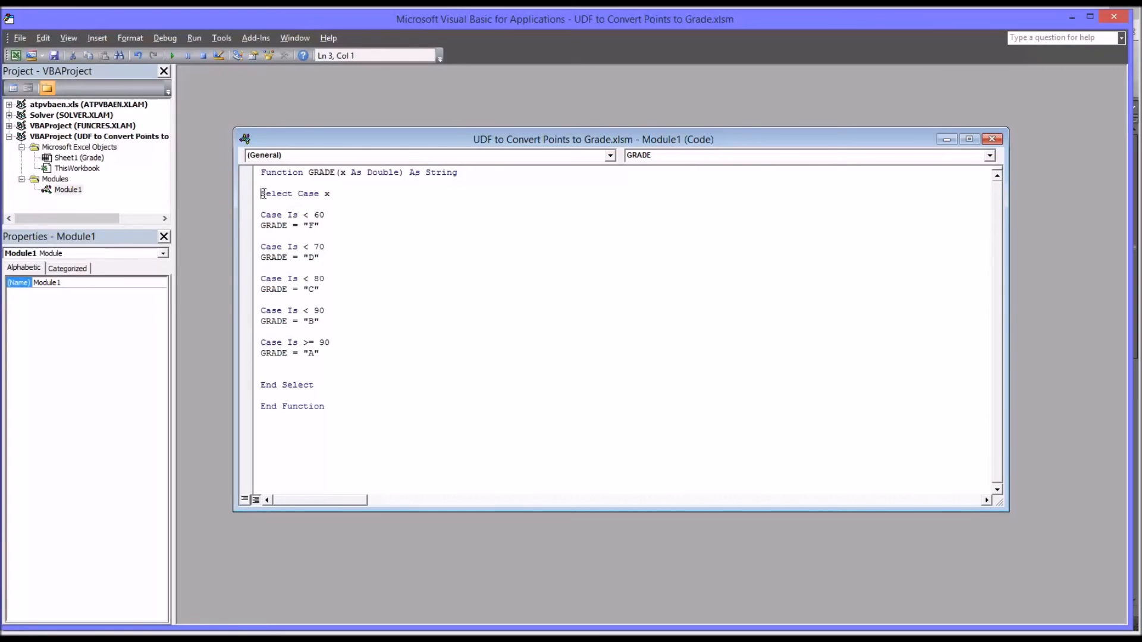
click(261, 384)
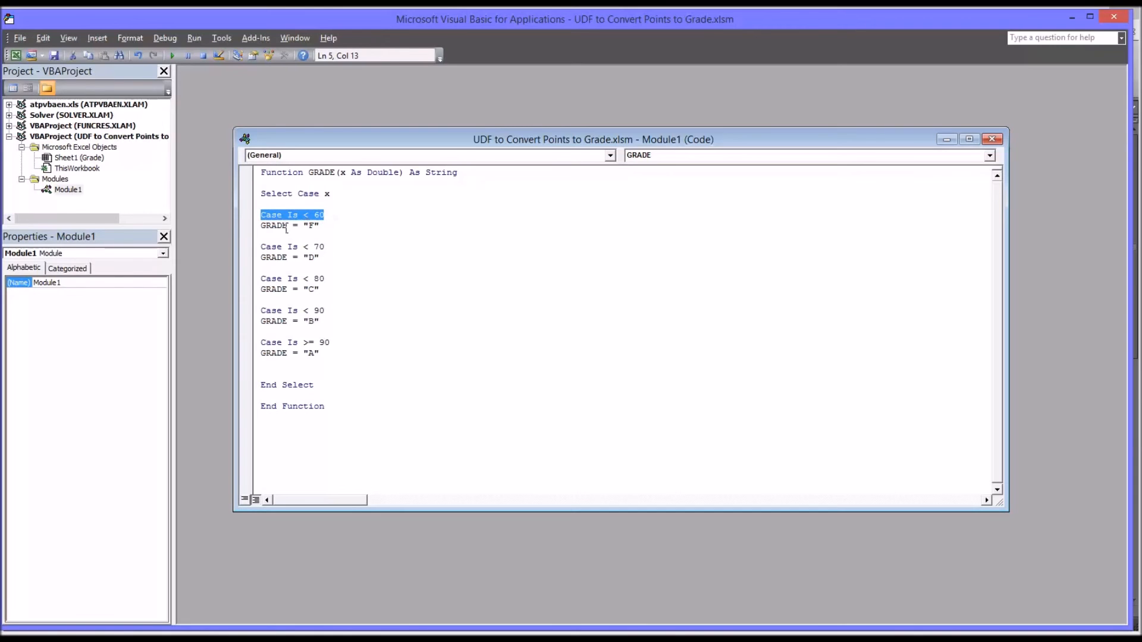
mouse_move(448, 466)
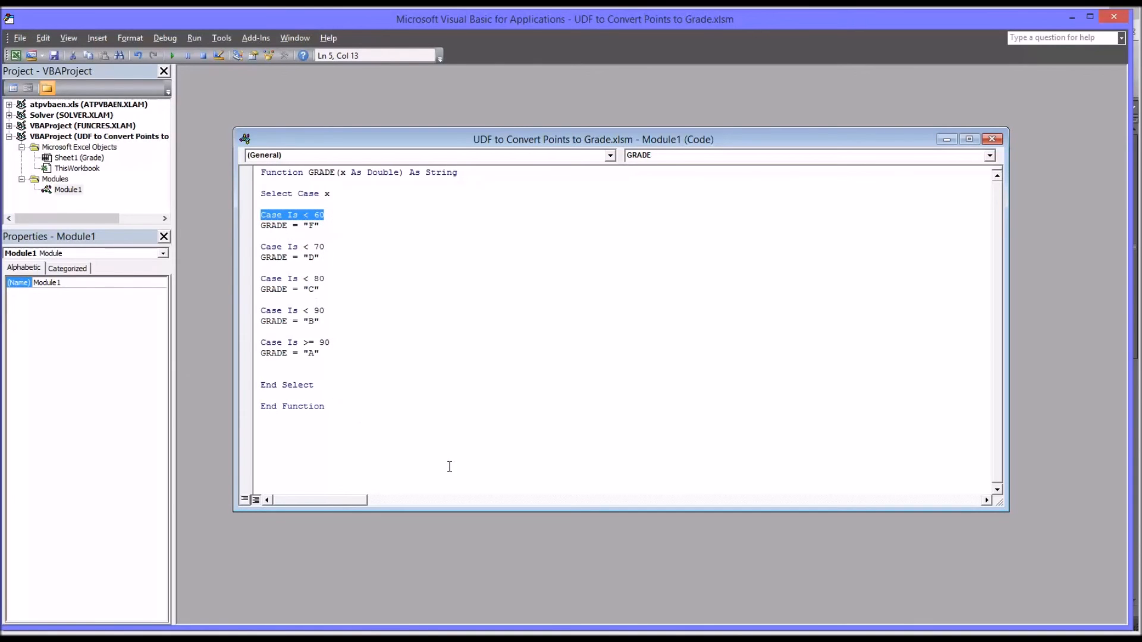
mouse_move(343, 410)
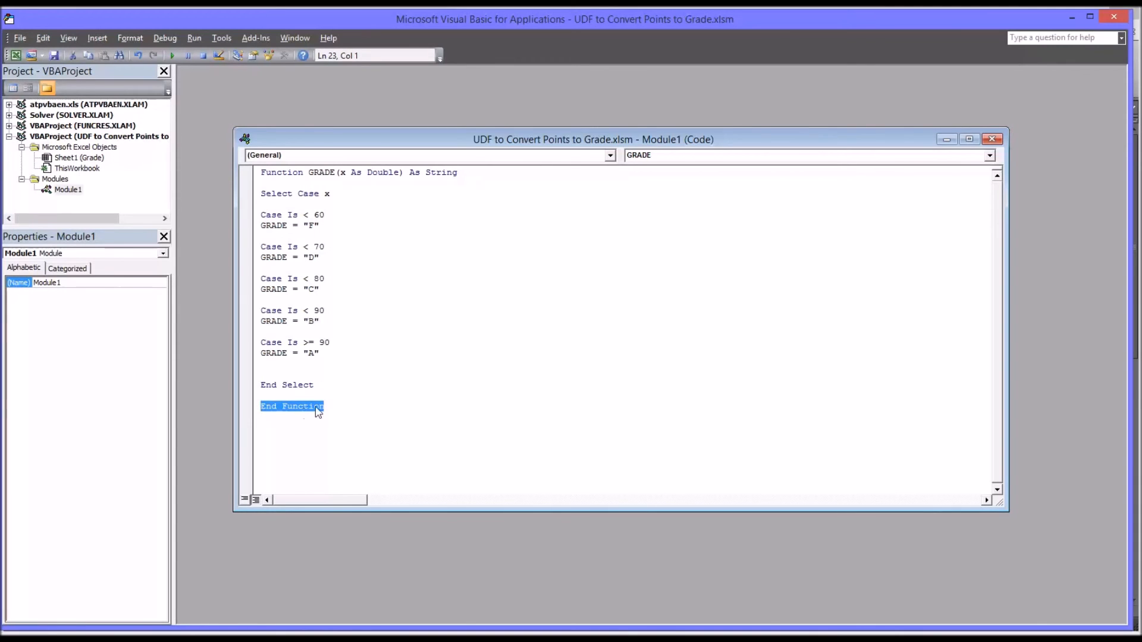
click(291, 407)
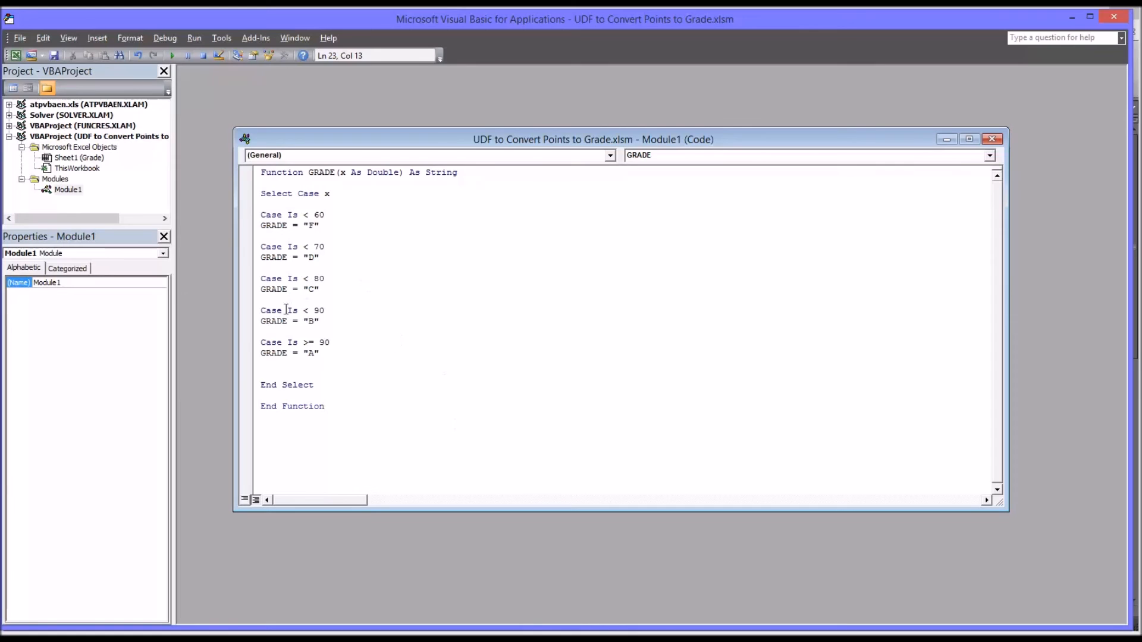
mouse_move(297, 270)
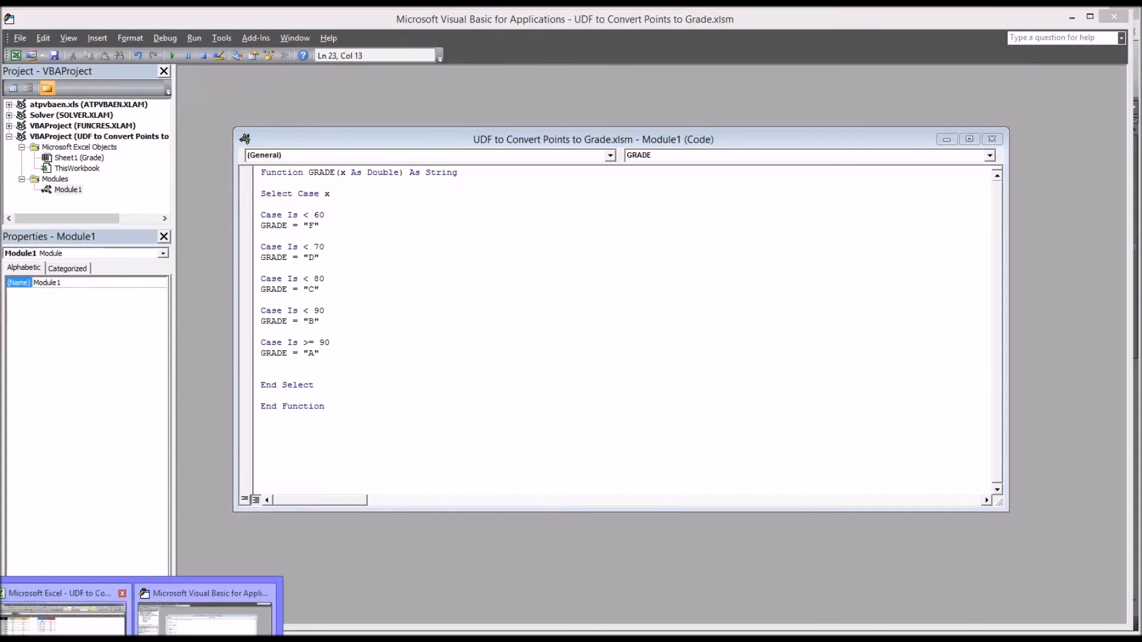
Step: Switch back to the workbook and confirm cell C2 holds =GRADE(B2) returning A for 90
click(62, 593)
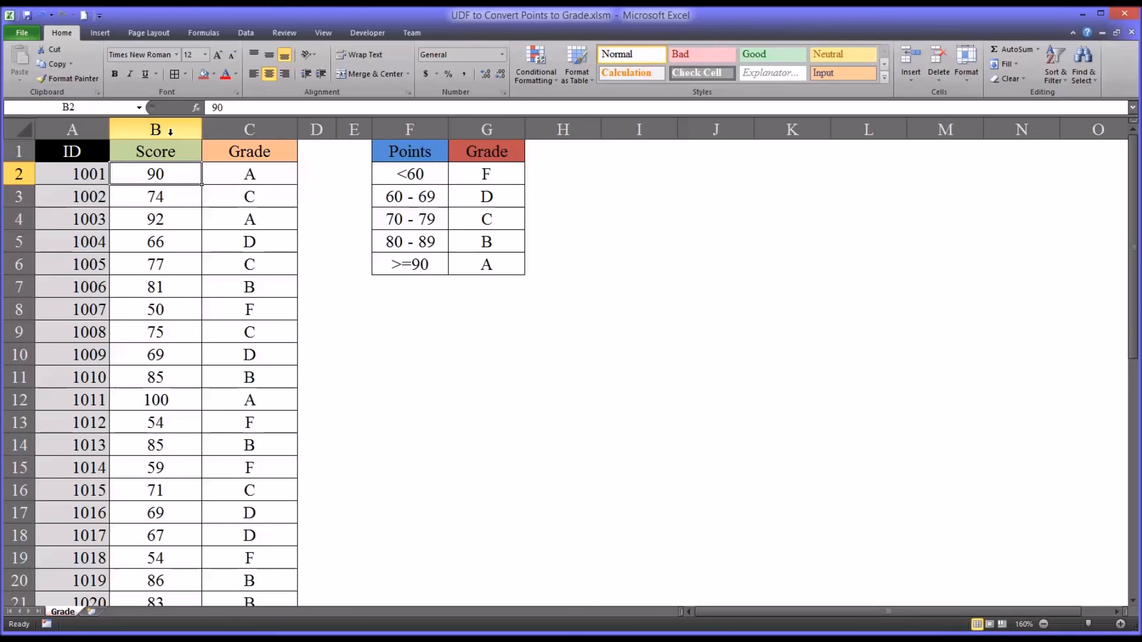
click(249, 174)
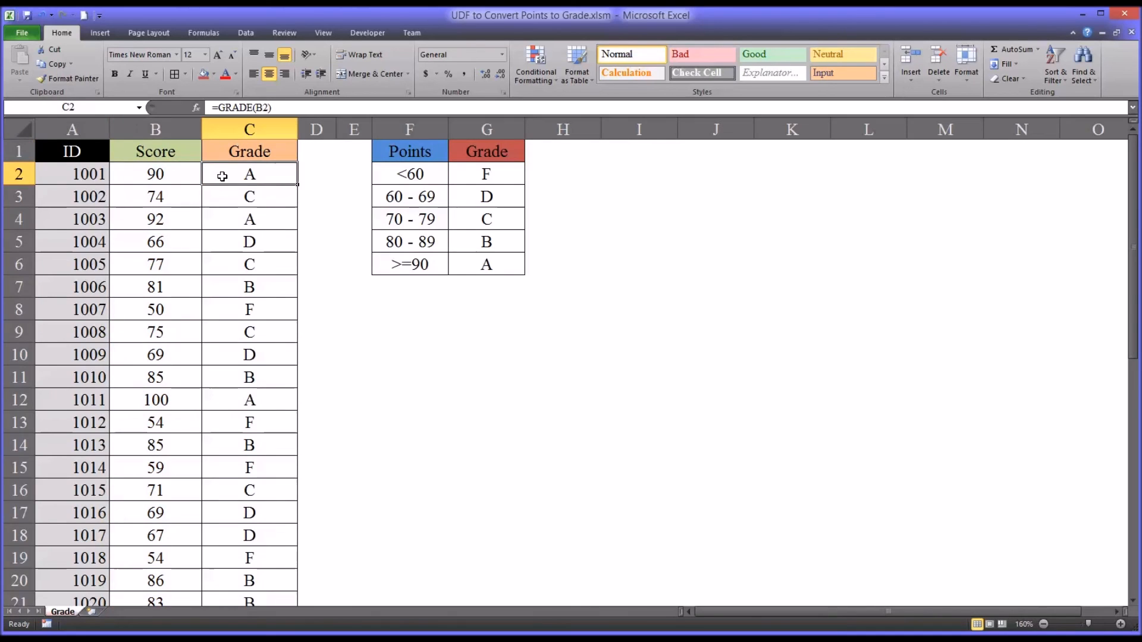